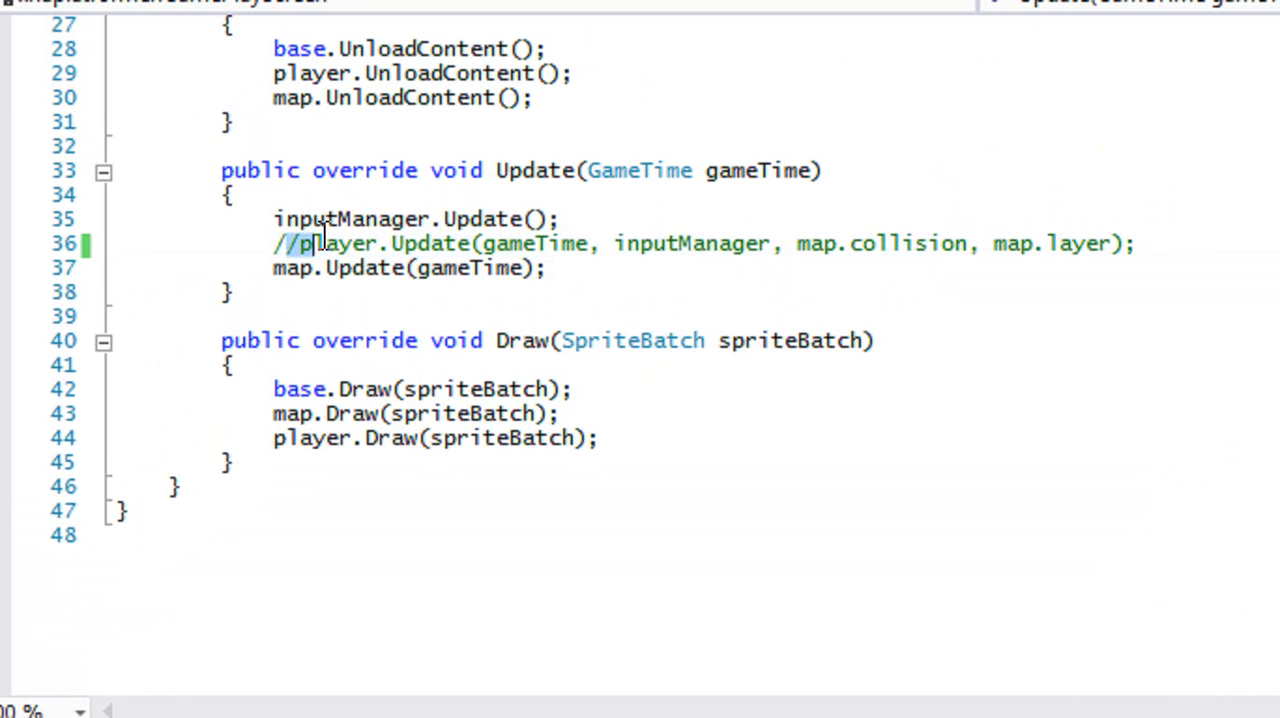
# Comment out the player.Update call in GamePlayScreen's Update method.
pyautogui.doubleClick(340, 244)
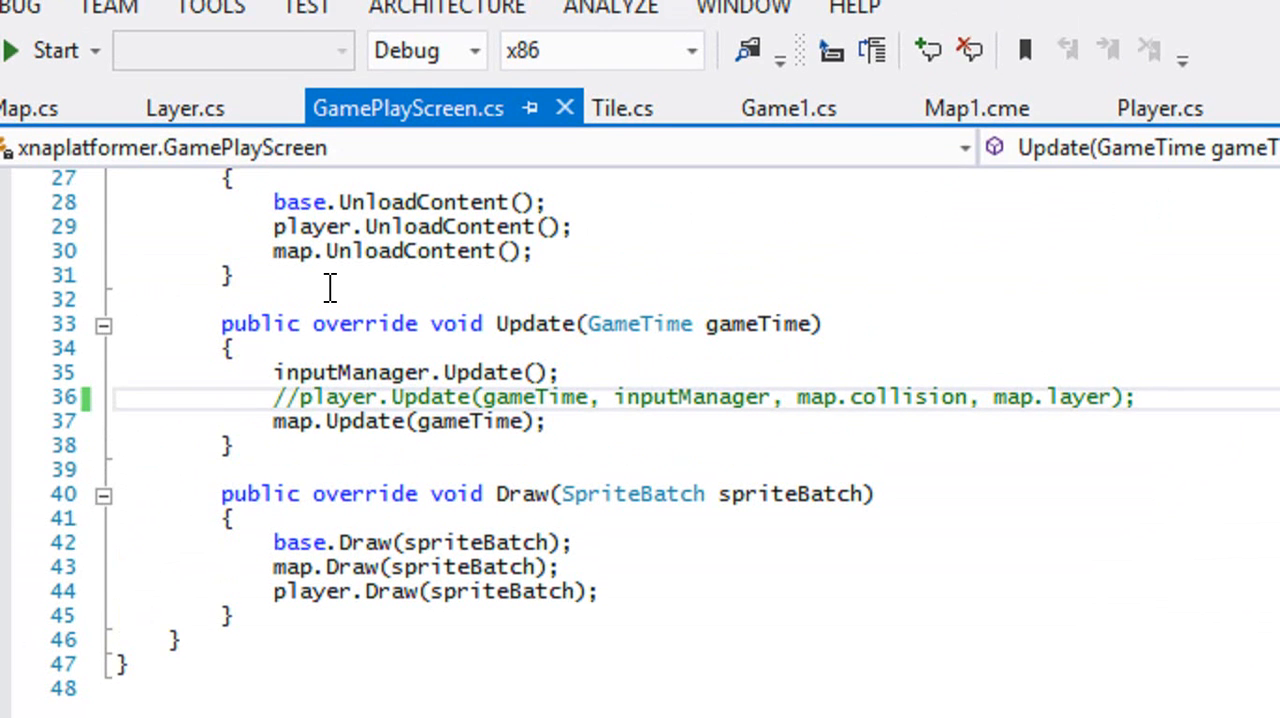
pyautogui.click(576, 542)
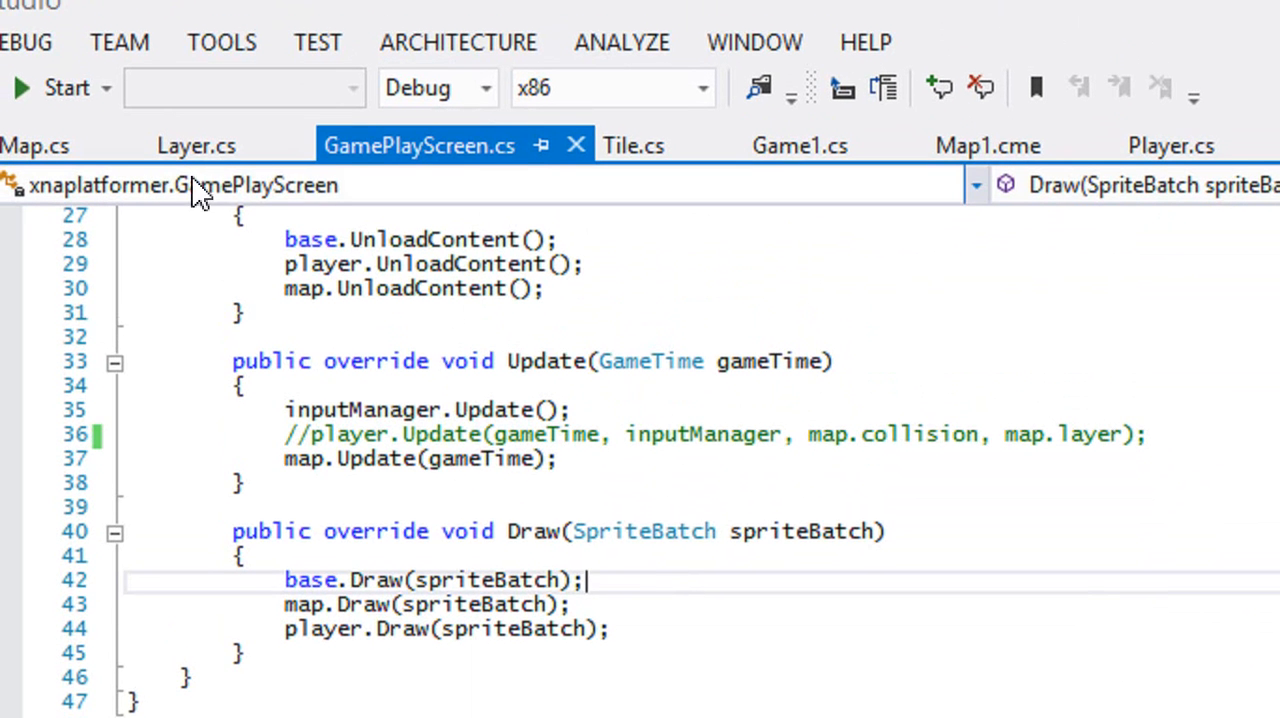
# Add an empty public void Update(GameTime gameTime) method to Tile.cs.
pyautogui.click(632, 144)
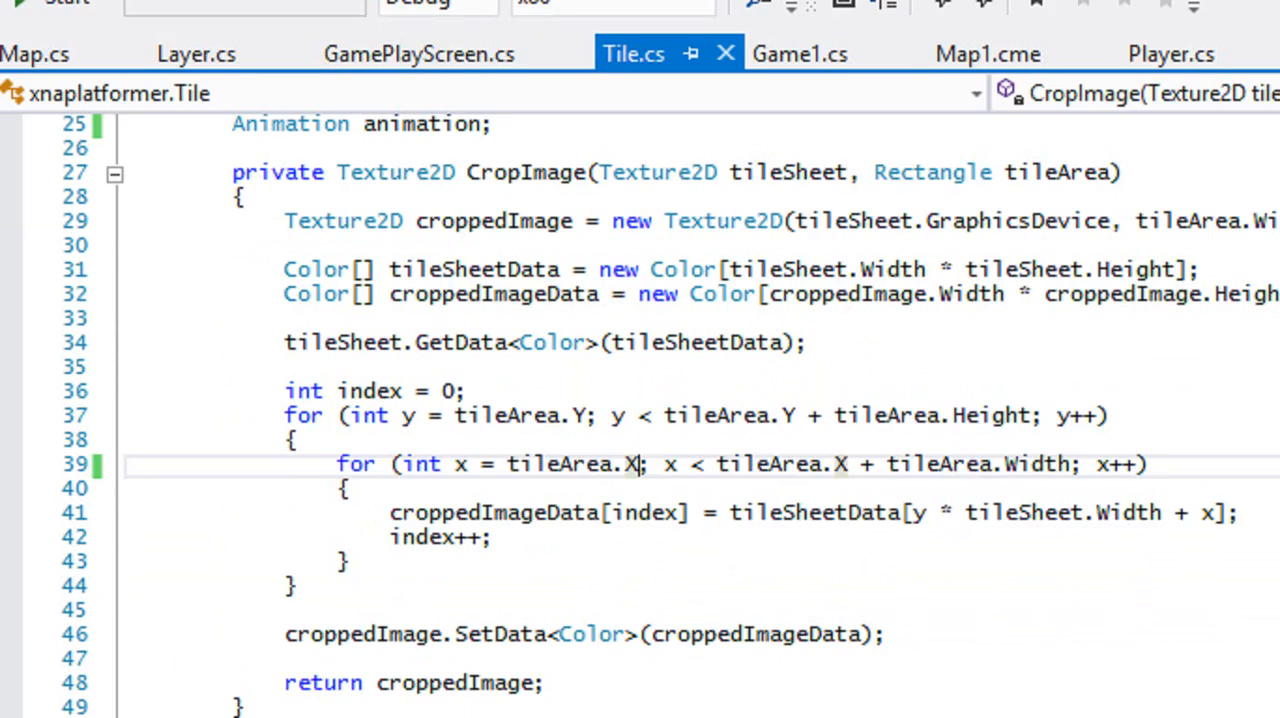
pyautogui.scroll(-3)
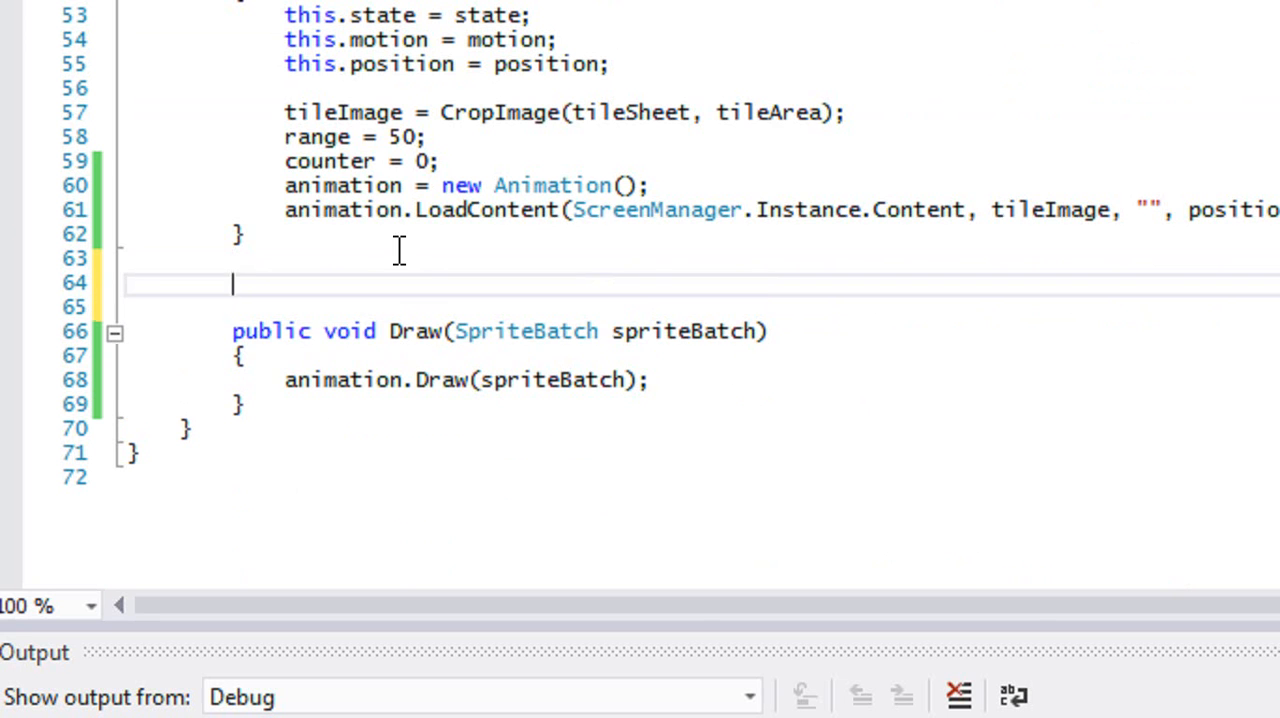
pyautogui.write('public void')
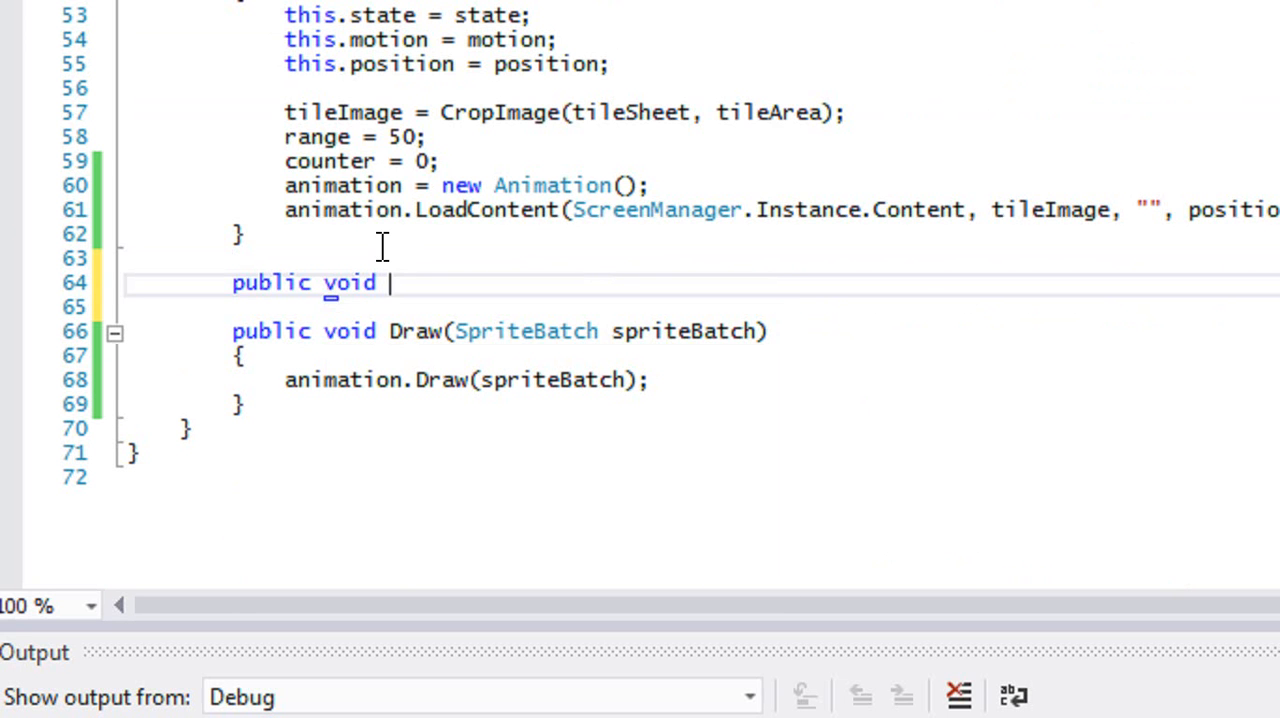
pyautogui.write('Update(GameTime gameTime')
pyautogui.write('{')
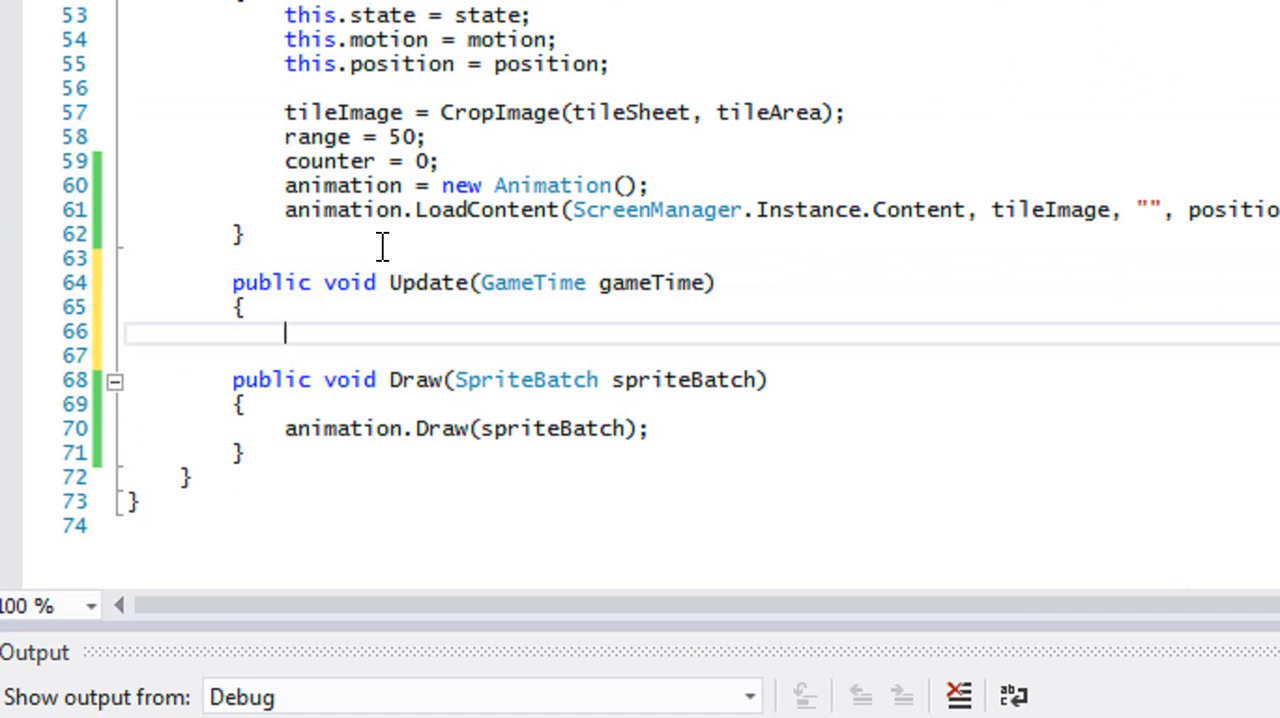
pyautogui.write('if')
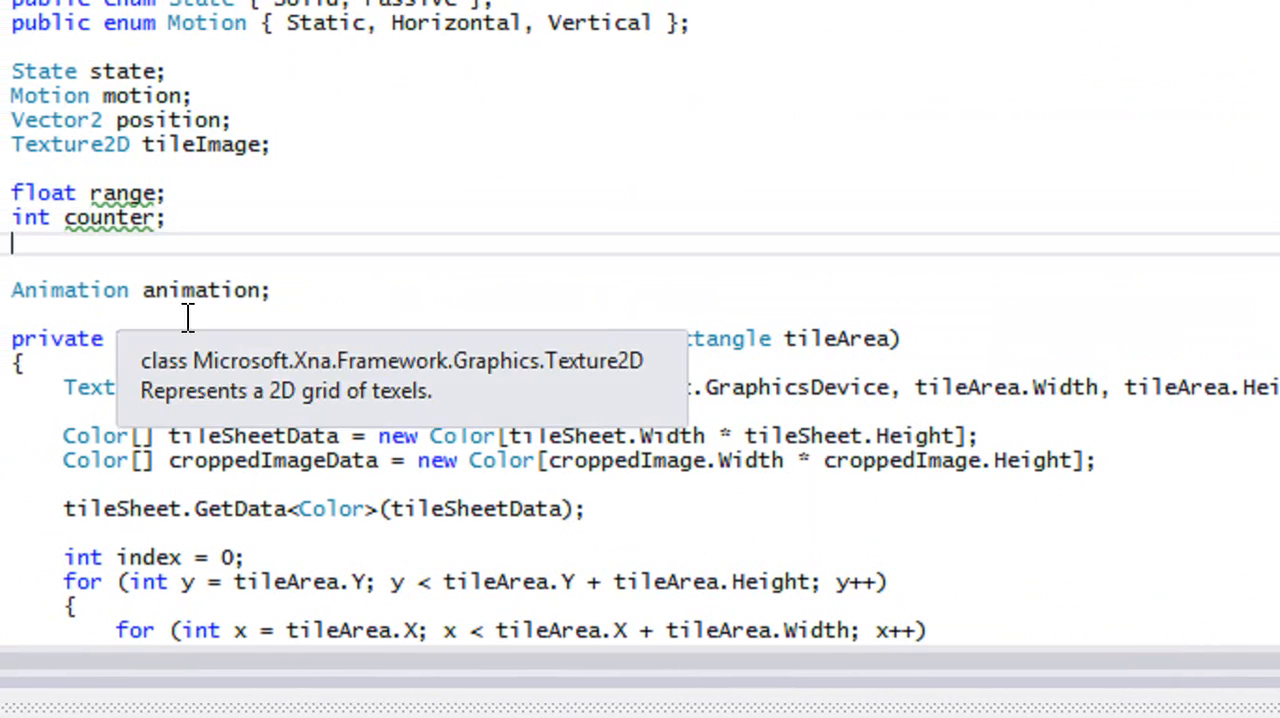
# Declare a bool increase field and set increase = true in SetTile.
pyautogui.write('bool increae;')
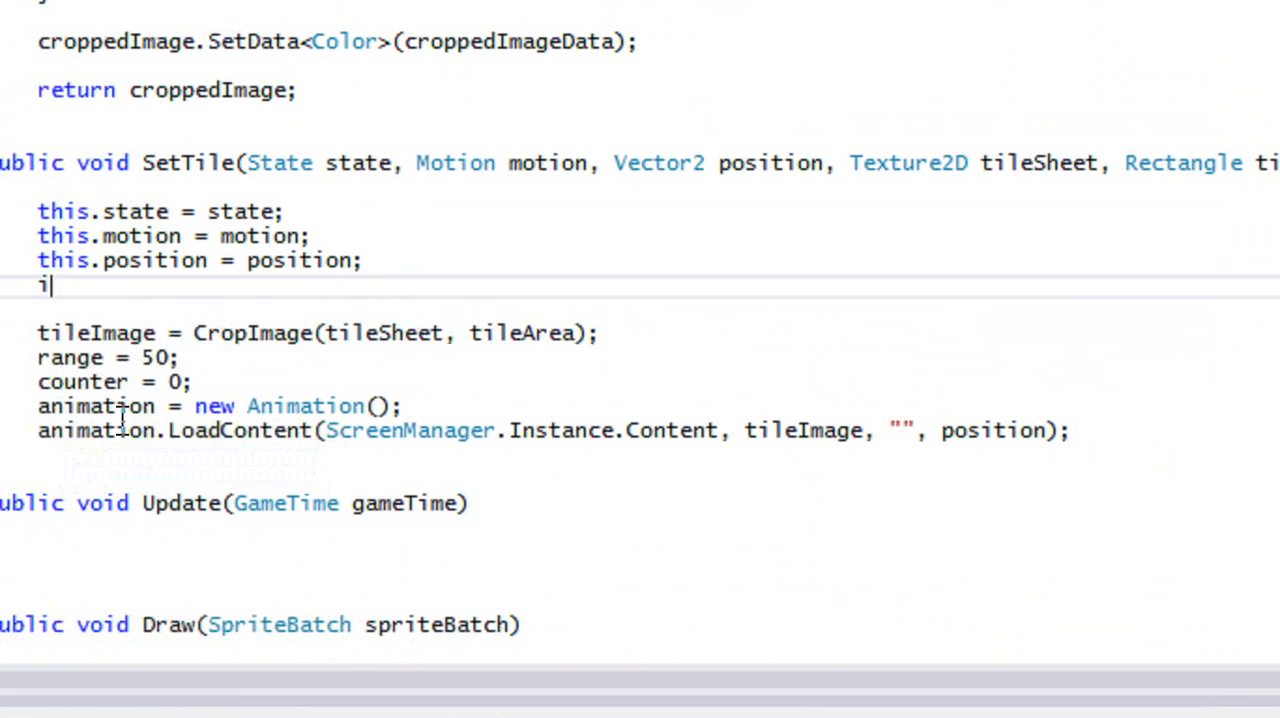
pyautogui.write('ncrease = true;')
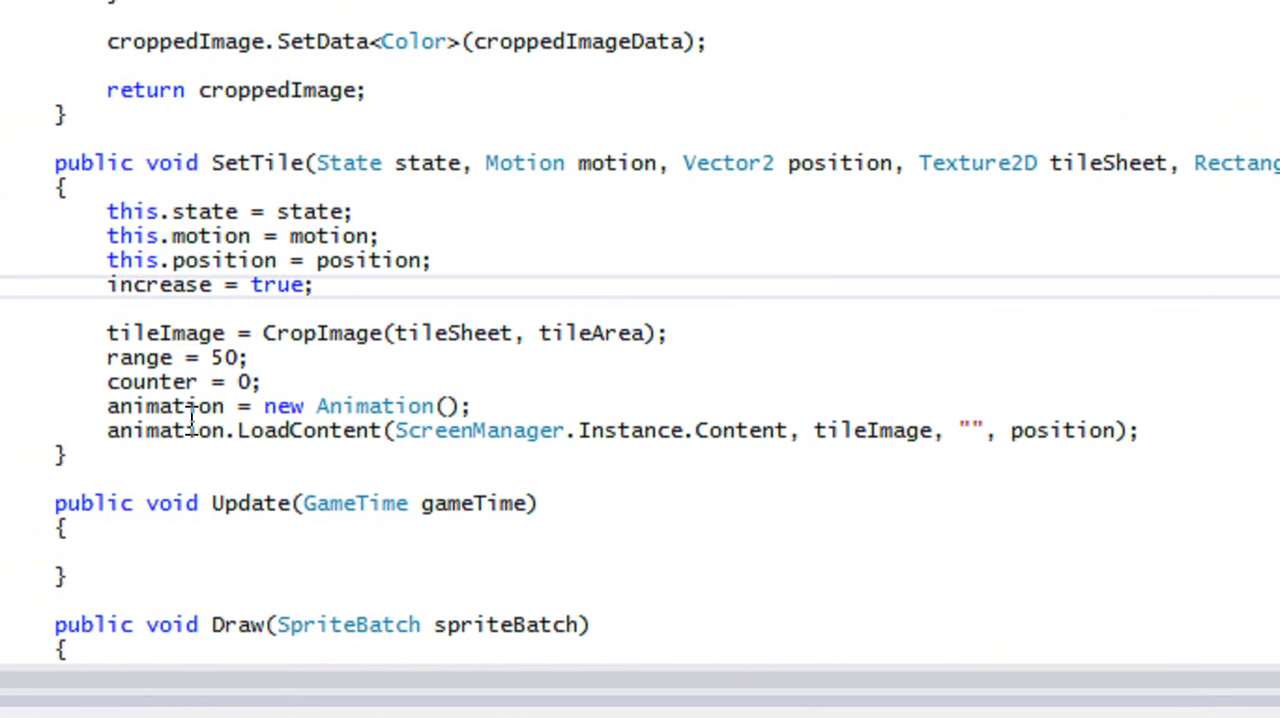
# Add an empty if (motion == Motion.Horizontal) block in Tile.Update.
pyautogui.scroll(-3)
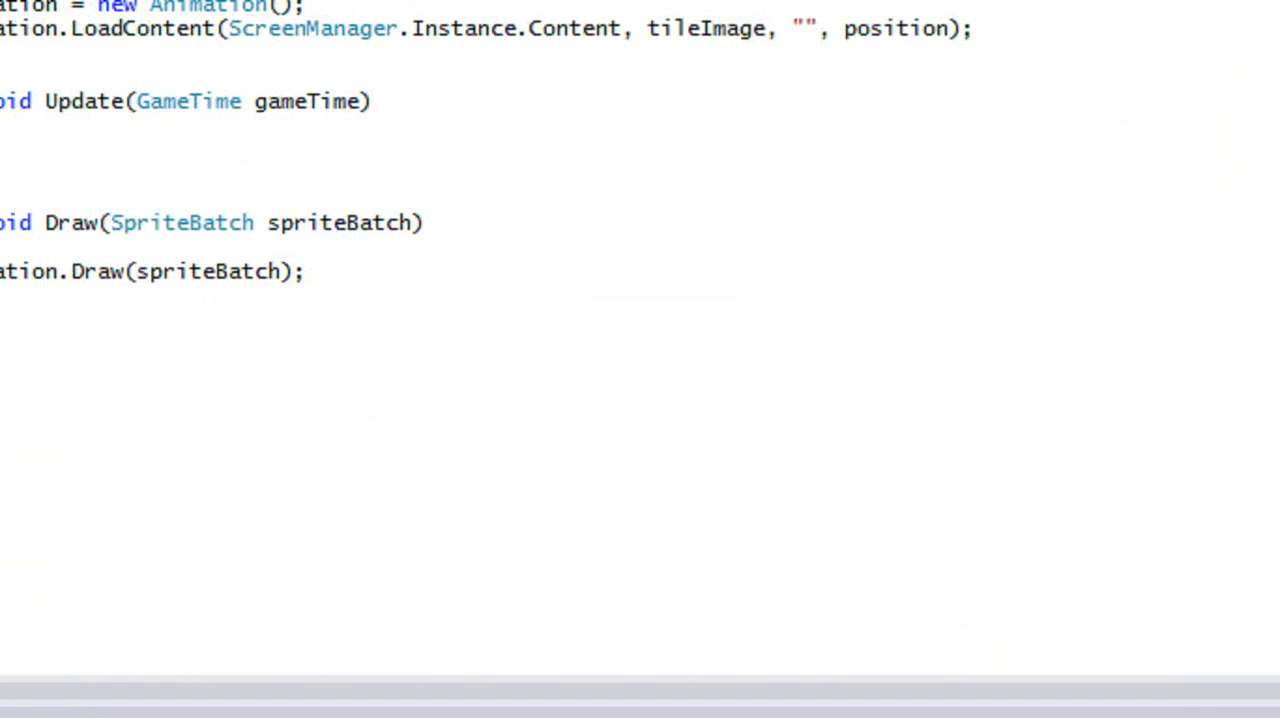
pyautogui.write('if(')
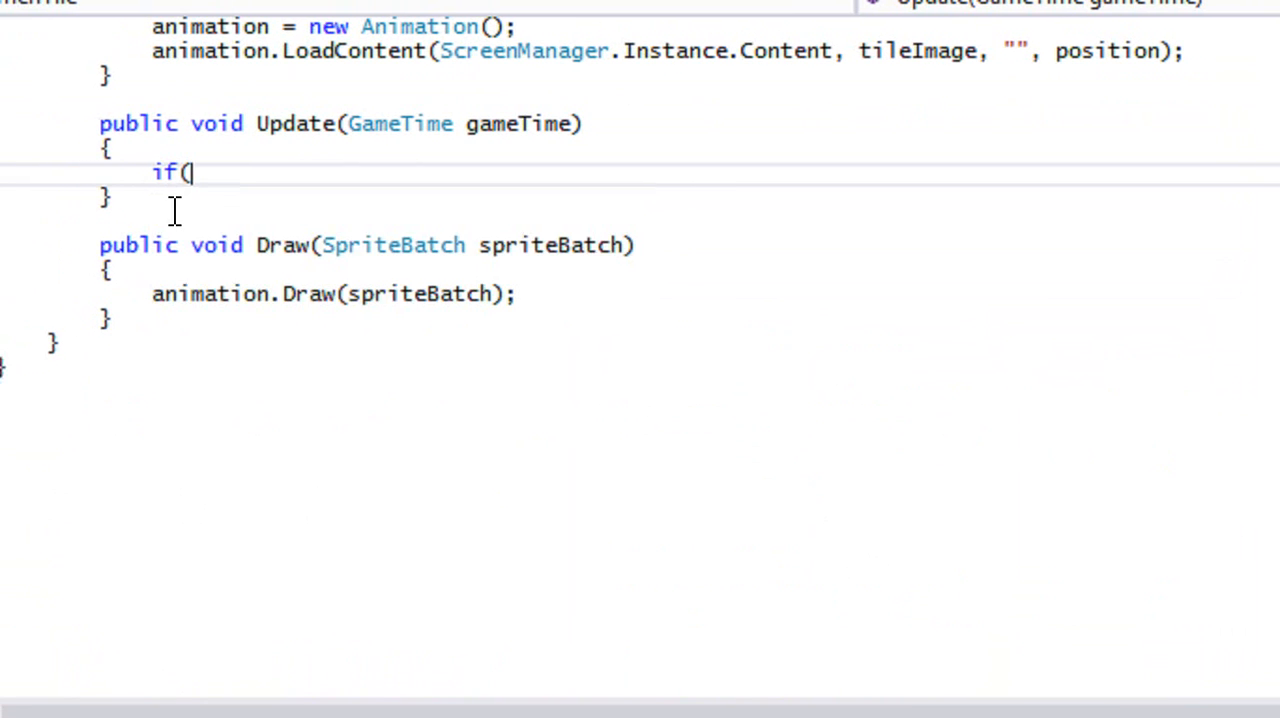
pyautogui.write('motion =')
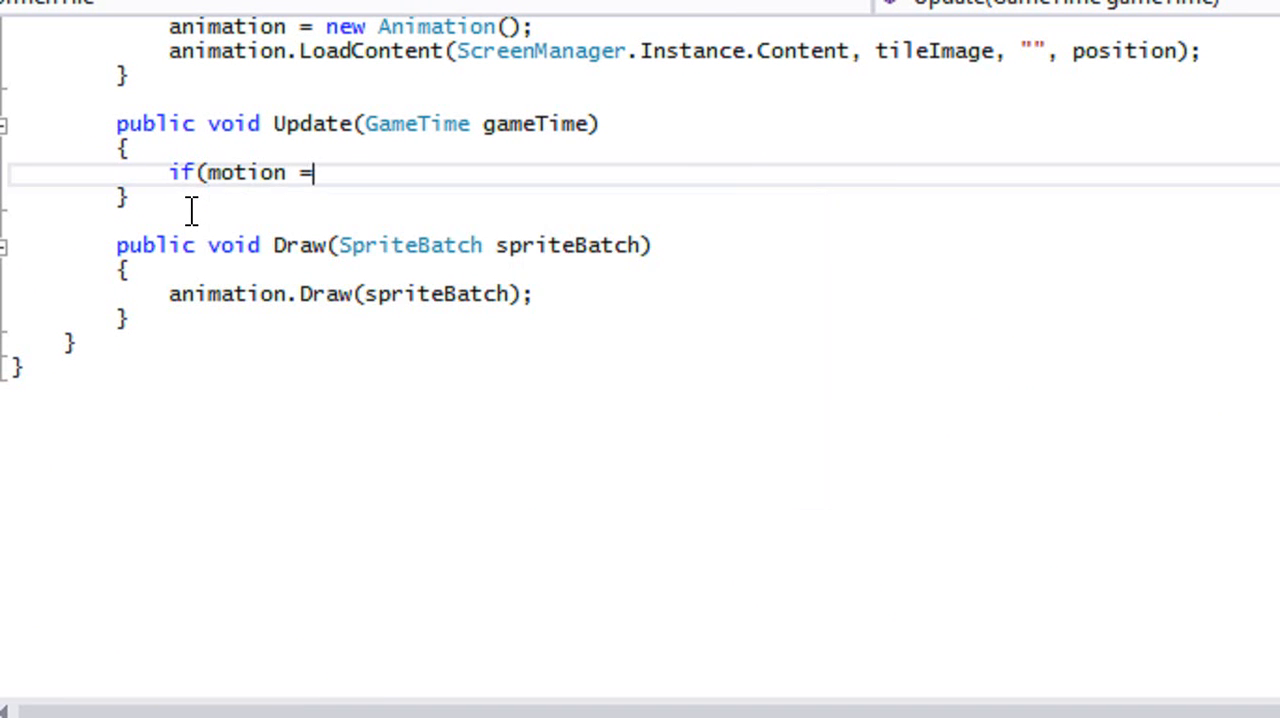
pyautogui.write('= Motion.Horizontal)')
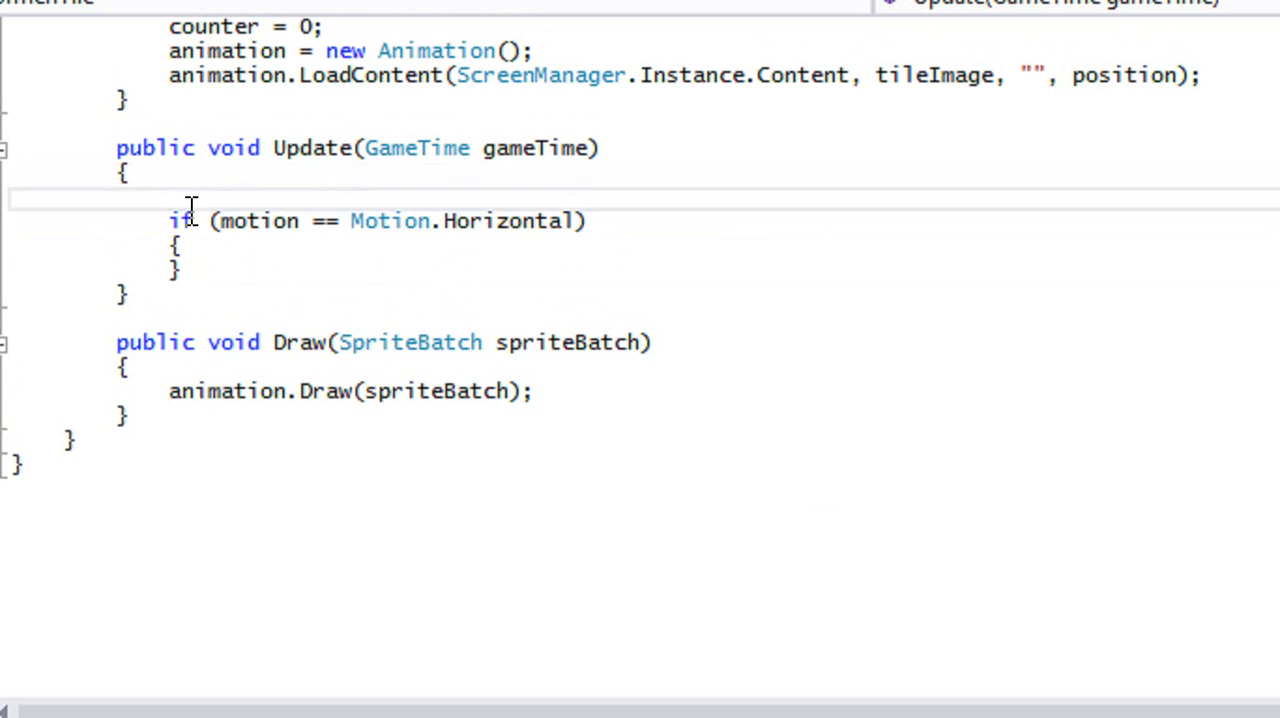
pyautogui.press('enter')
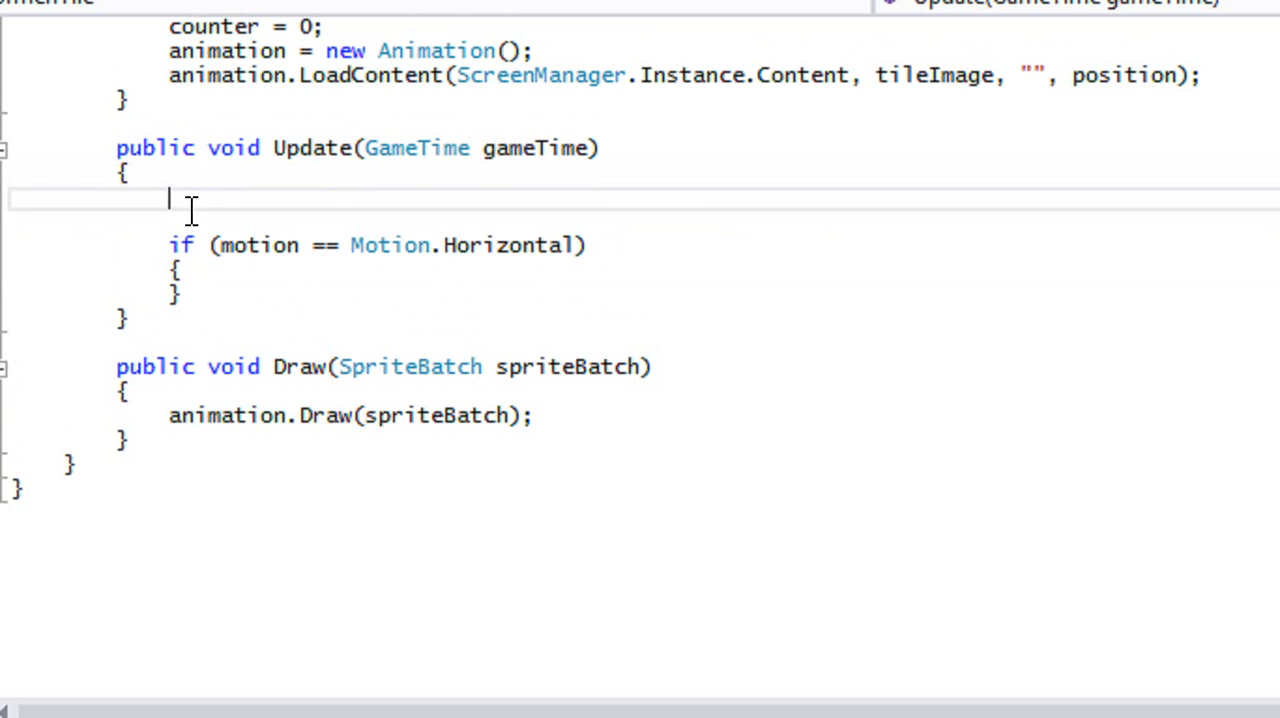
# Increment counter with counter++ above the horizontal motion check.
pyautogui.write('ceunter')
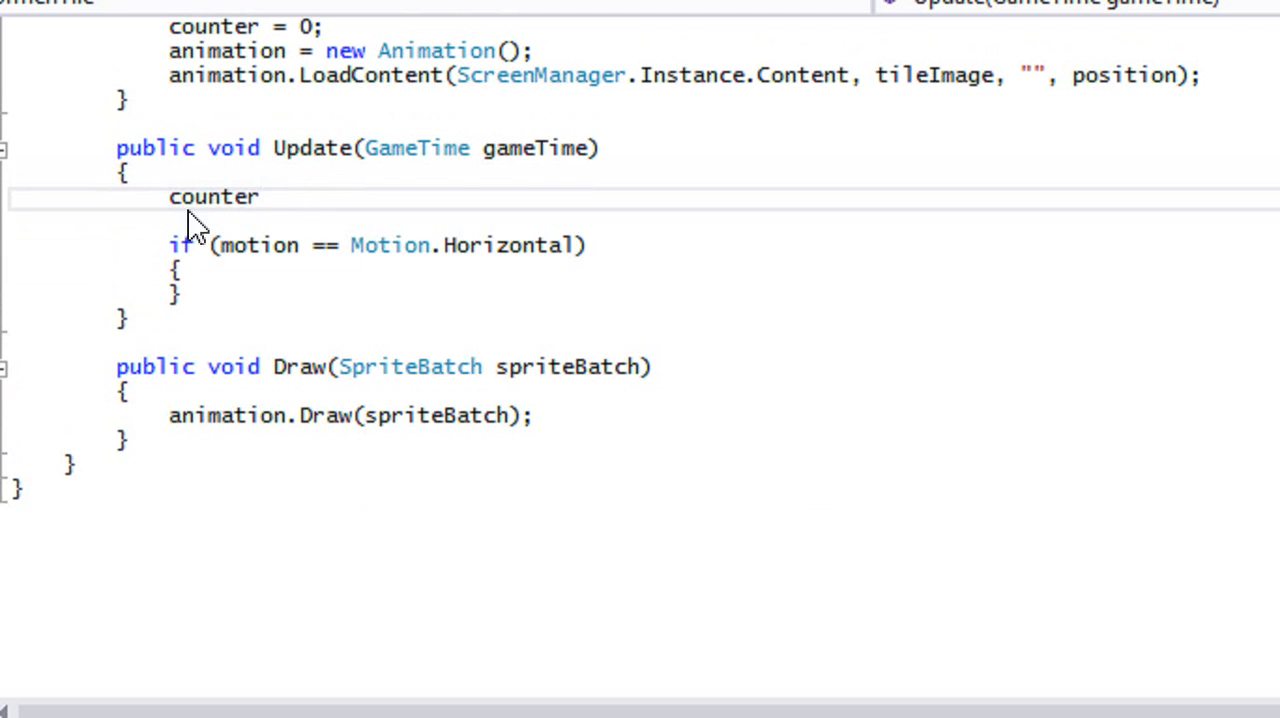
pyautogui.write('++;')
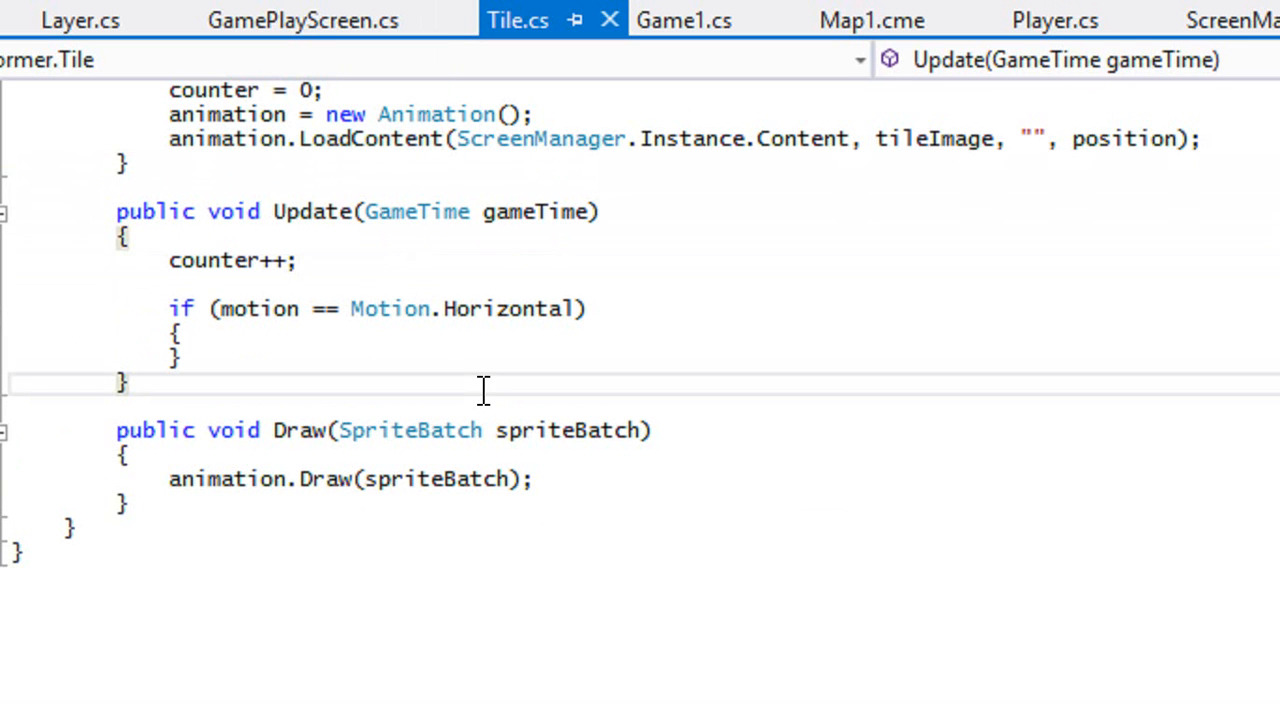
pyautogui.click(304, 260)
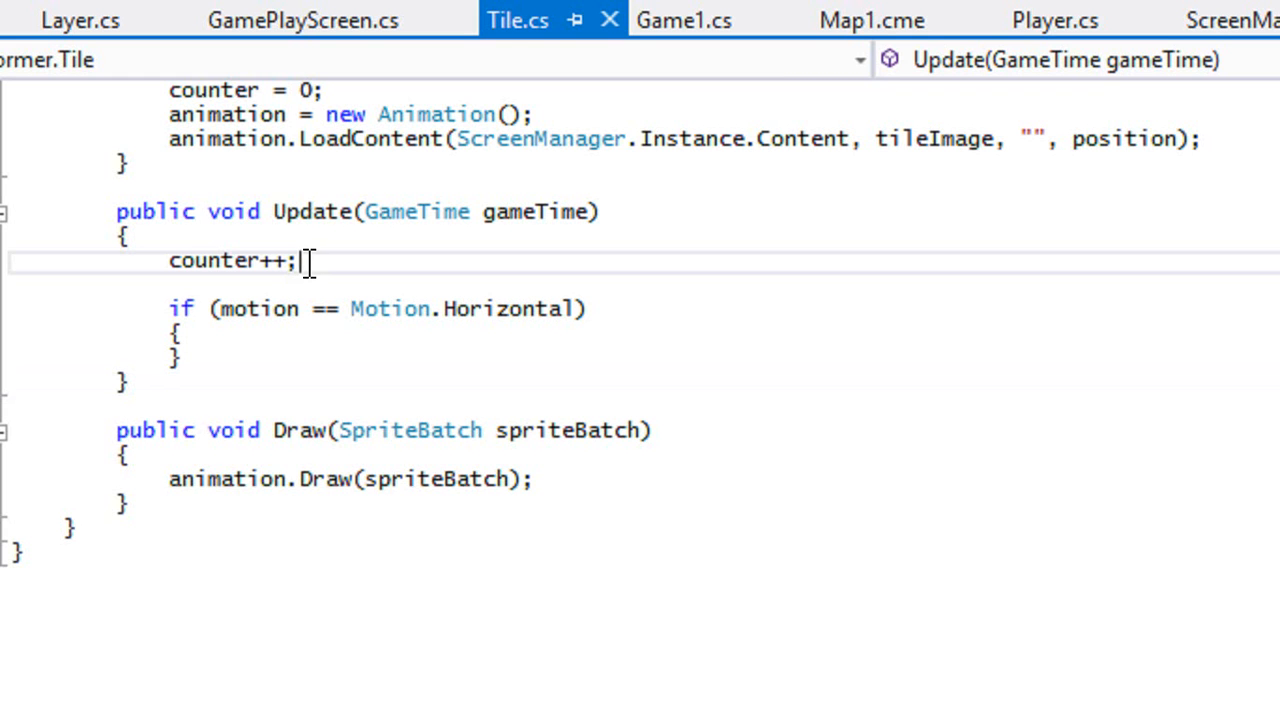
pyautogui.moveTo(368, 252)
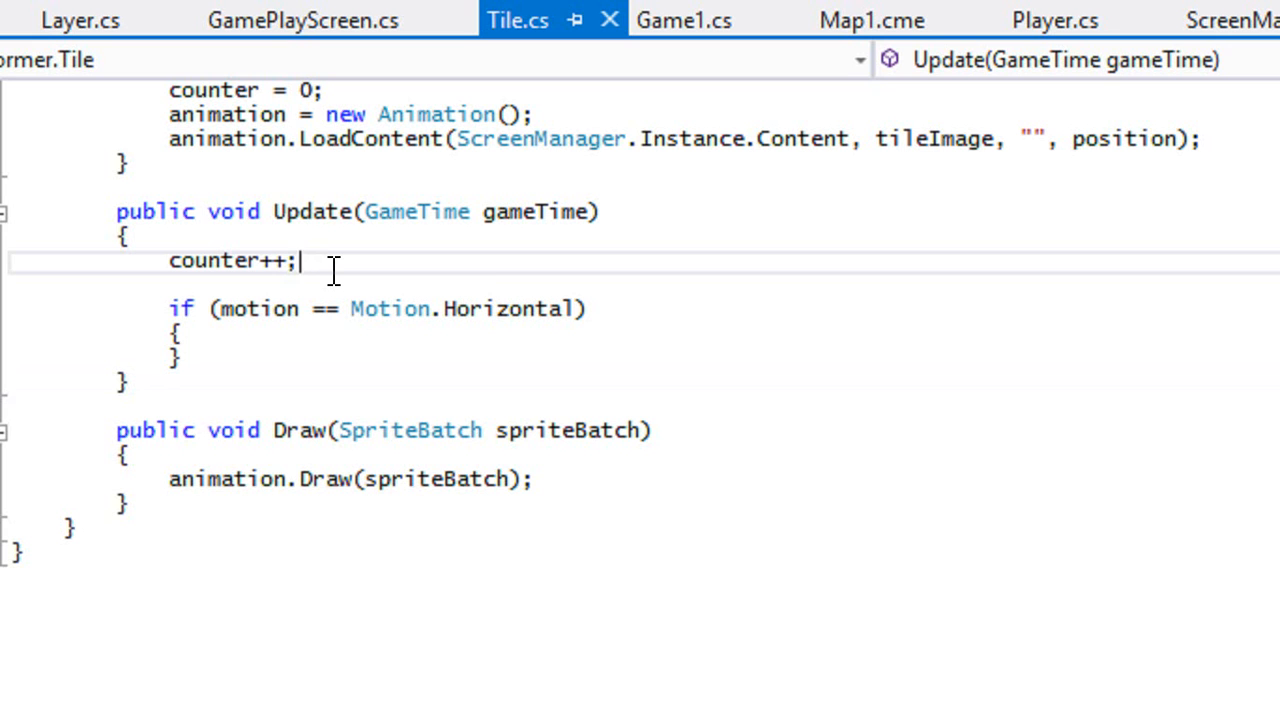
pyautogui.moveTo(410, 308)
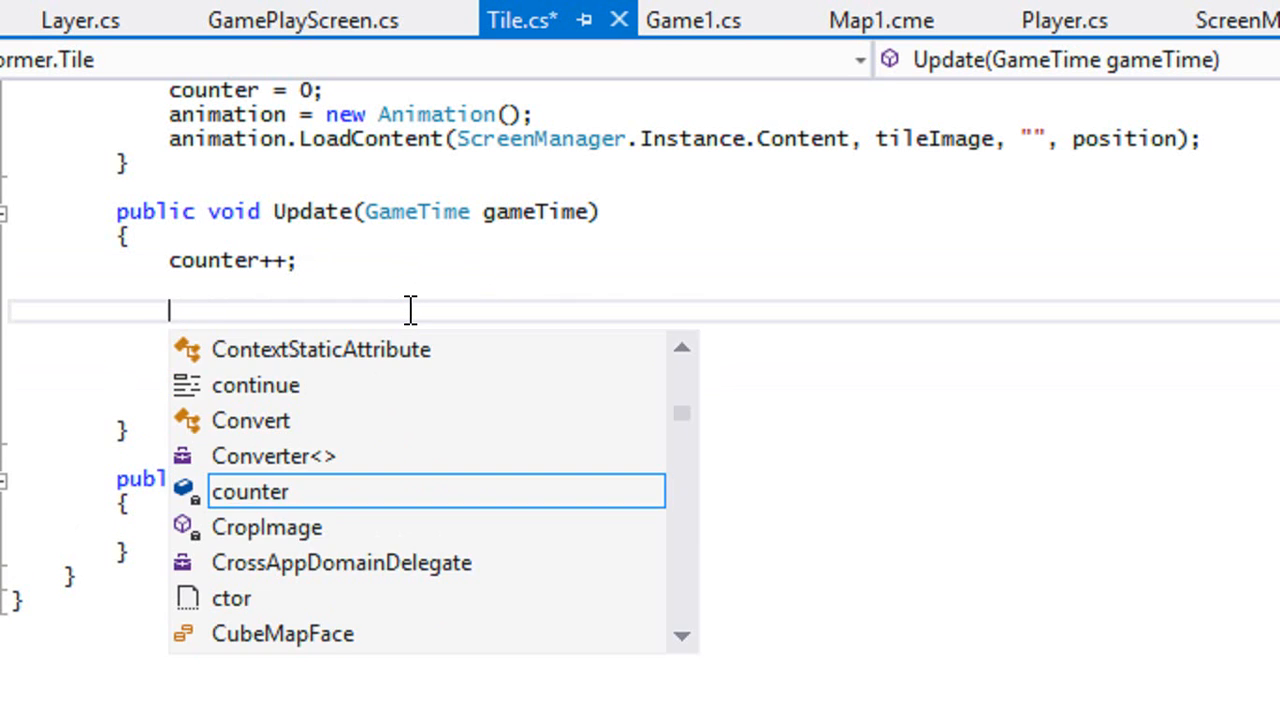
# Add if (counter >= range) resetting counter to 0 and flipping increase, then begin if(increase).
pyautogui.write('if(')
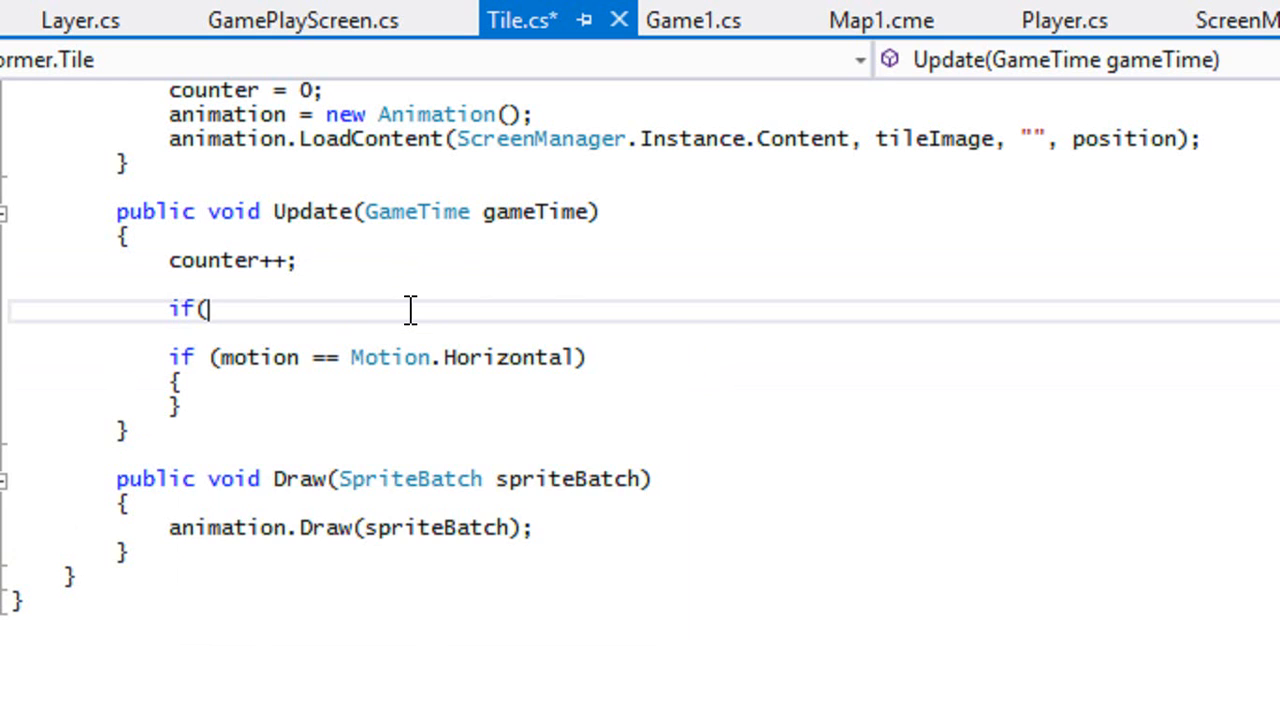
pyautogui.write('counter >')
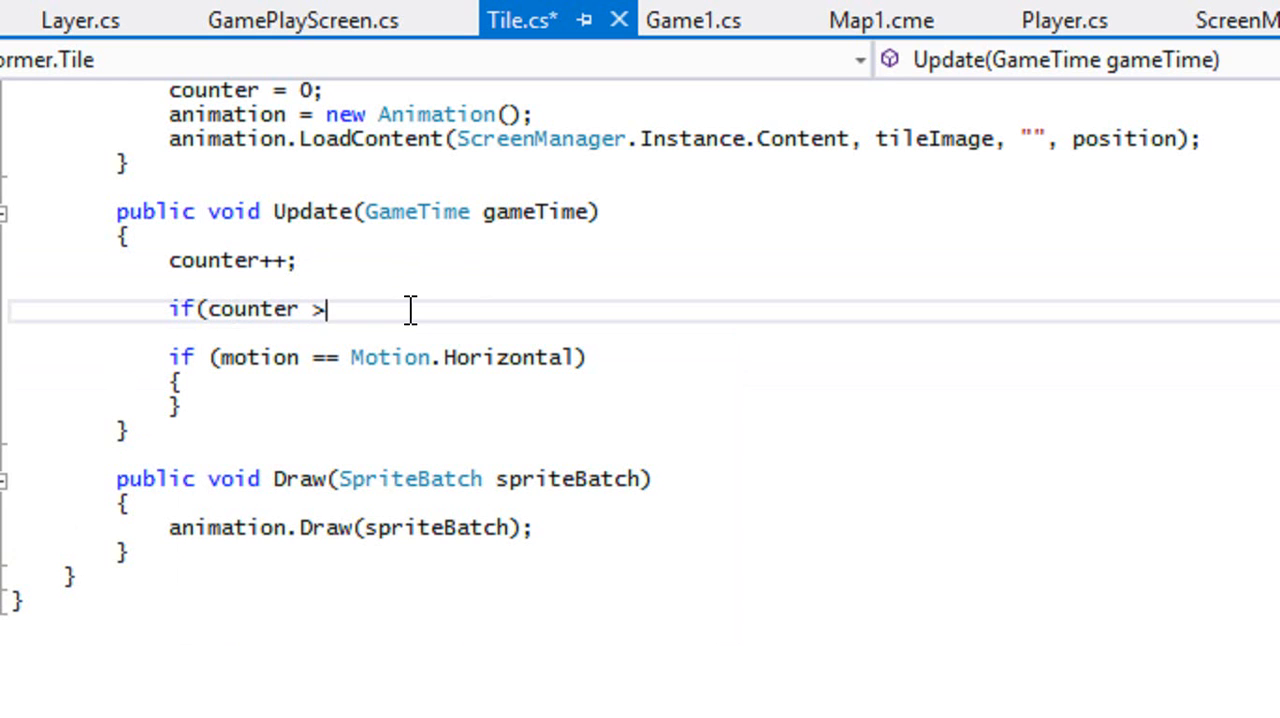
pyautogui.write('= range')
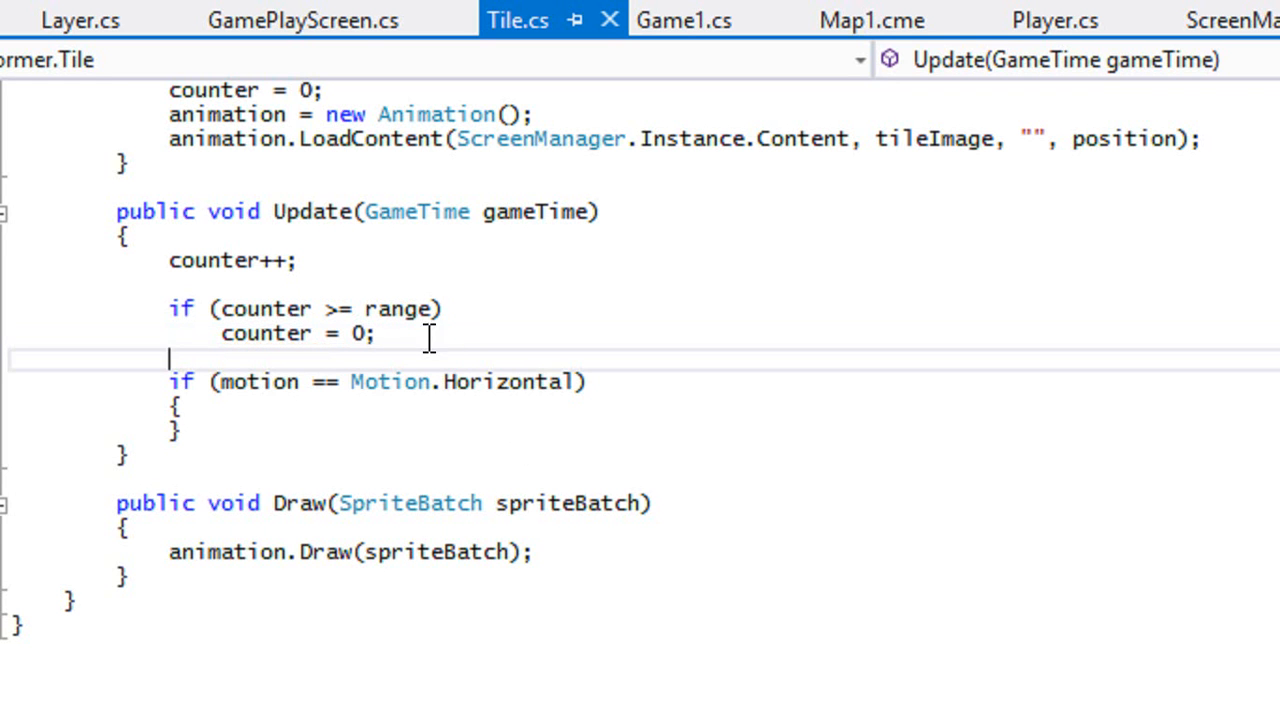
pyautogui.write('{')
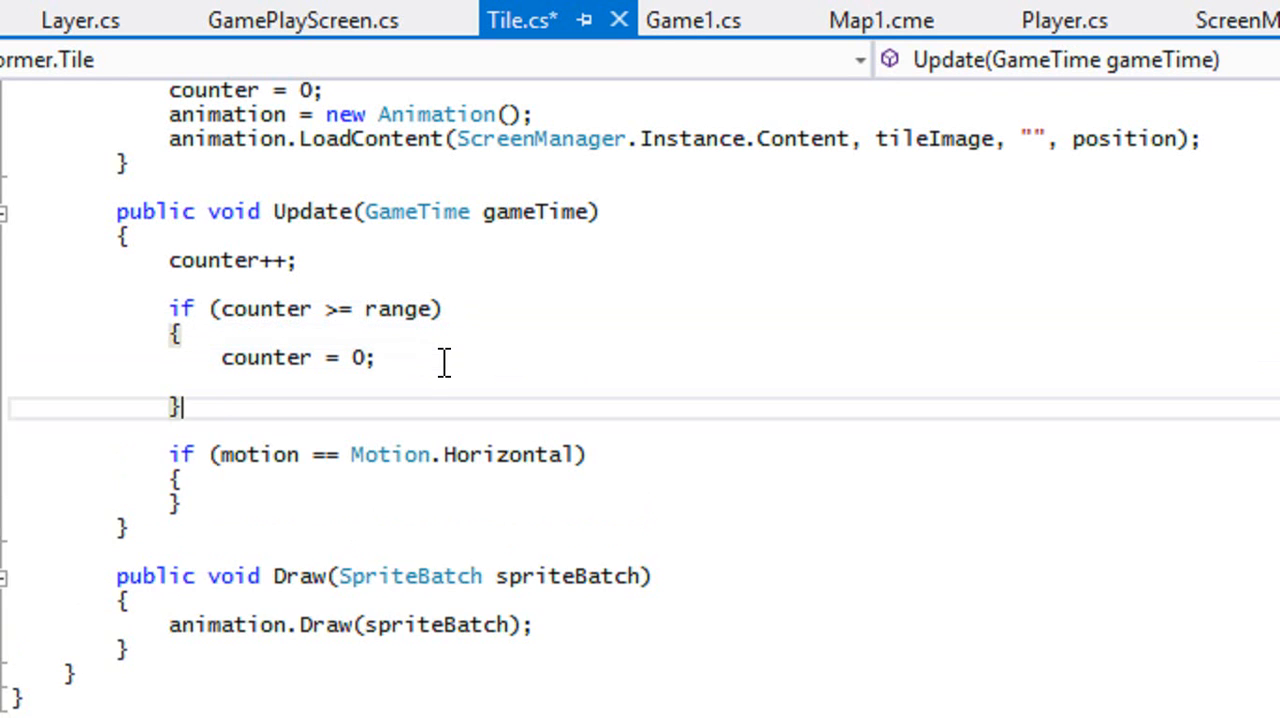
pyautogui.write('increase =')
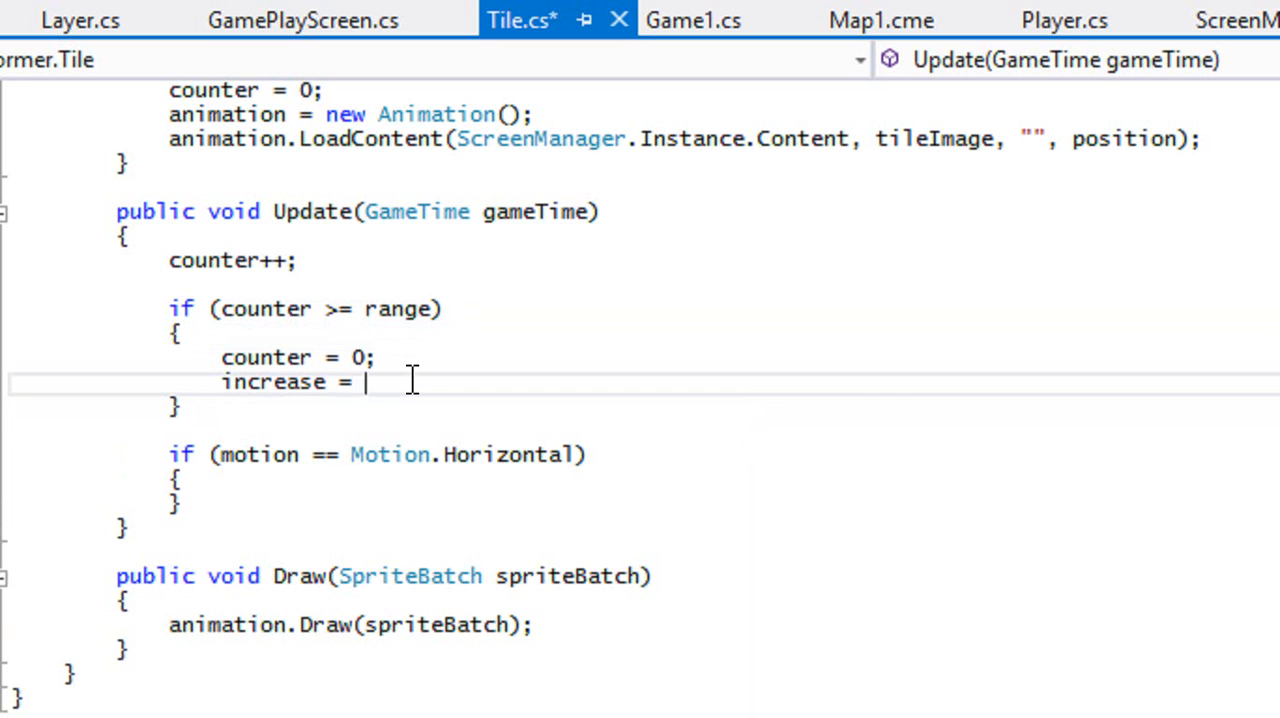
pyautogui.write('!')
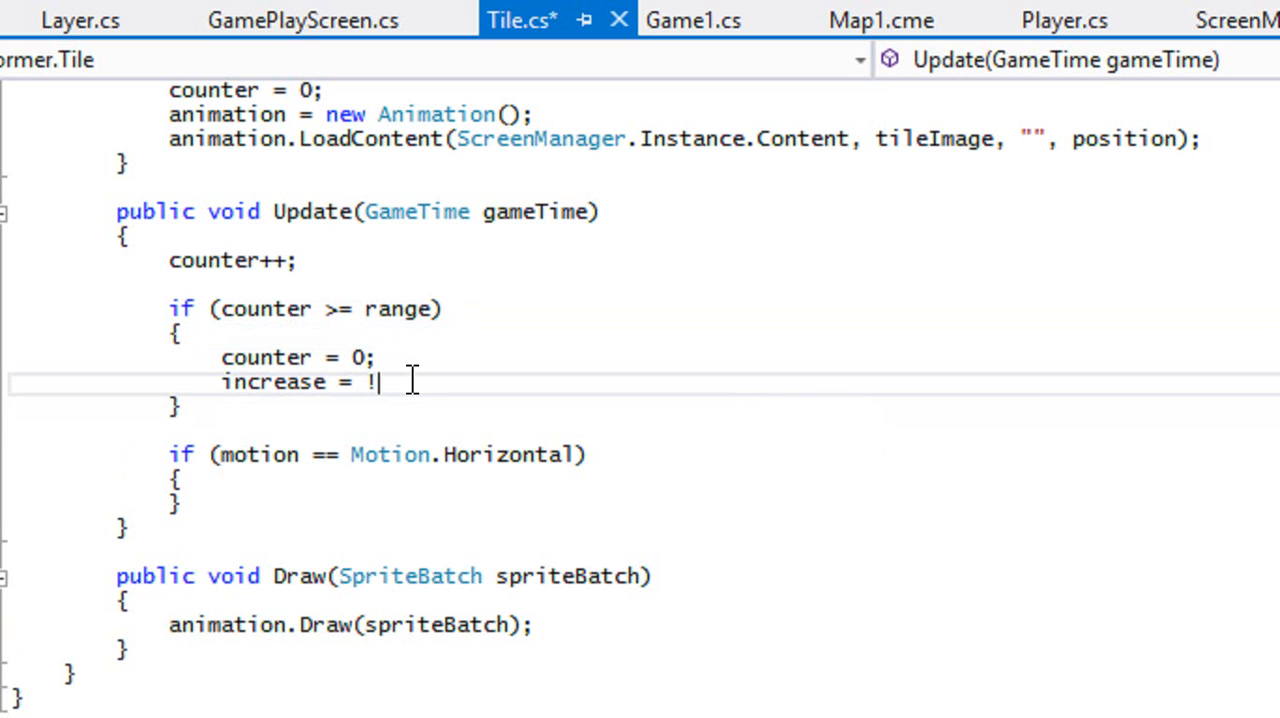
pyautogui.write('increase;')
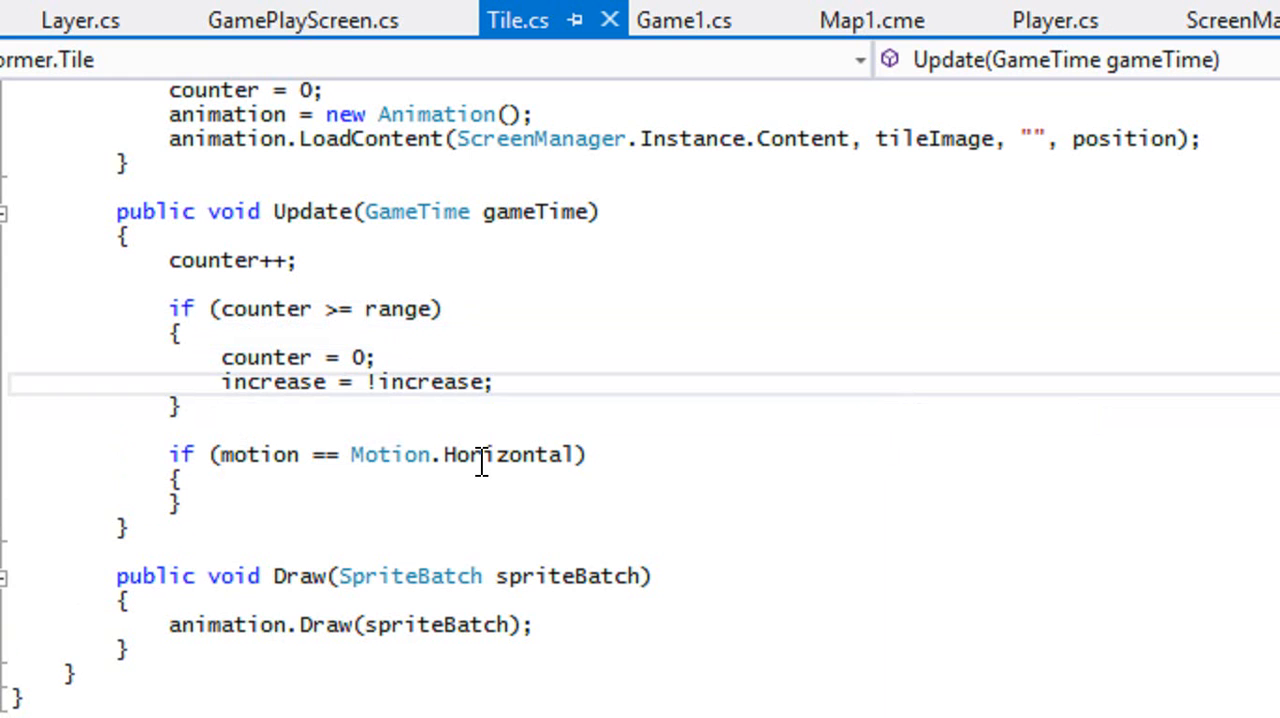
pyautogui.moveTo(414, 404)
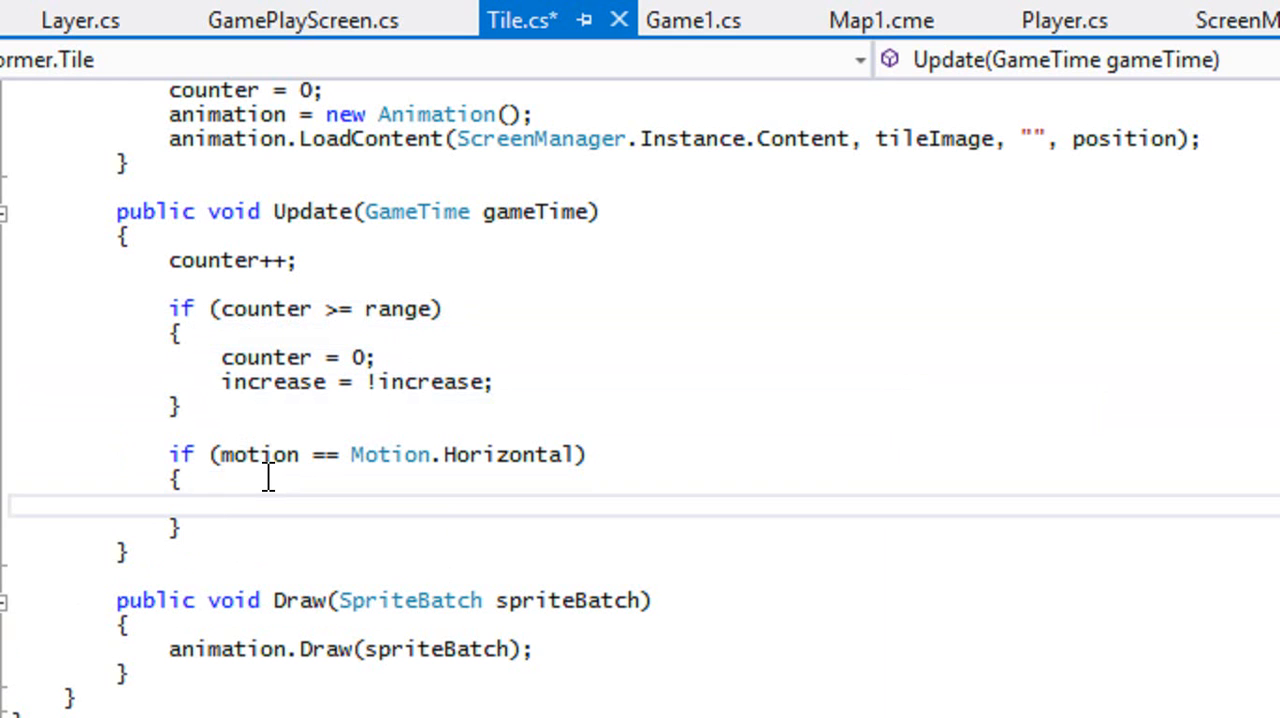
pyautogui.write('if(inc')
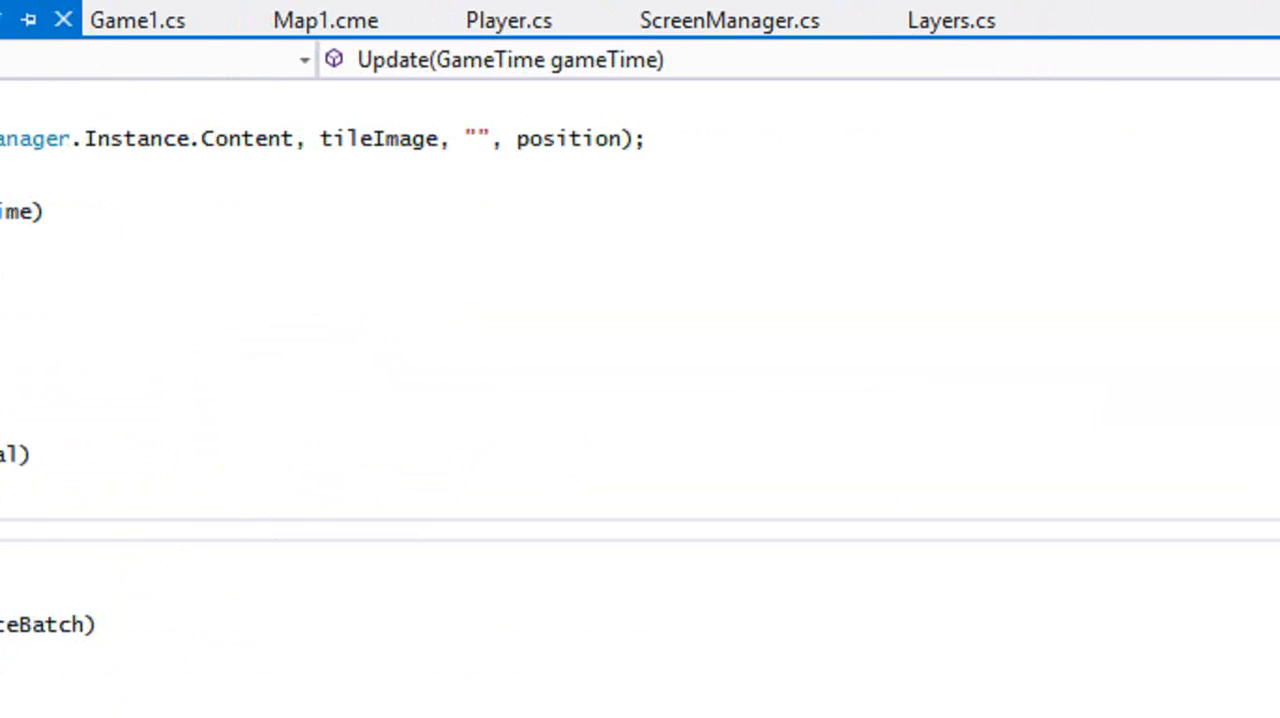
# Declare a float moveSpeed field in the Tile class.
pyautogui.click(410, 20)
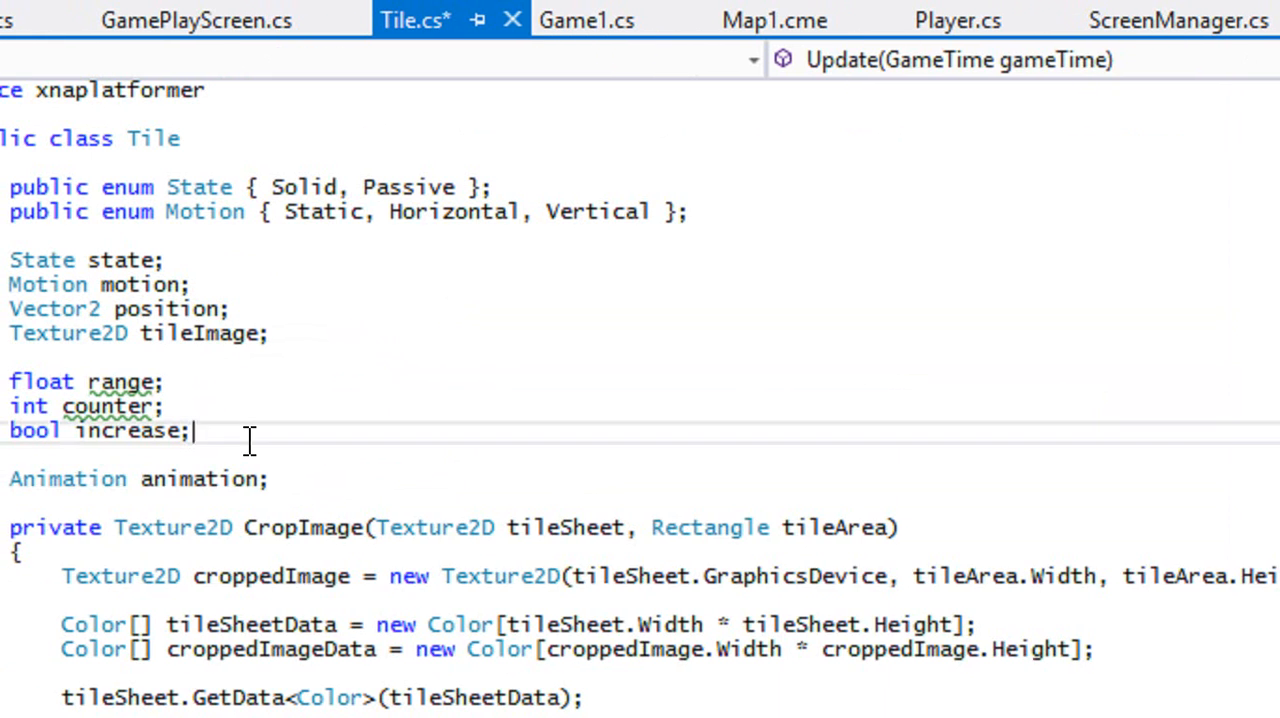
pyautogui.write('float')
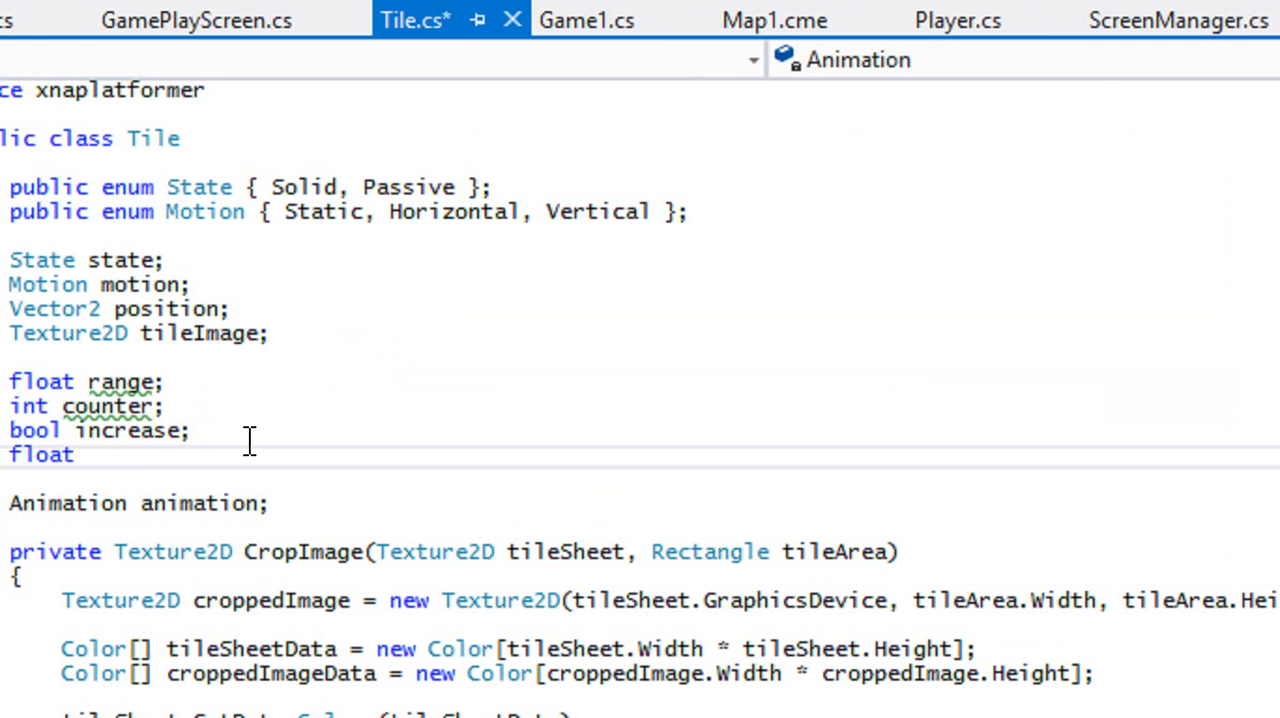
pyautogui.write('moveSpeed')
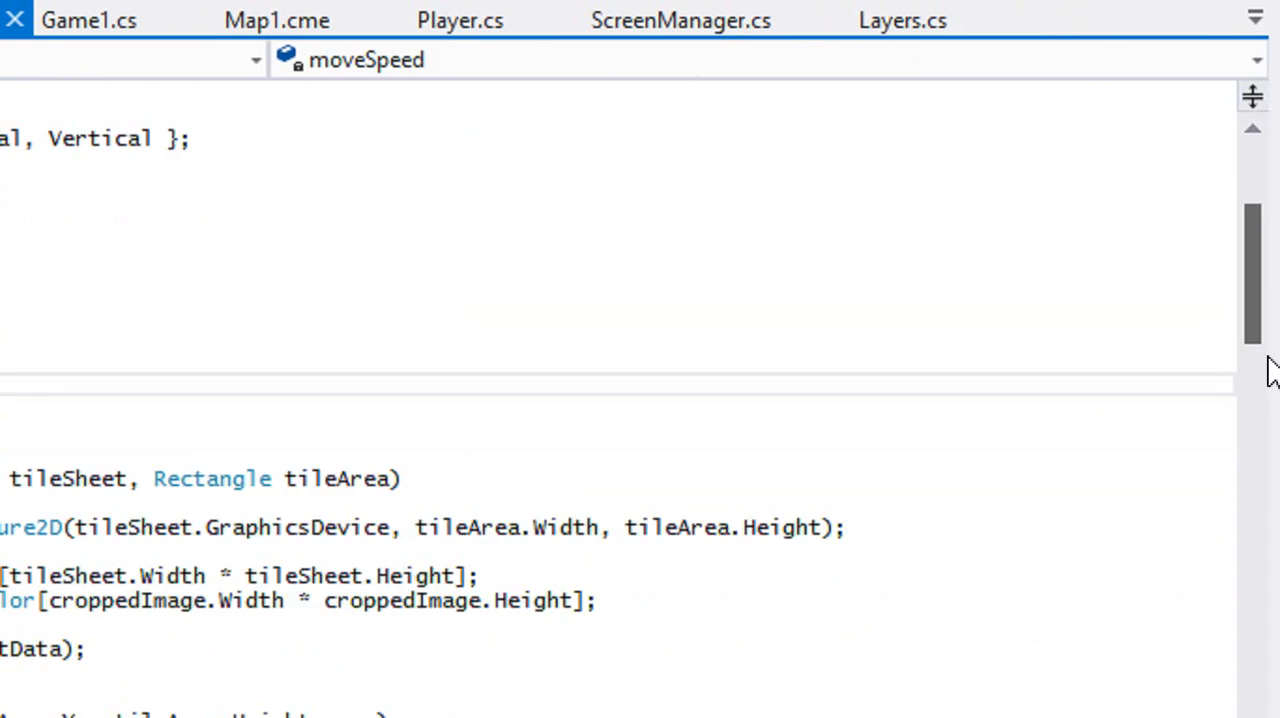
# Set moveSpeed = 100f in SetTile after the counter reset.
pyautogui.click(464, 20)
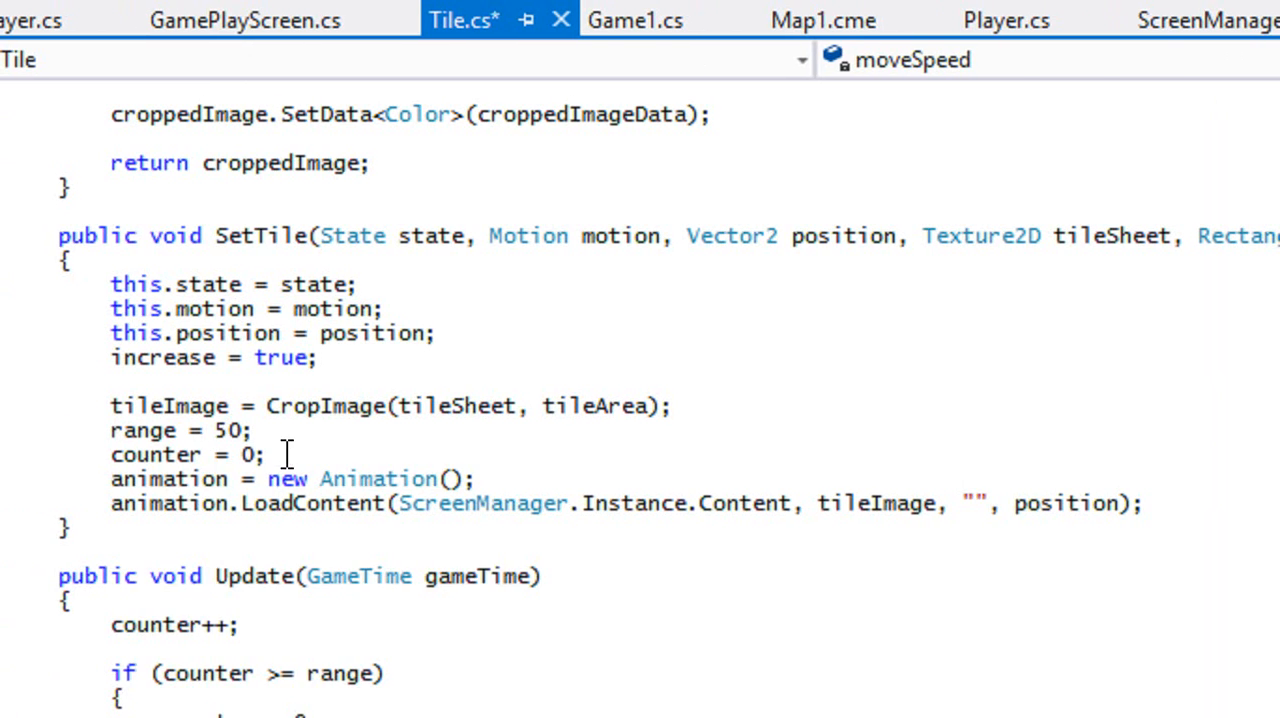
pyautogui.write('moveSpeed =')
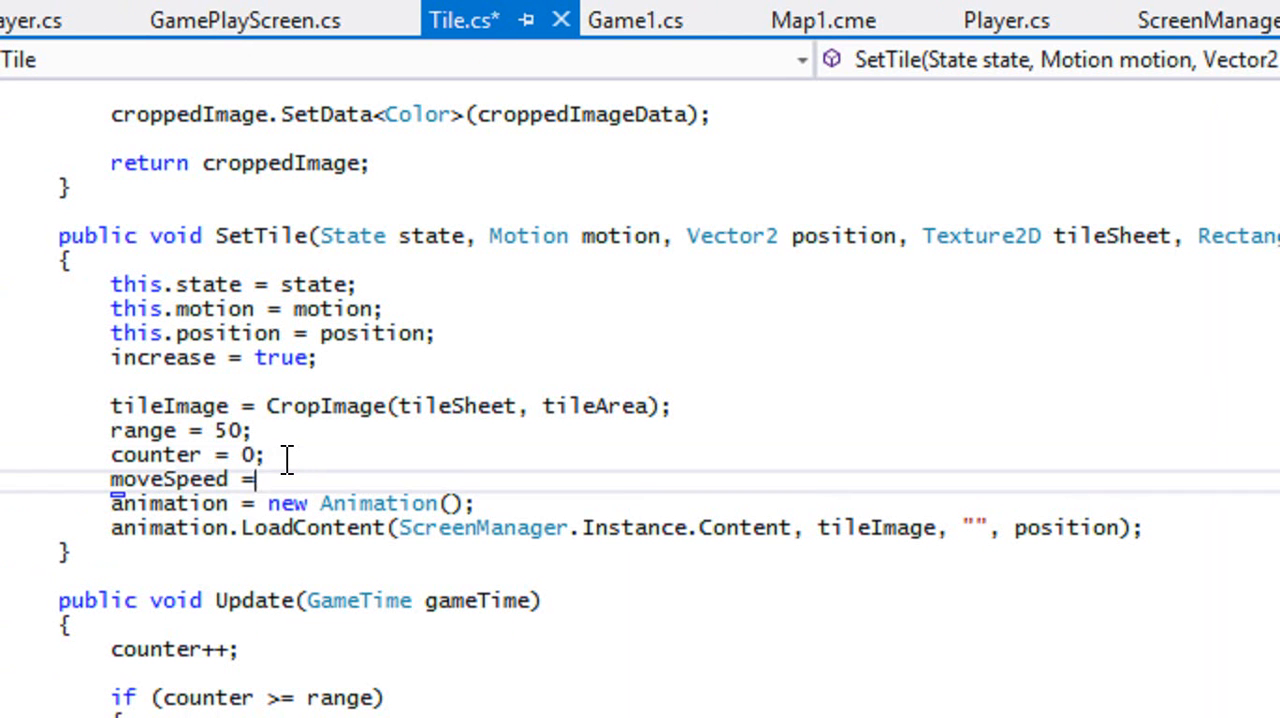
pyautogui.write('100f;')
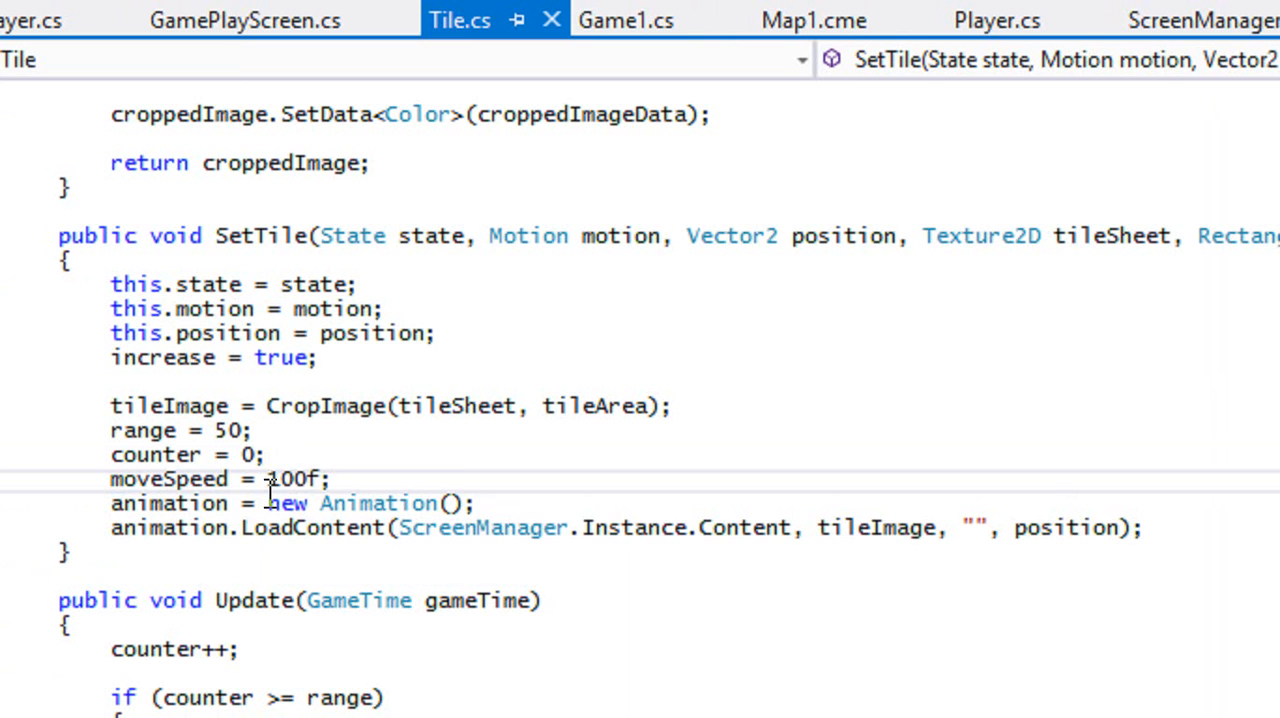
pyautogui.moveTo(278, 490)
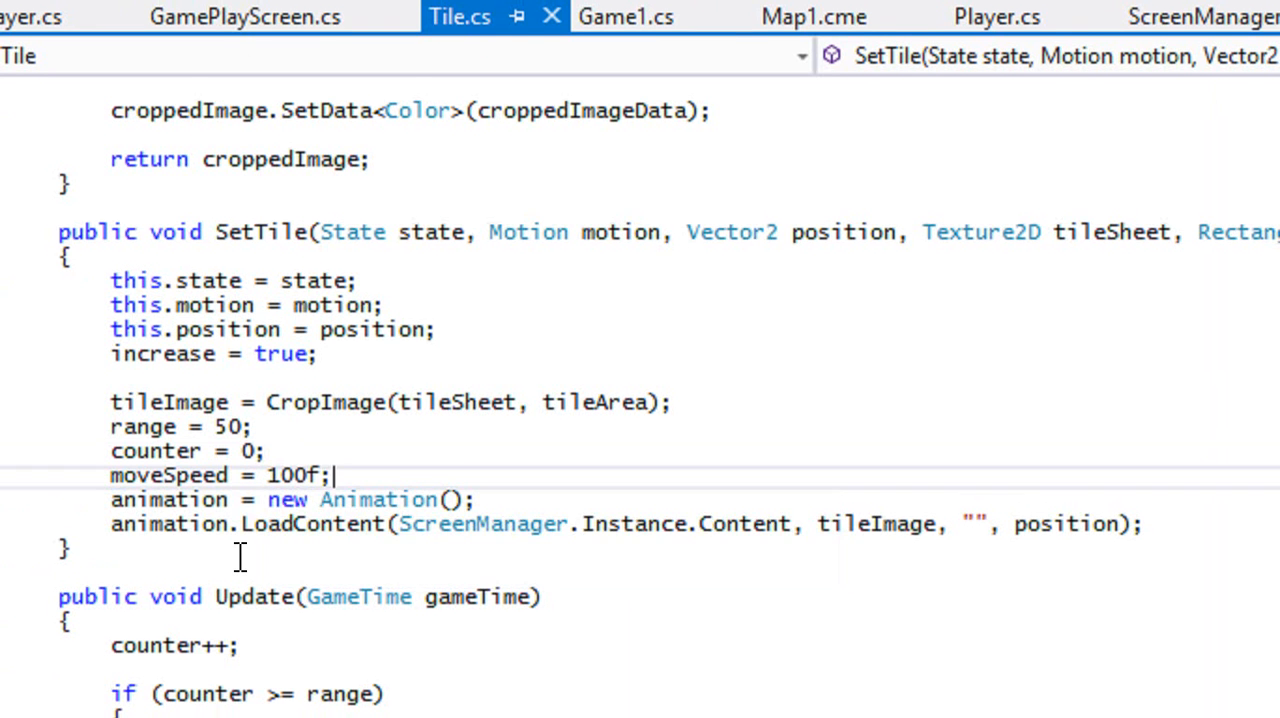
pyautogui.scroll(-3)
pyautogui.write('position.X')
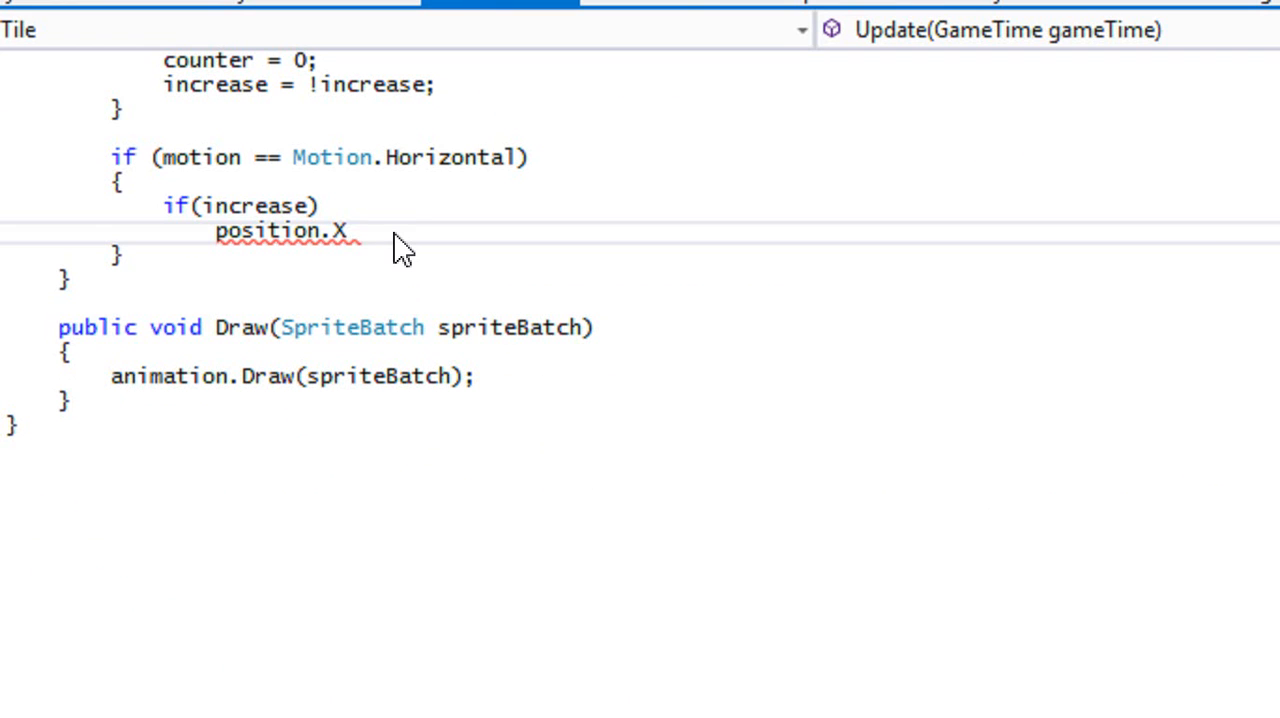
# Move position.X by moveSpeed * (float)gameTime.ElapsedGameTime.TotalSeconds when increasing, subtract otherwise.
pyautogui.write('++')
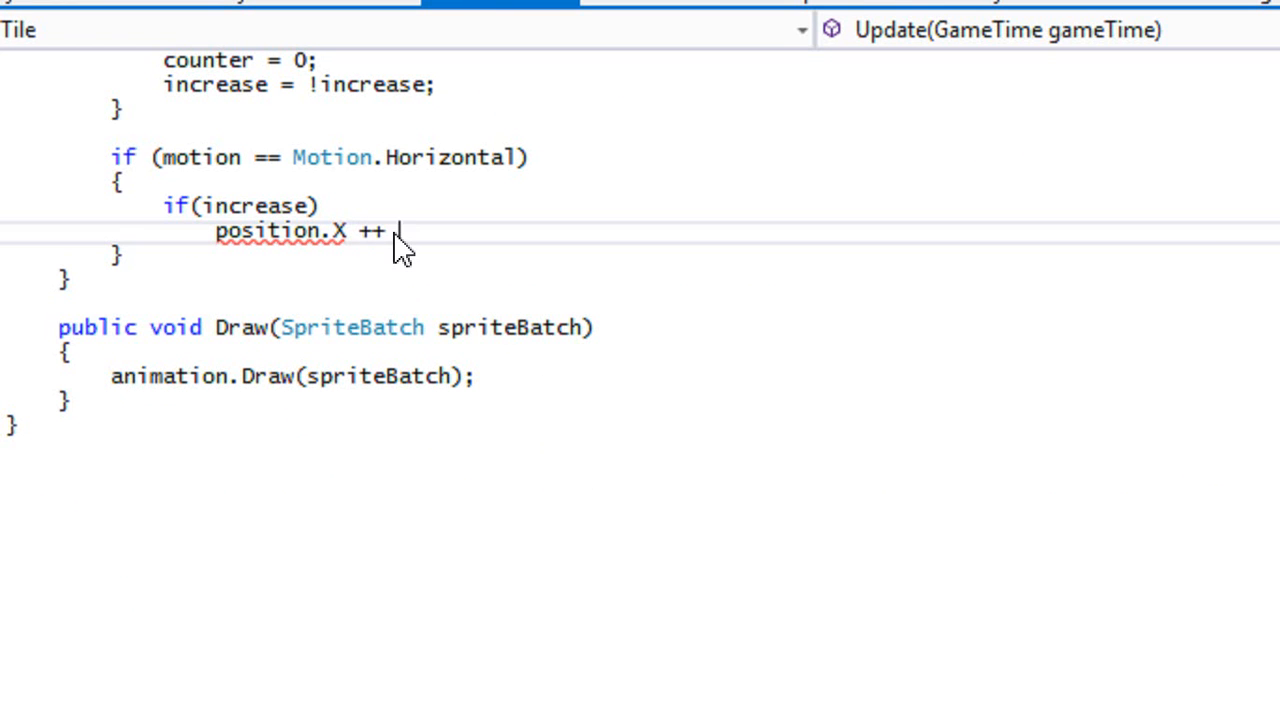
pyautogui.write('=')
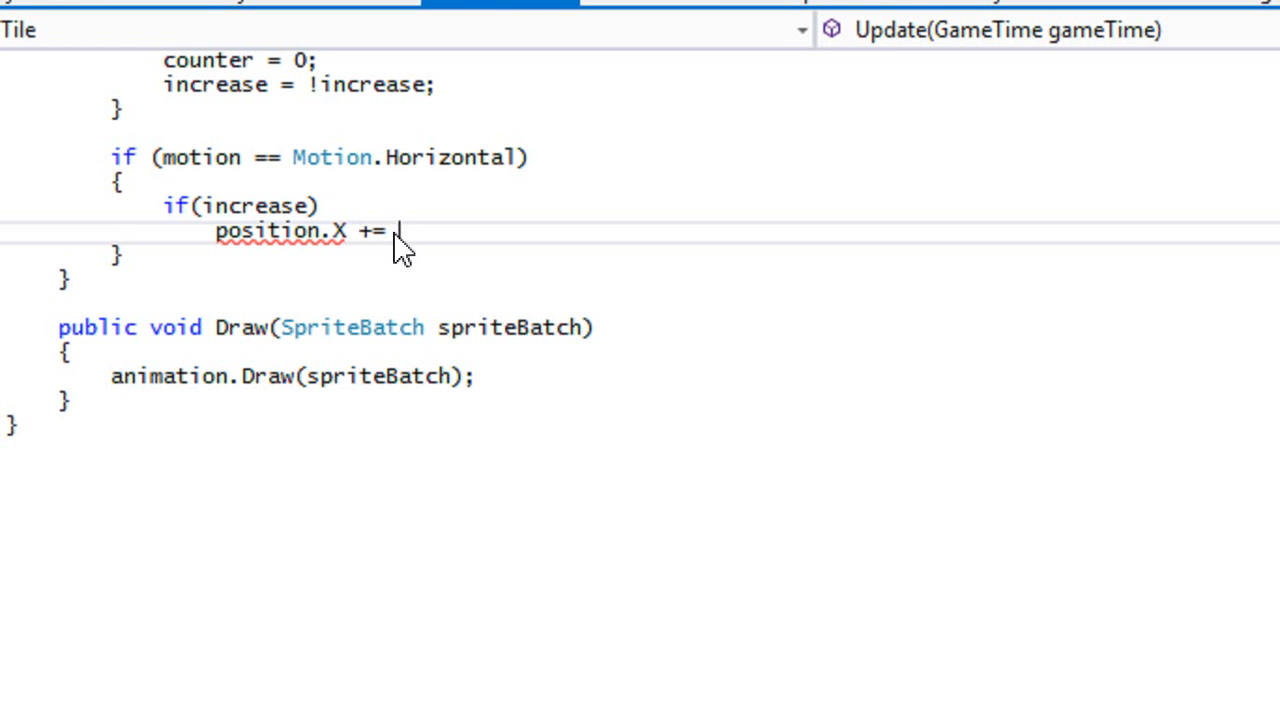
pyautogui.write('moveSpeed * (float)gameTime.ElapsedGameTime')
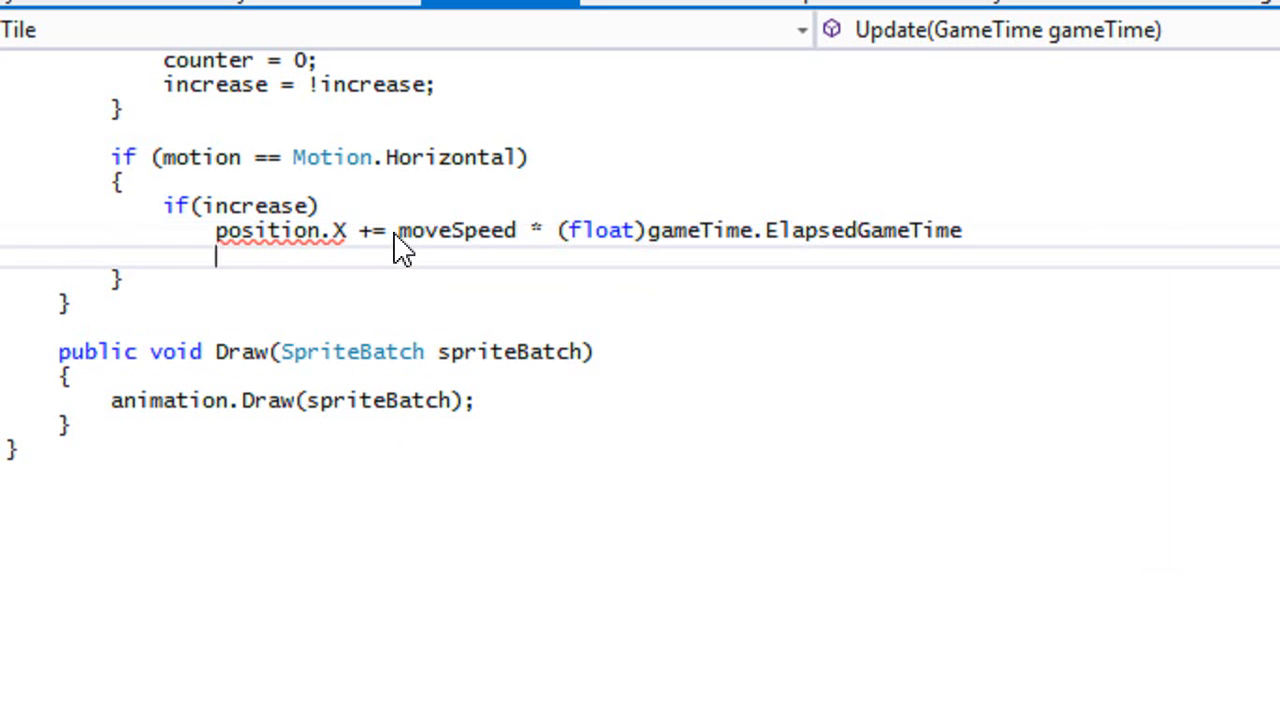
pyautogui.write('.TotalSeconds;')
pyautogui.write('position.X -= moveSpeed * ')
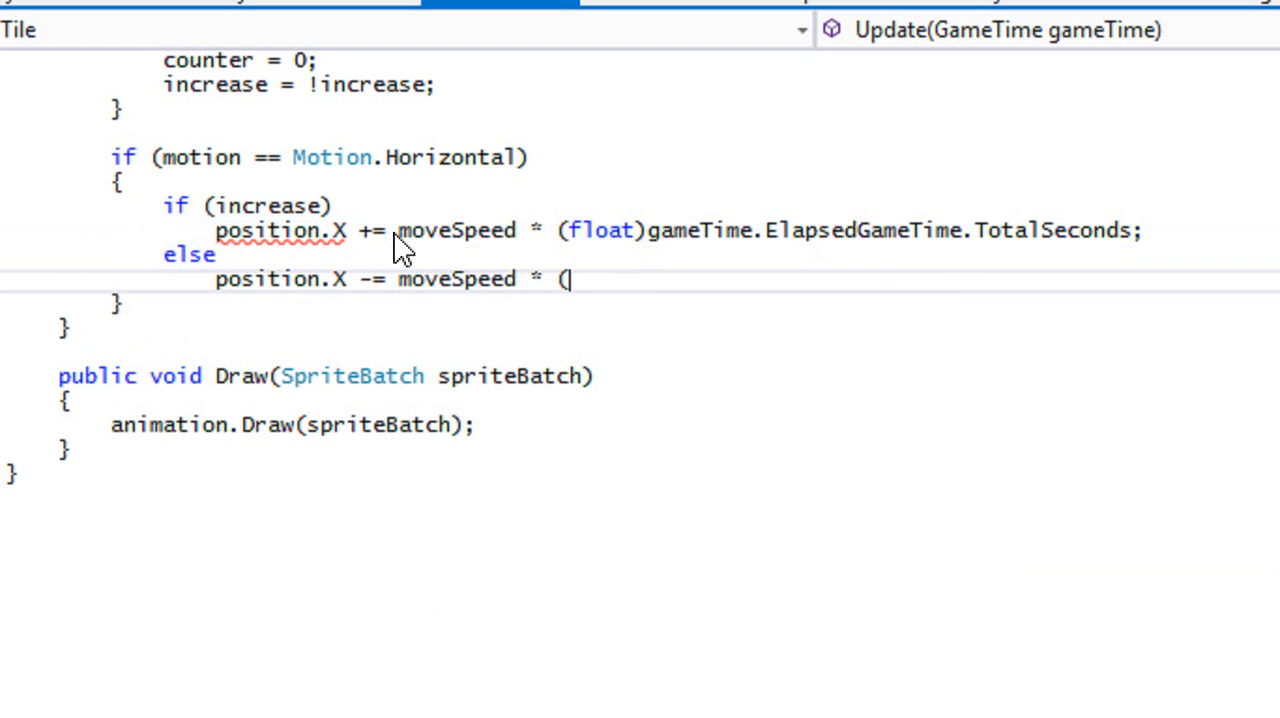
pyautogui.write('(float)gameTime.')
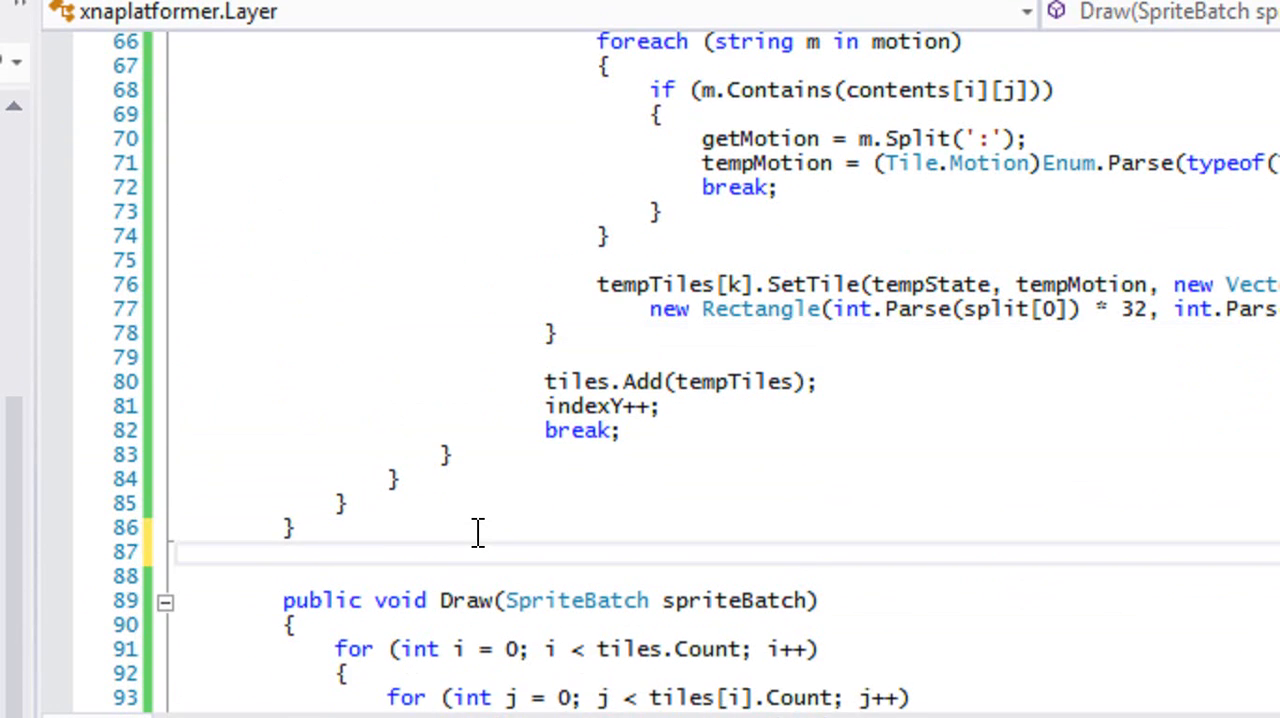
# Declare a public void Update(GameTime gameTime) method in Layer.cs.
pyautogui.write('part')
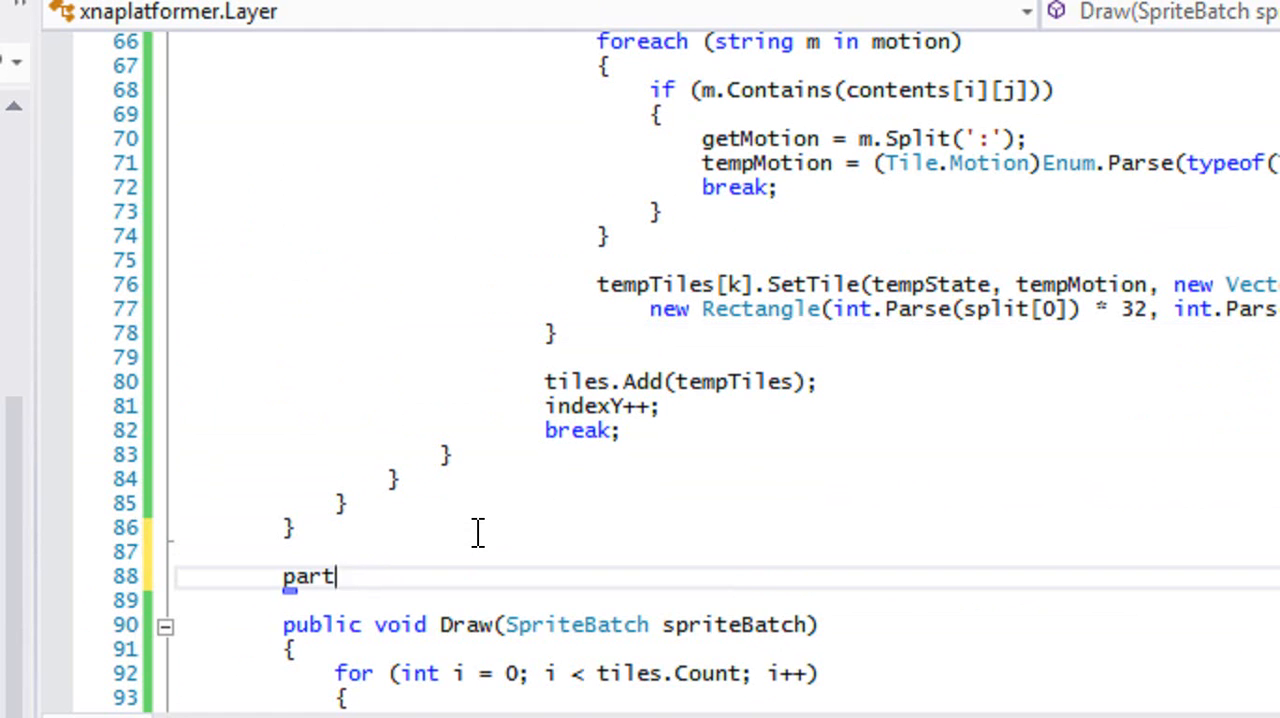
pyautogui.write('ub')
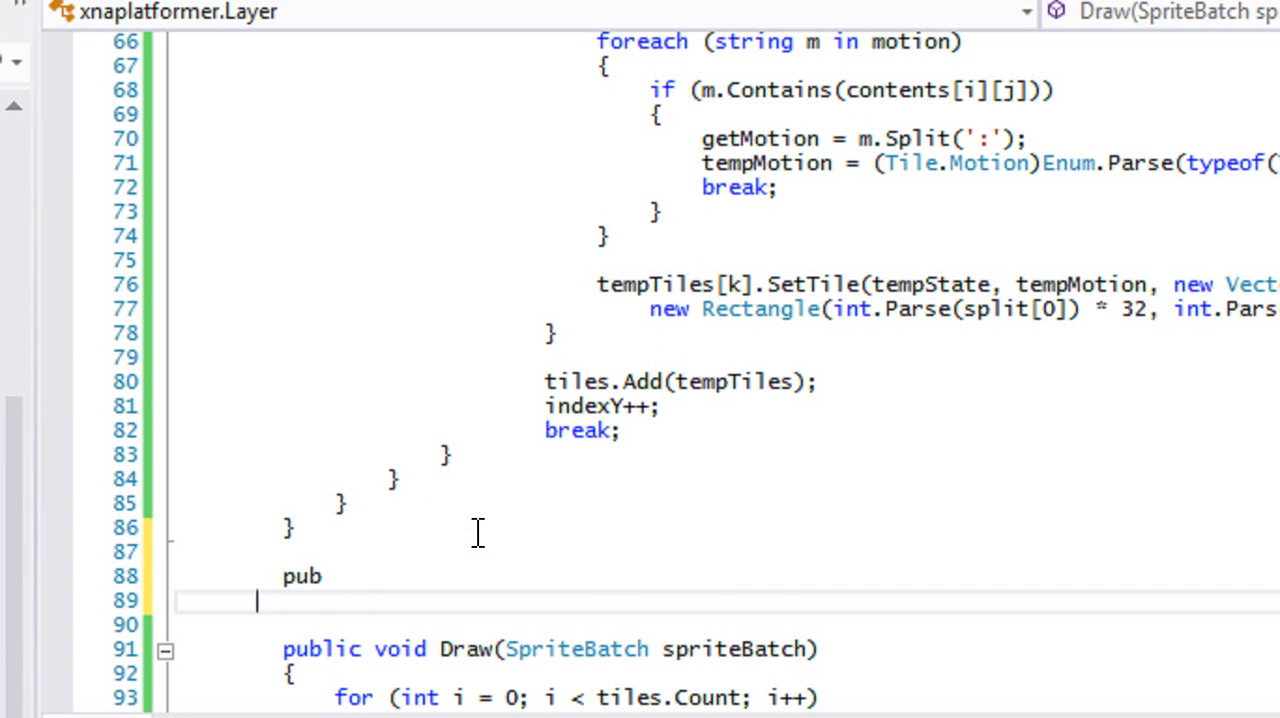
pyautogui.write('liv')
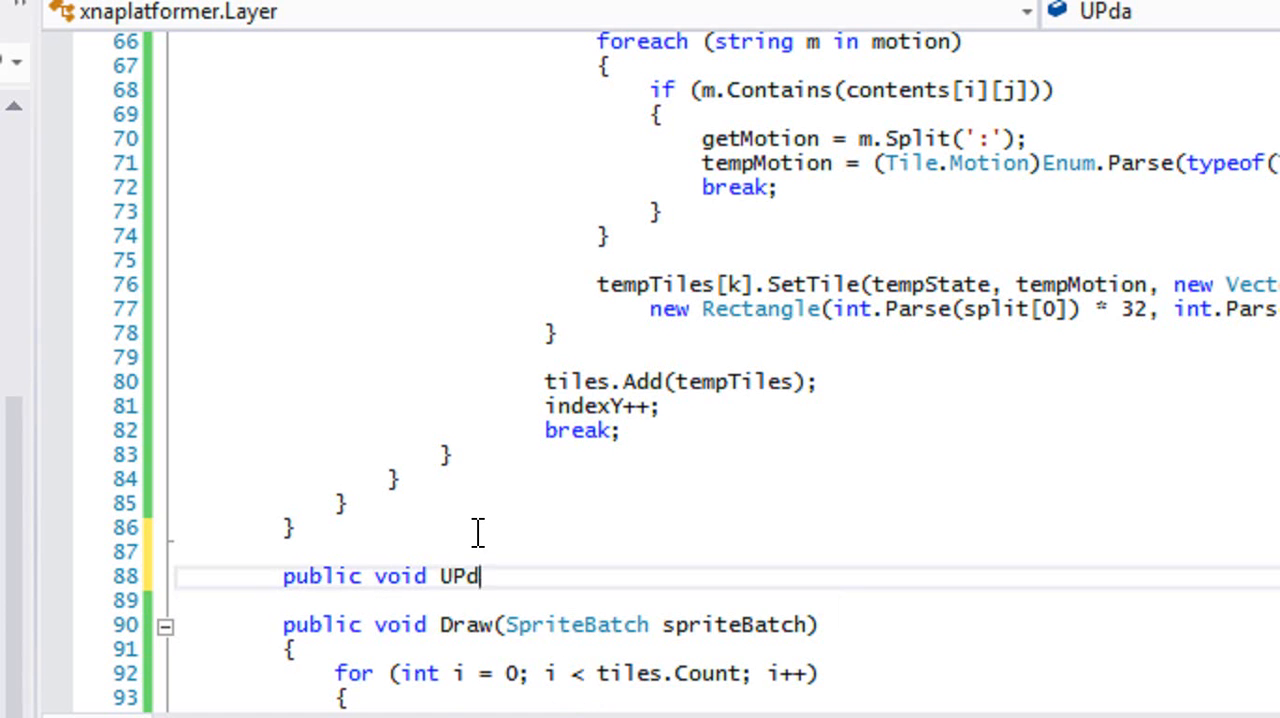
pyautogui.write('ate(GameTime gameTime')
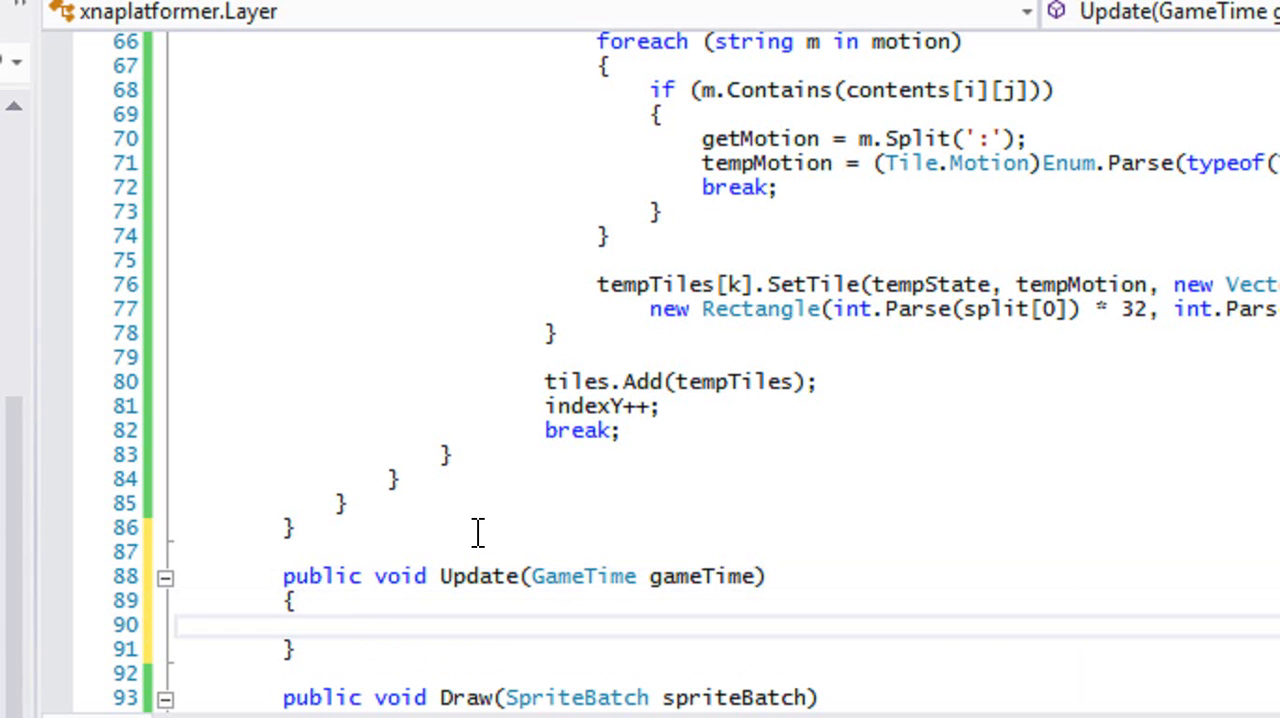
# Loop over every tile with nested for loops calling tiles[i][j].Update(gameTime).
pyautogui.write('for(IN')
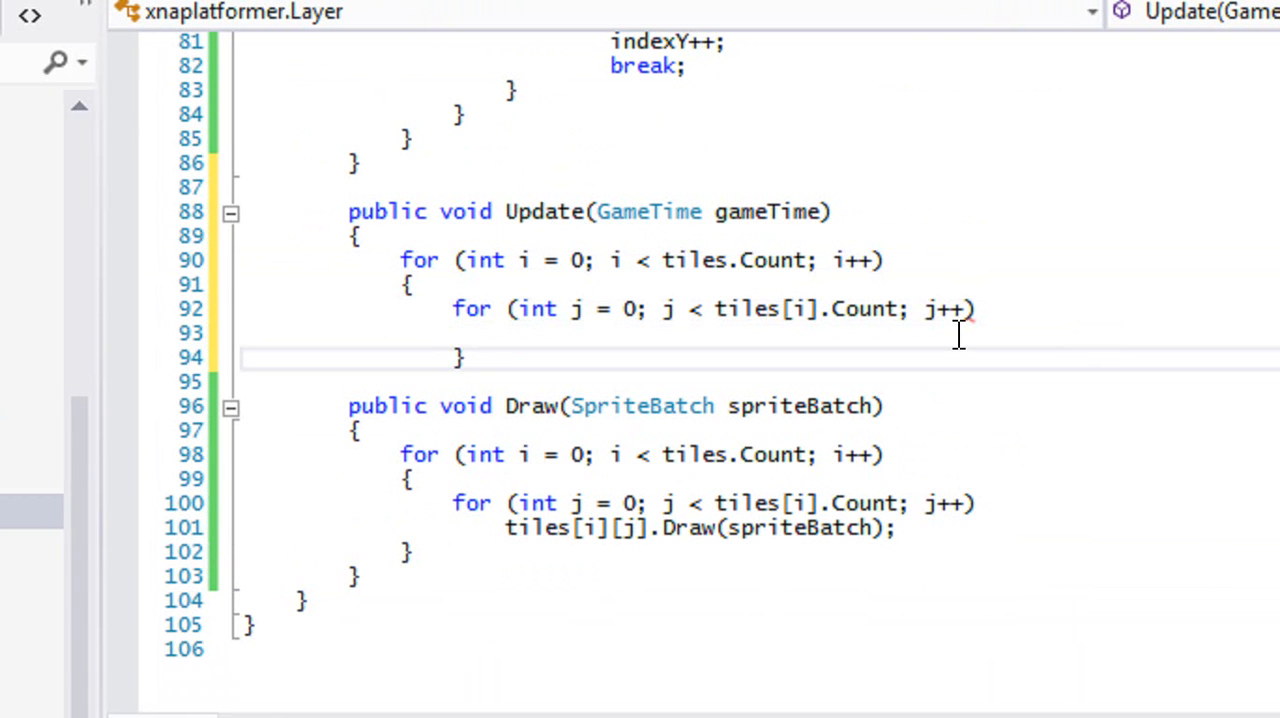
pyautogui.write('{')
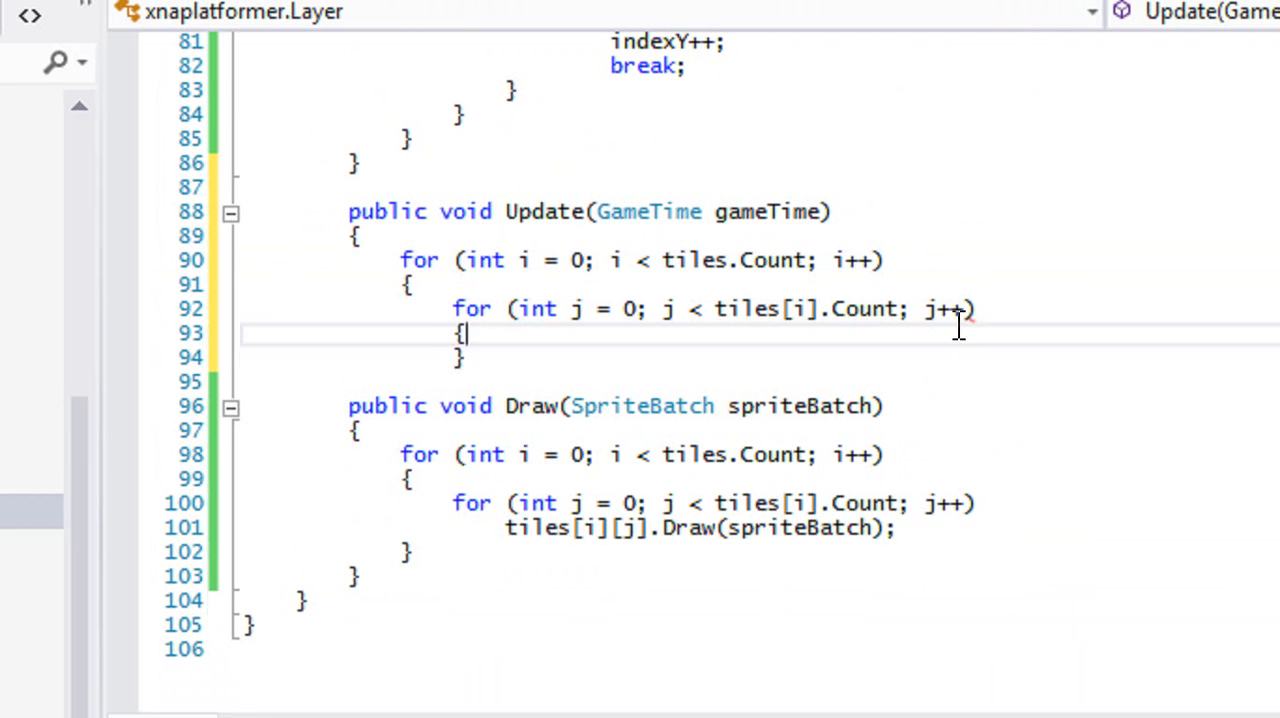
pyautogui.press('enter')
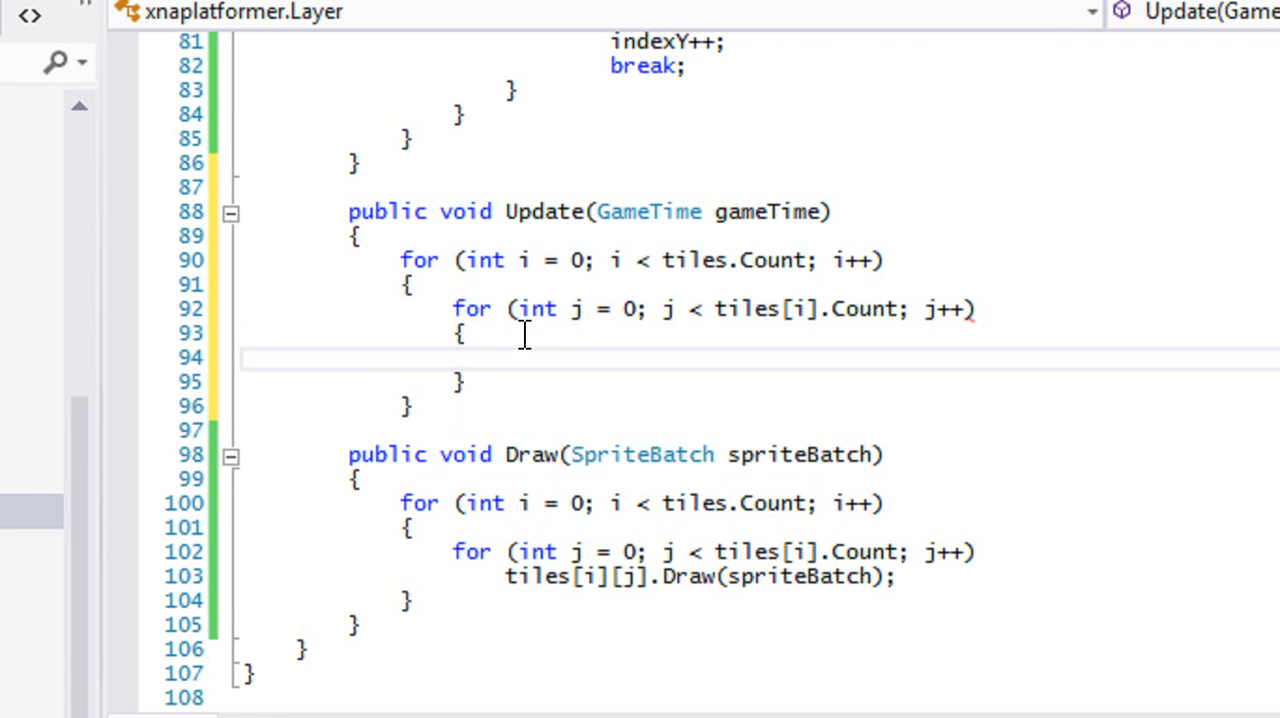
pyautogui.write('tiles[i][j].D')
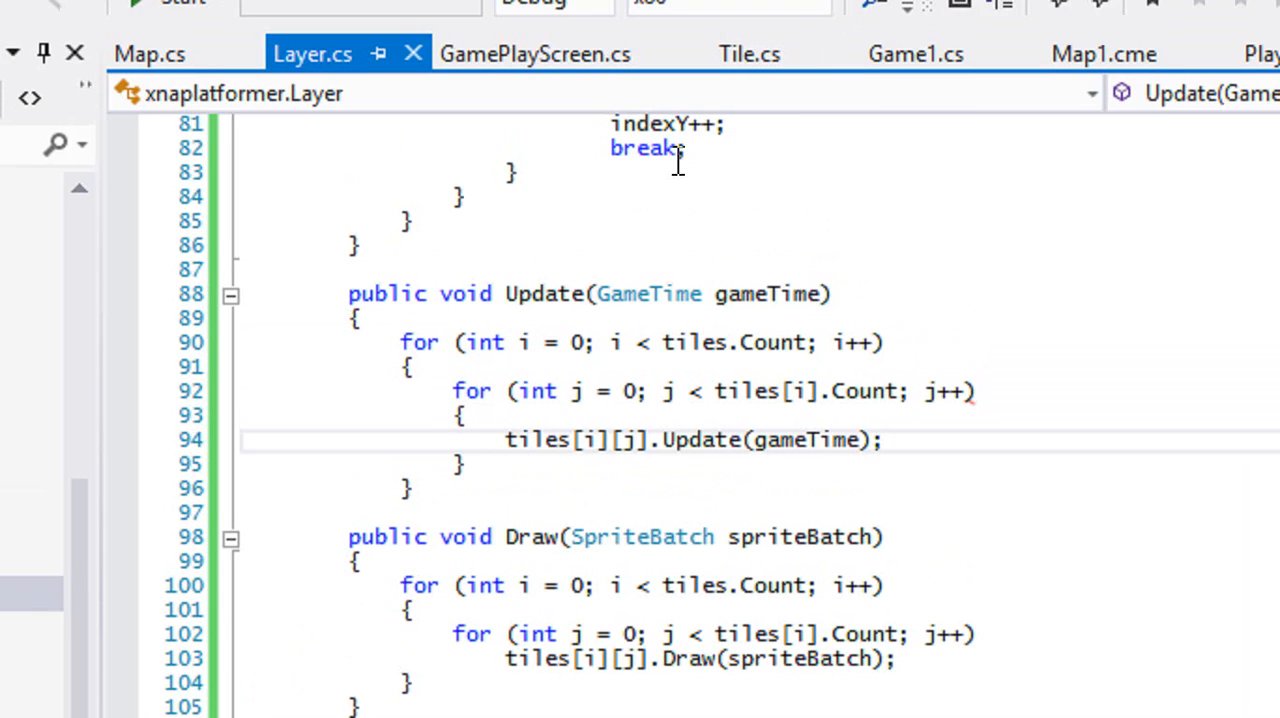
# Run the game to check the tile platform, then close the game window.
pyautogui.click(256, 144)
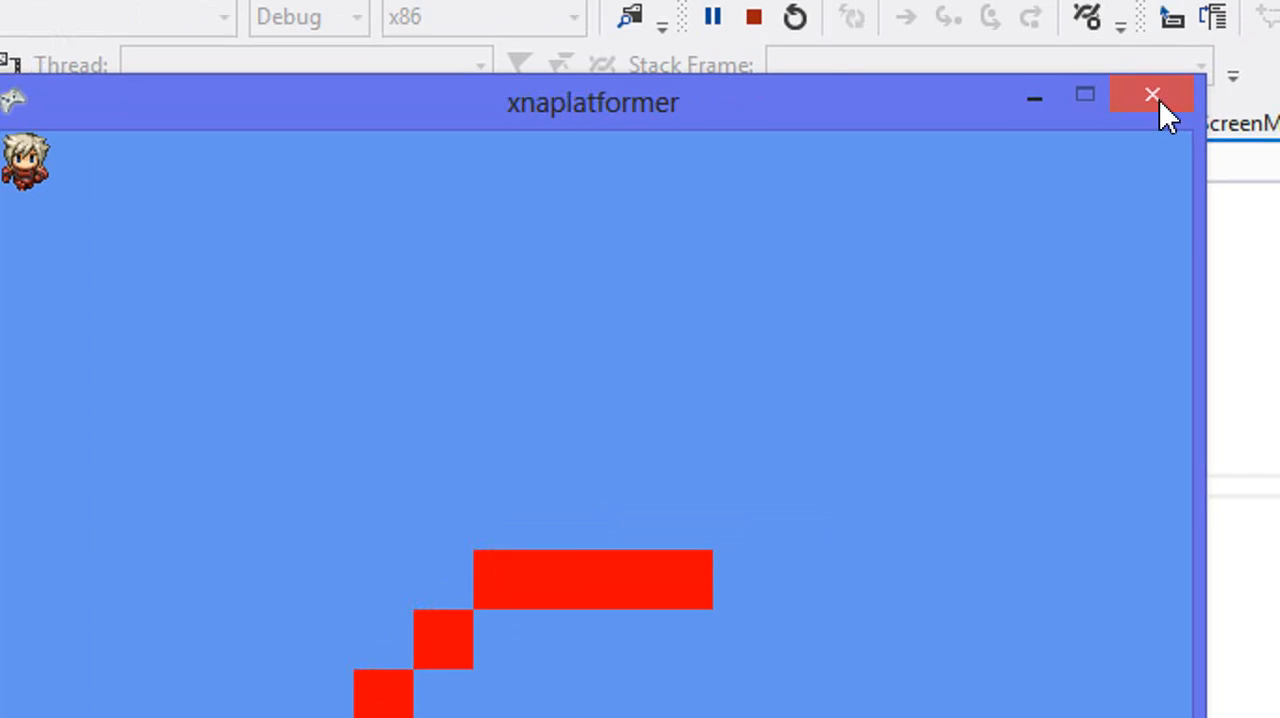
pyautogui.click(1150, 94)
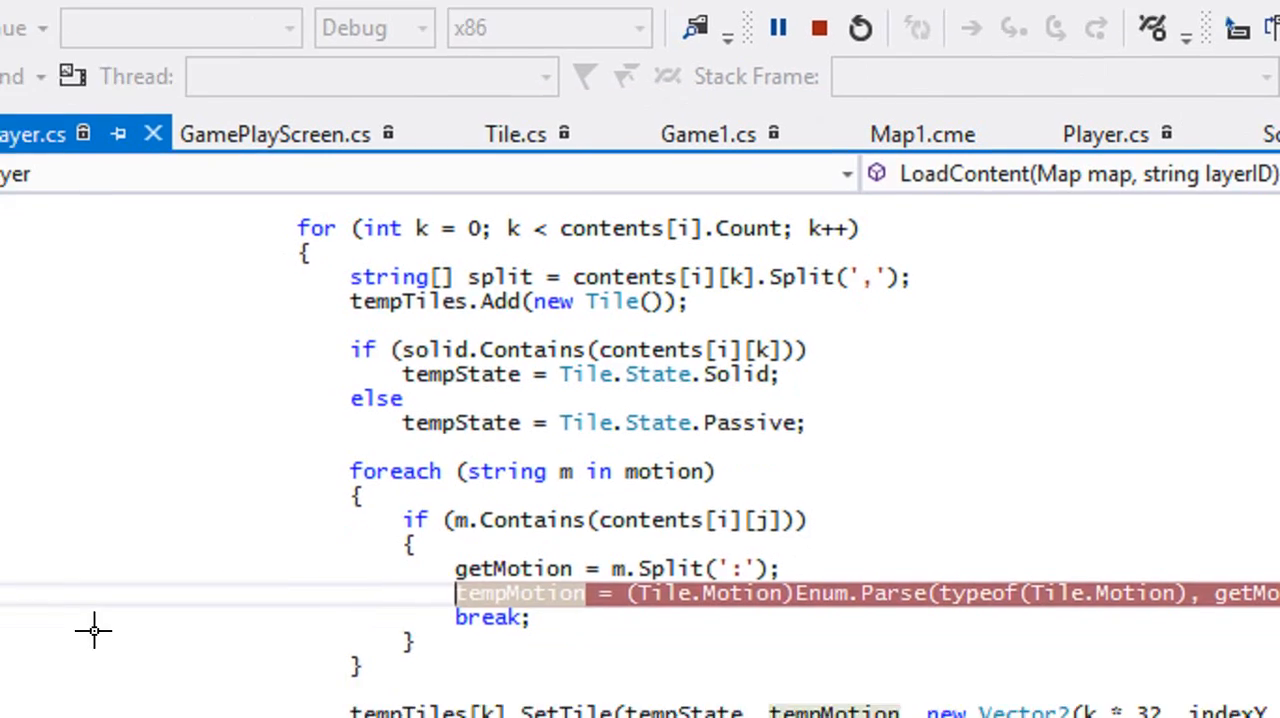
# Add an if (motion.Contains...) check in Layer's motion loop.
pyautogui.click(148, 34)
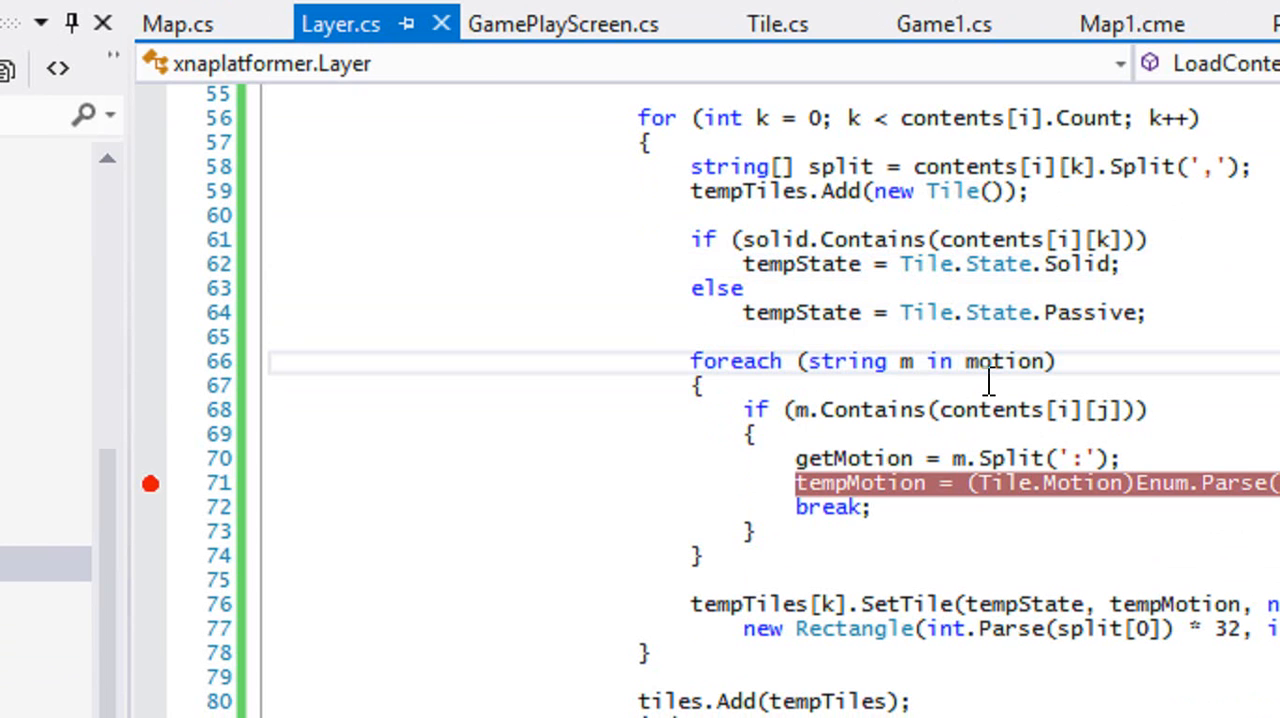
pyautogui.moveTo(932, 450)
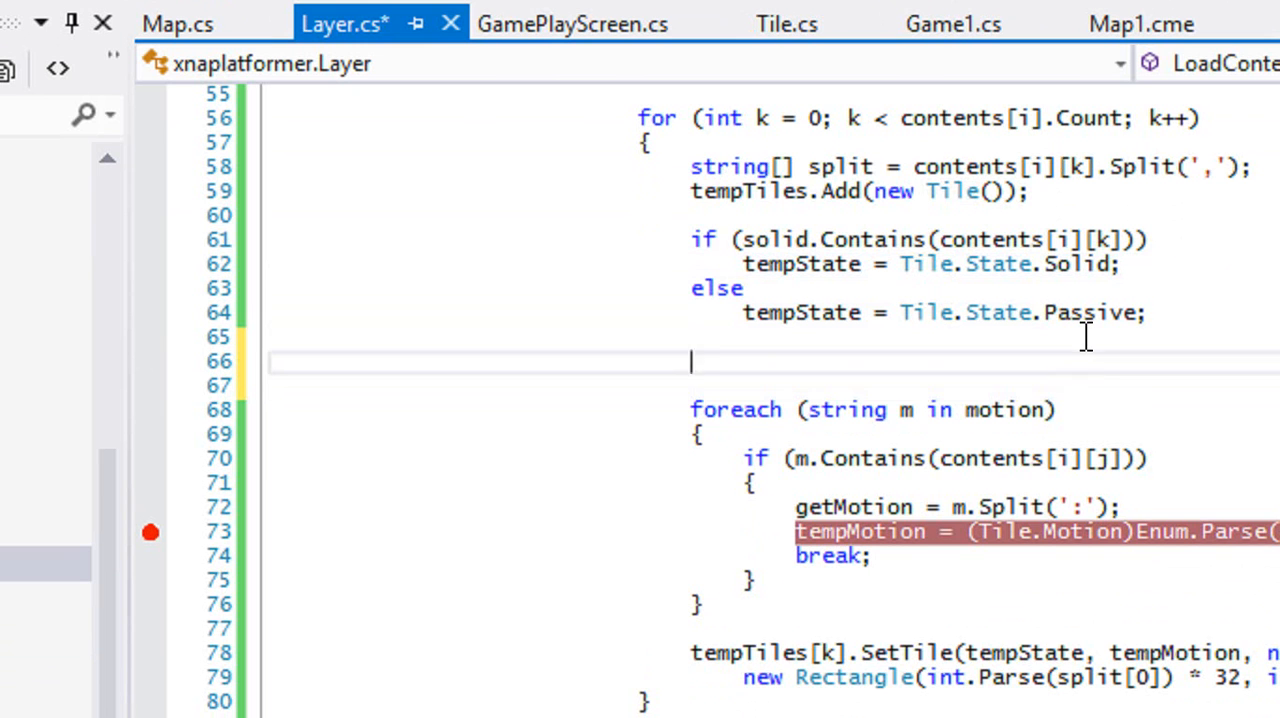
pyautogui.write('if(m')
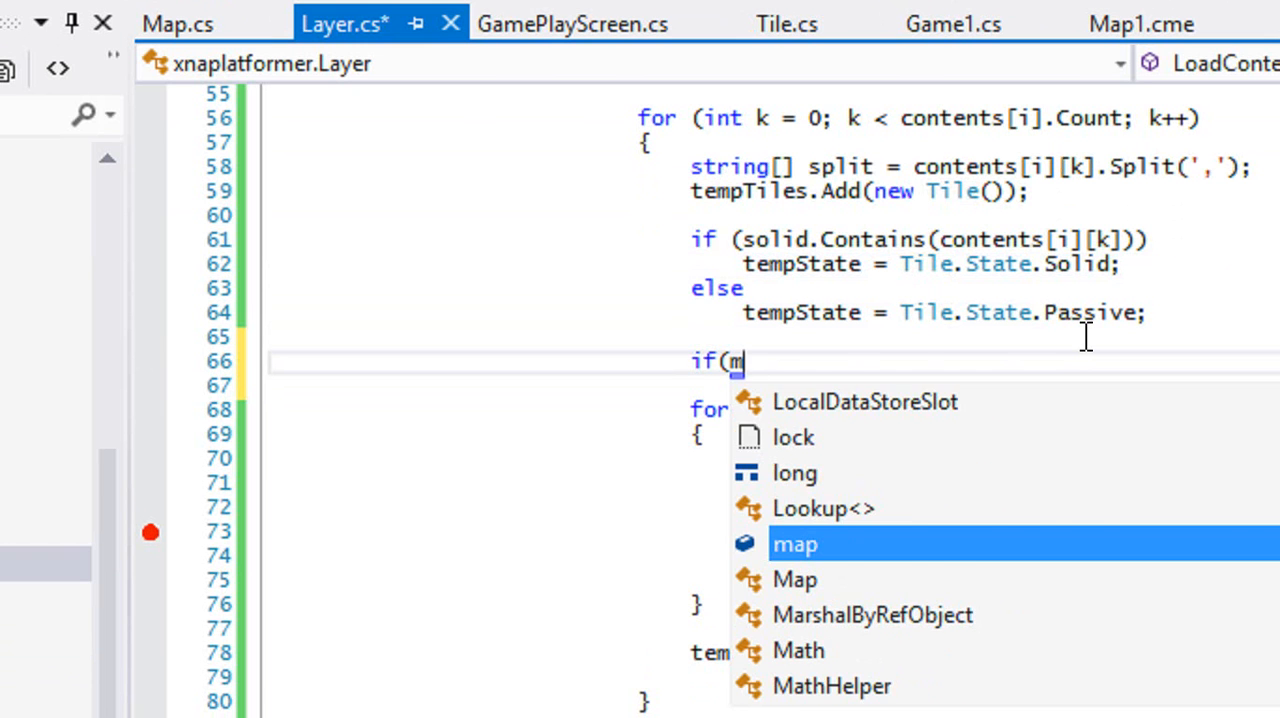
pyautogui.write('otion.Con')
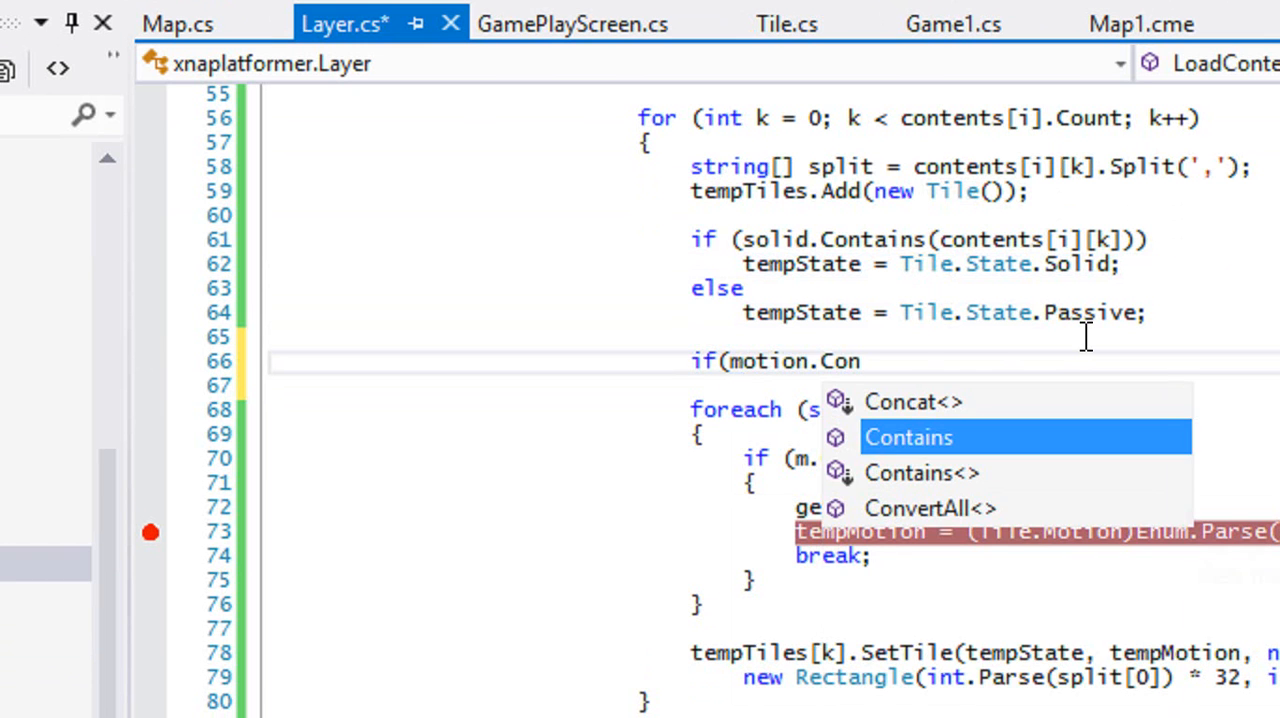
pyautogui.write('t')
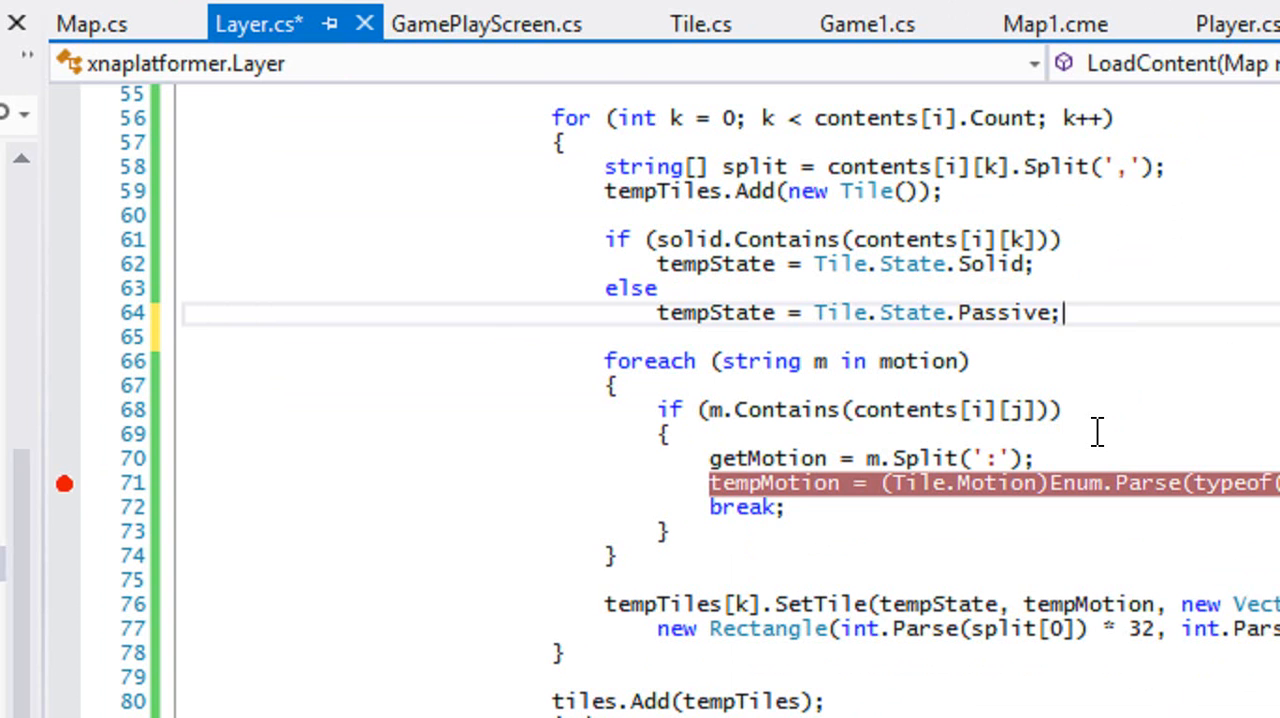
pyautogui.moveTo(824, 420)
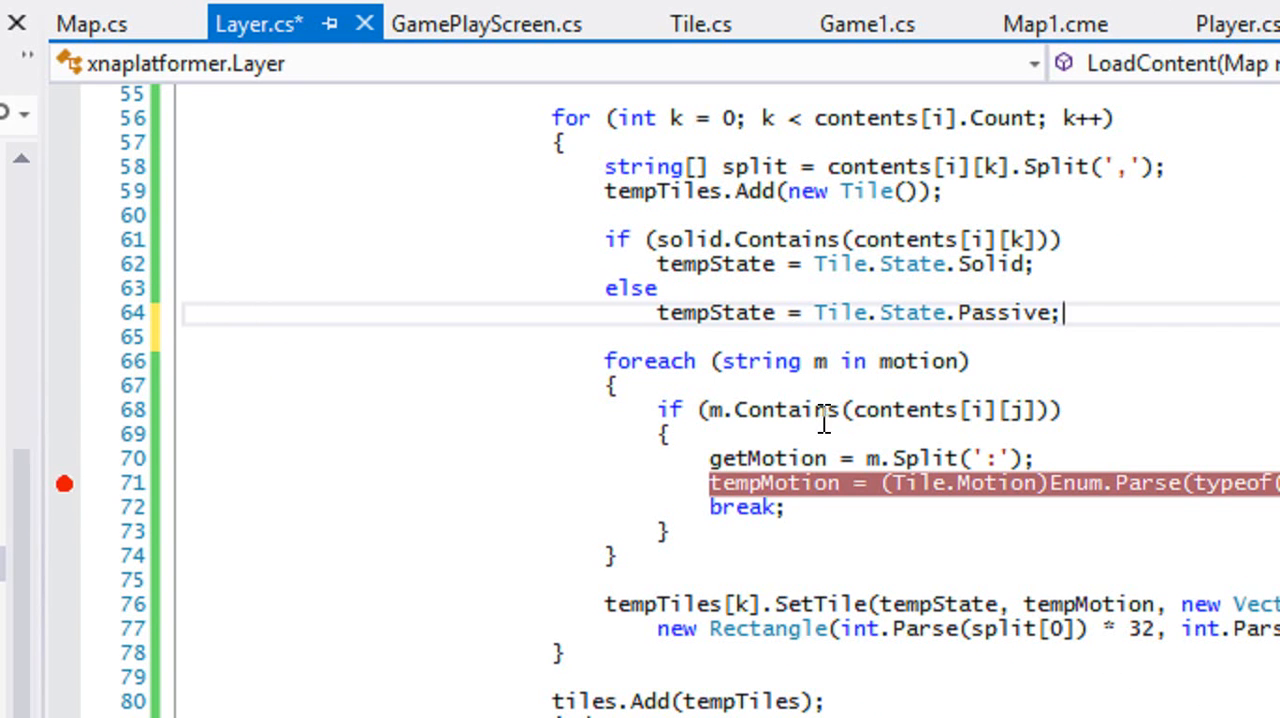
# Split each motion entry with m.Split(':') into getMotion and compare getMotion[0] to contents.
pyautogui.write('m')
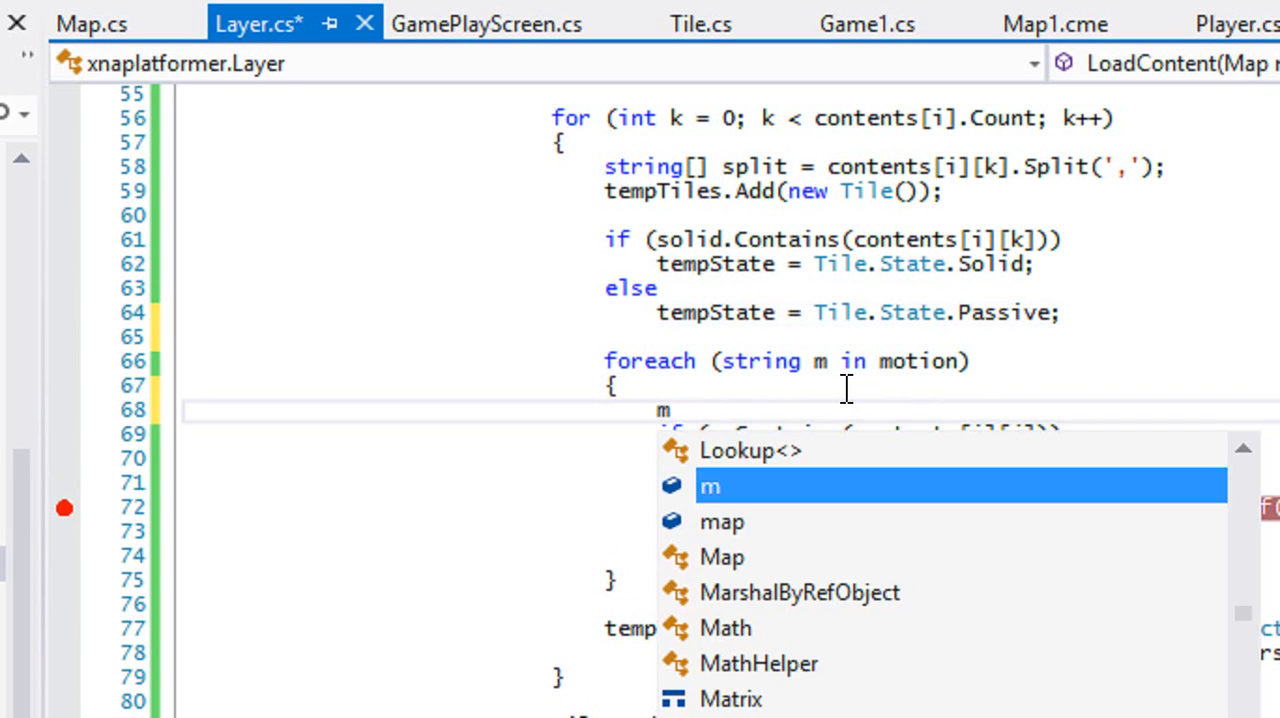
pyautogui.write('string')
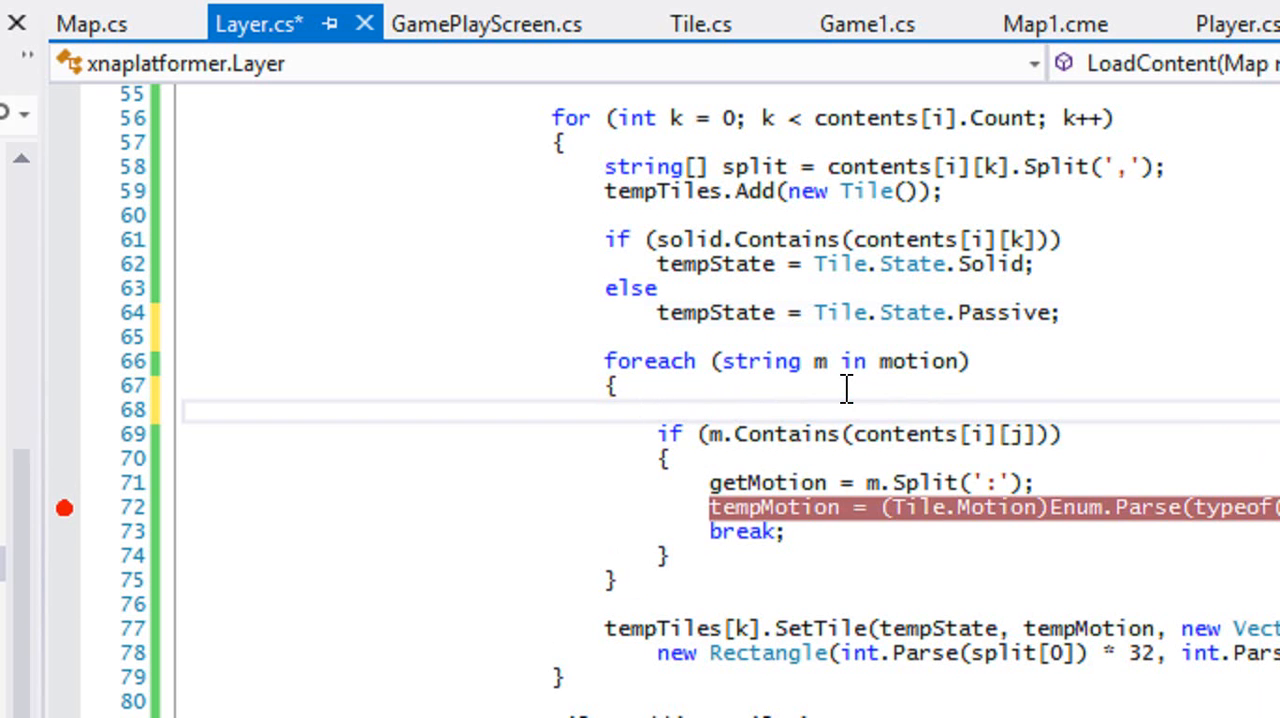
pyautogui.write('getMotion = m.Split')
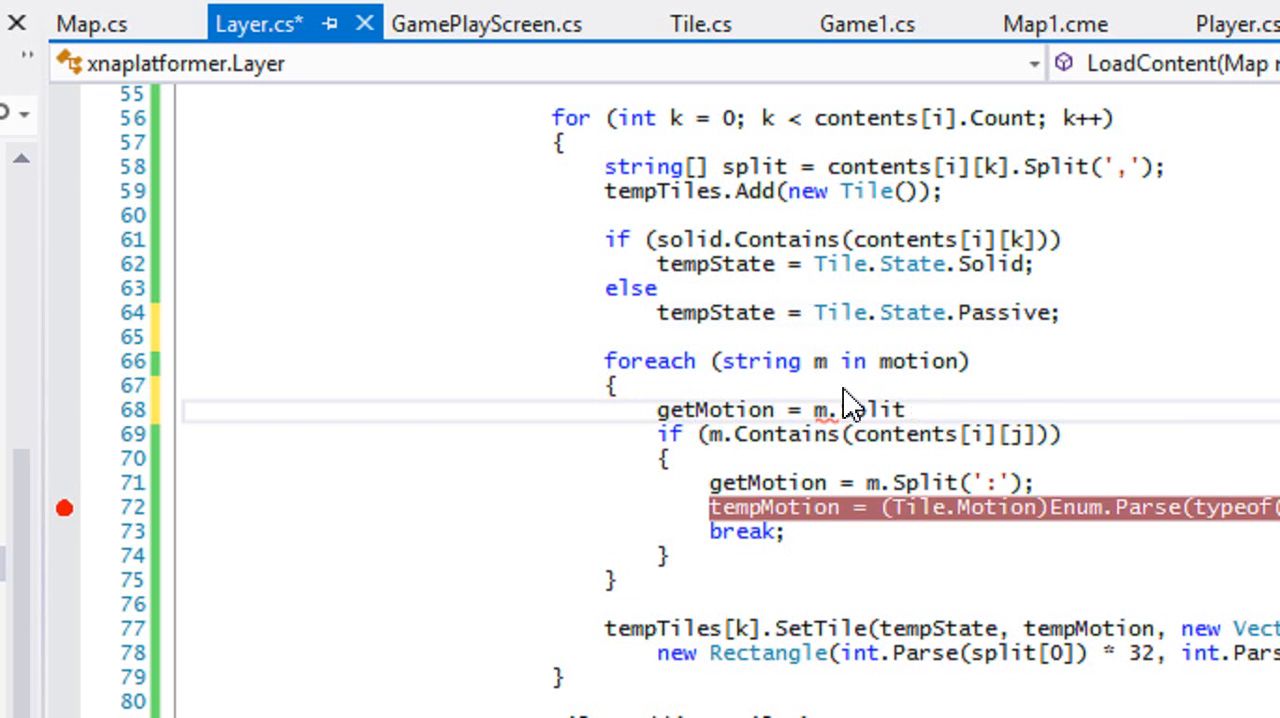
pyautogui.write('(')
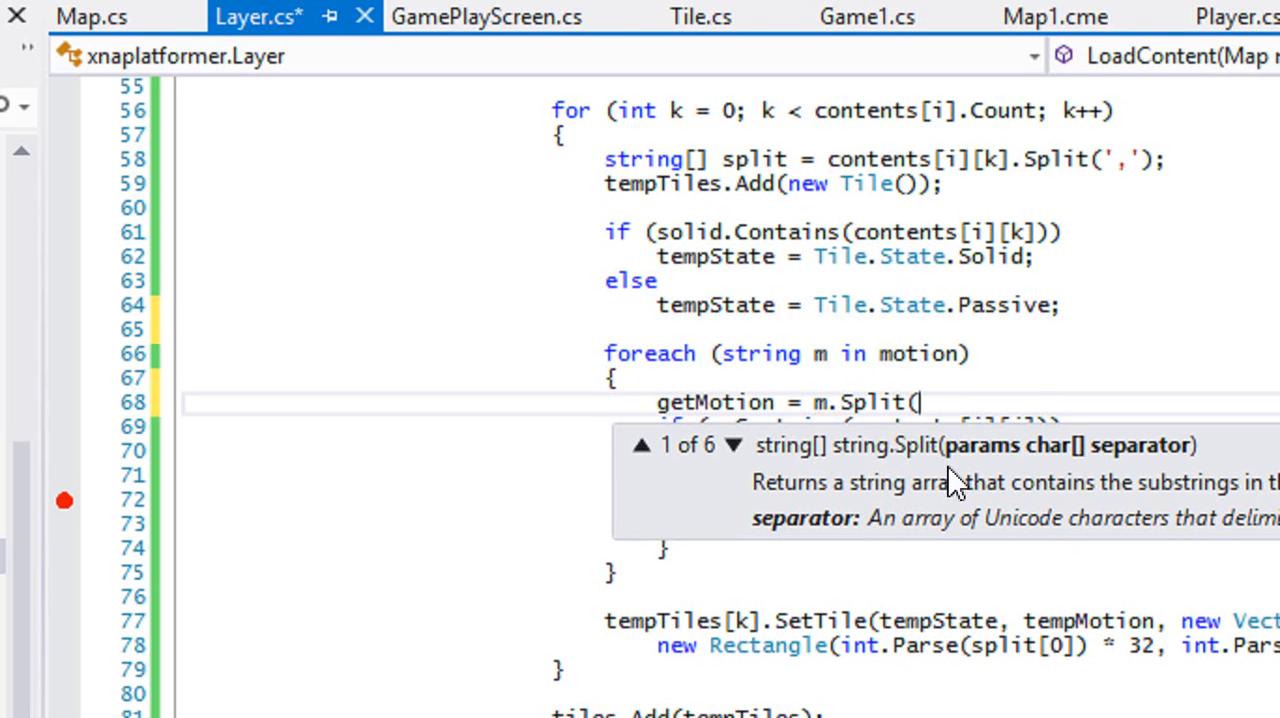
pyautogui.write("':');")
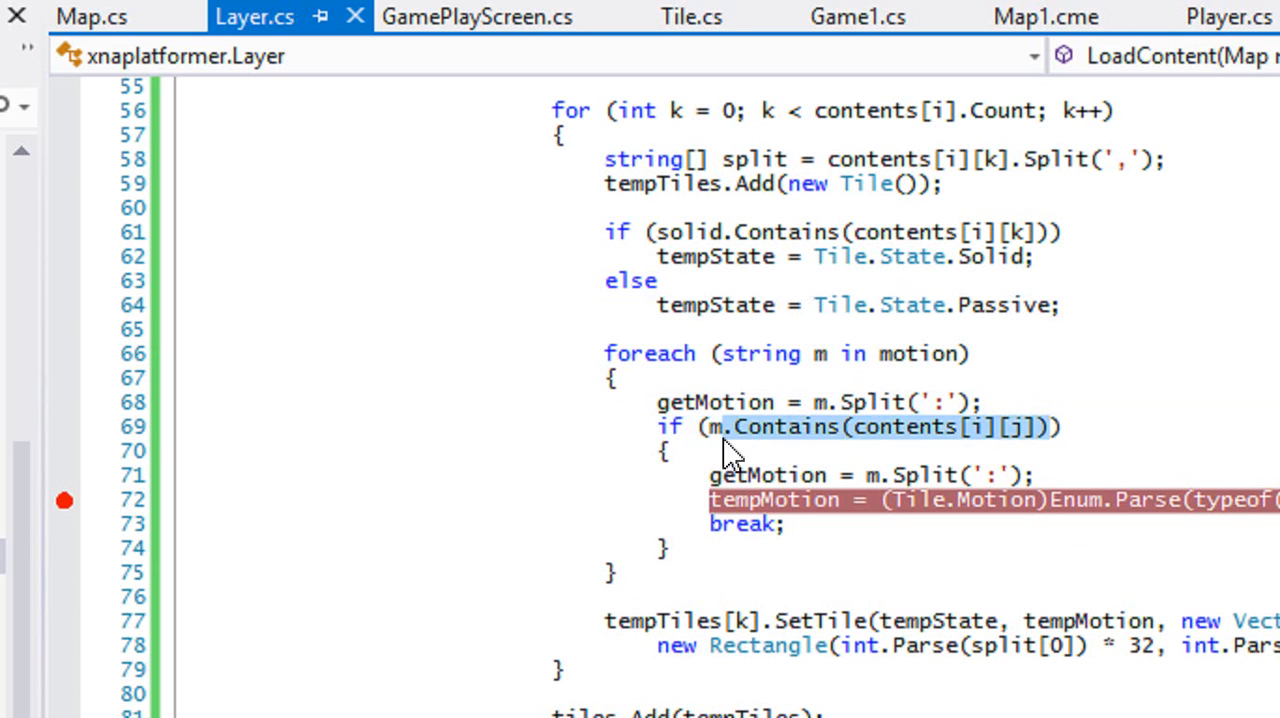
pyautogui.write('getMotion[0] ==')
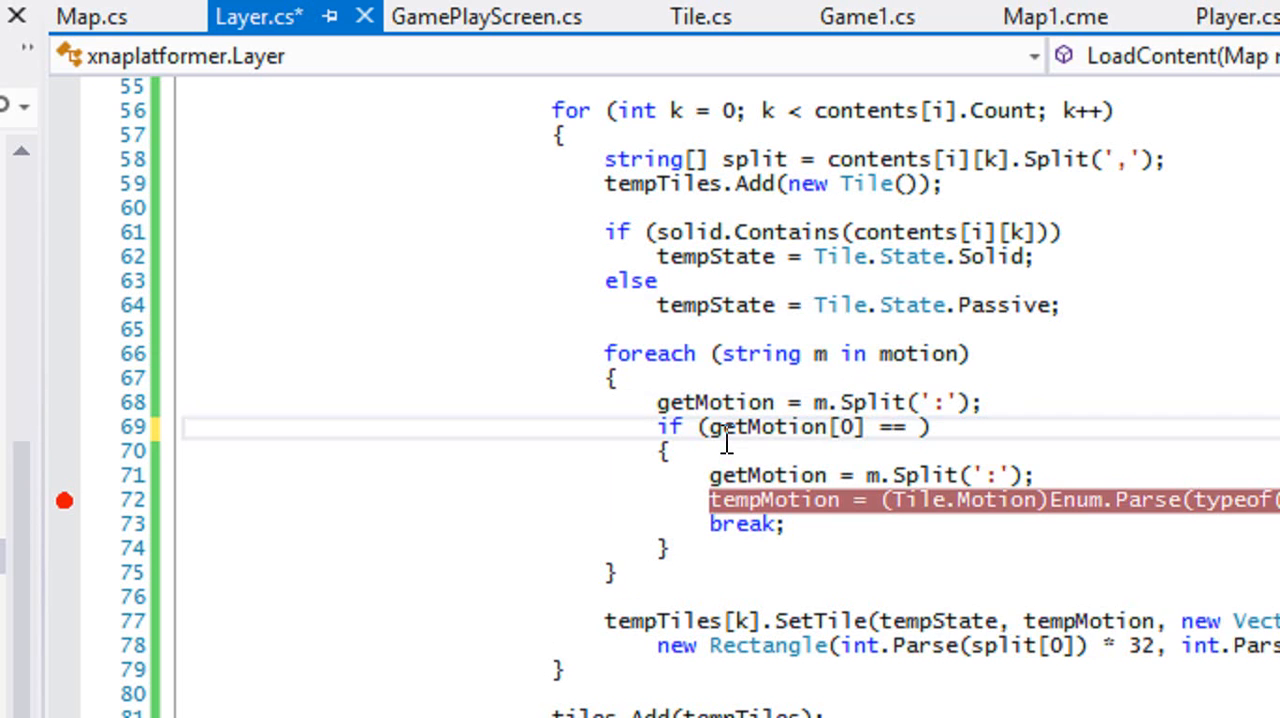
pyautogui.write('content')
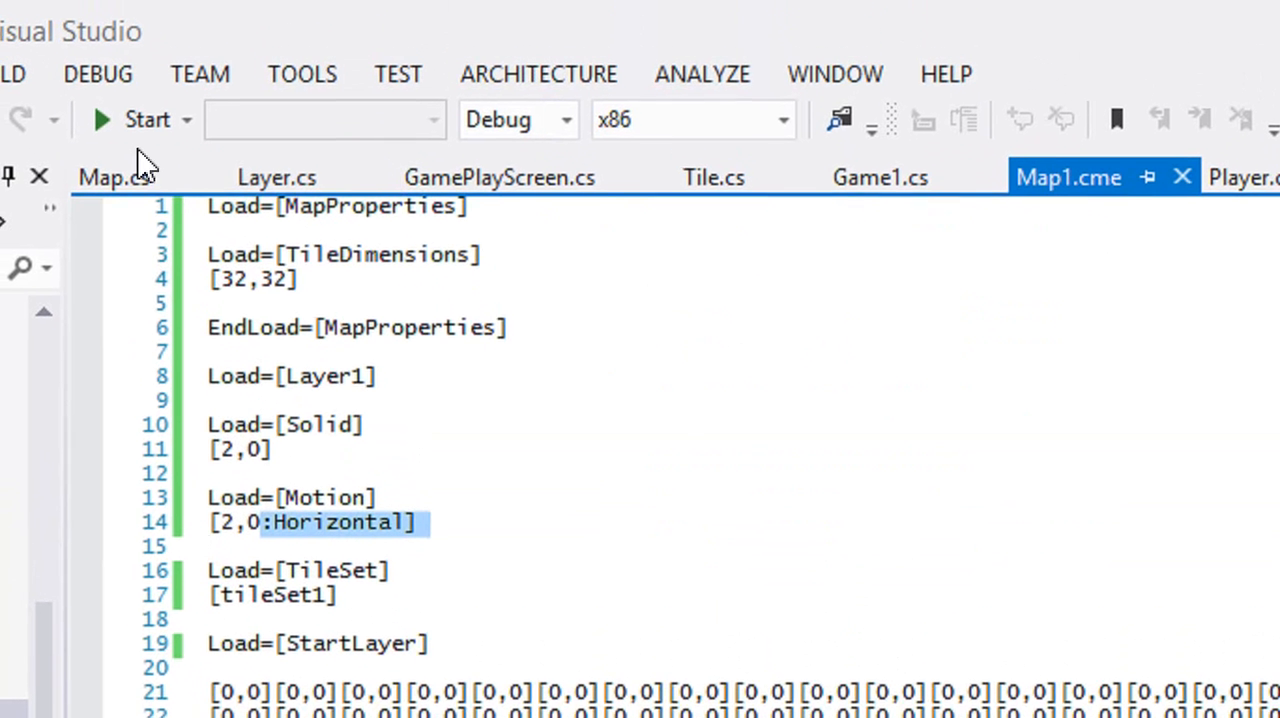
# Run the game until it pauses at the if (increase) breakpoint in Tile.Update.
pyautogui.click(276, 176)
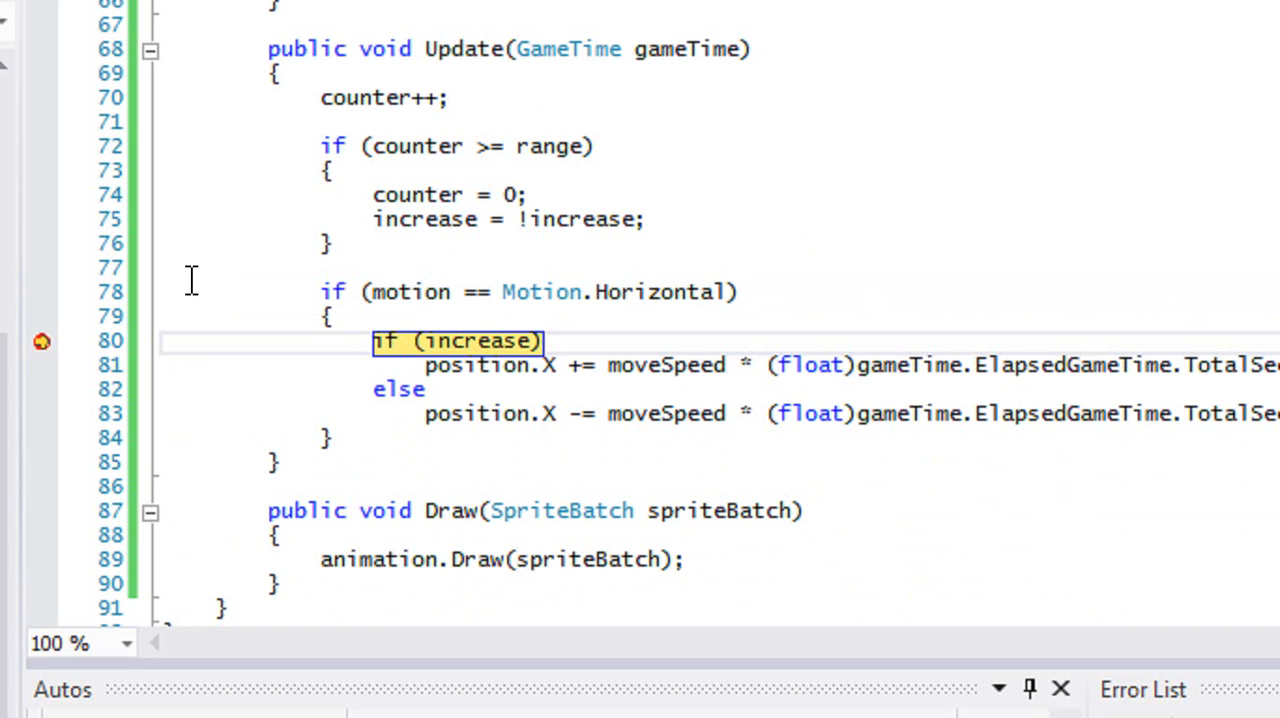
pyautogui.moveTo(664, 364)
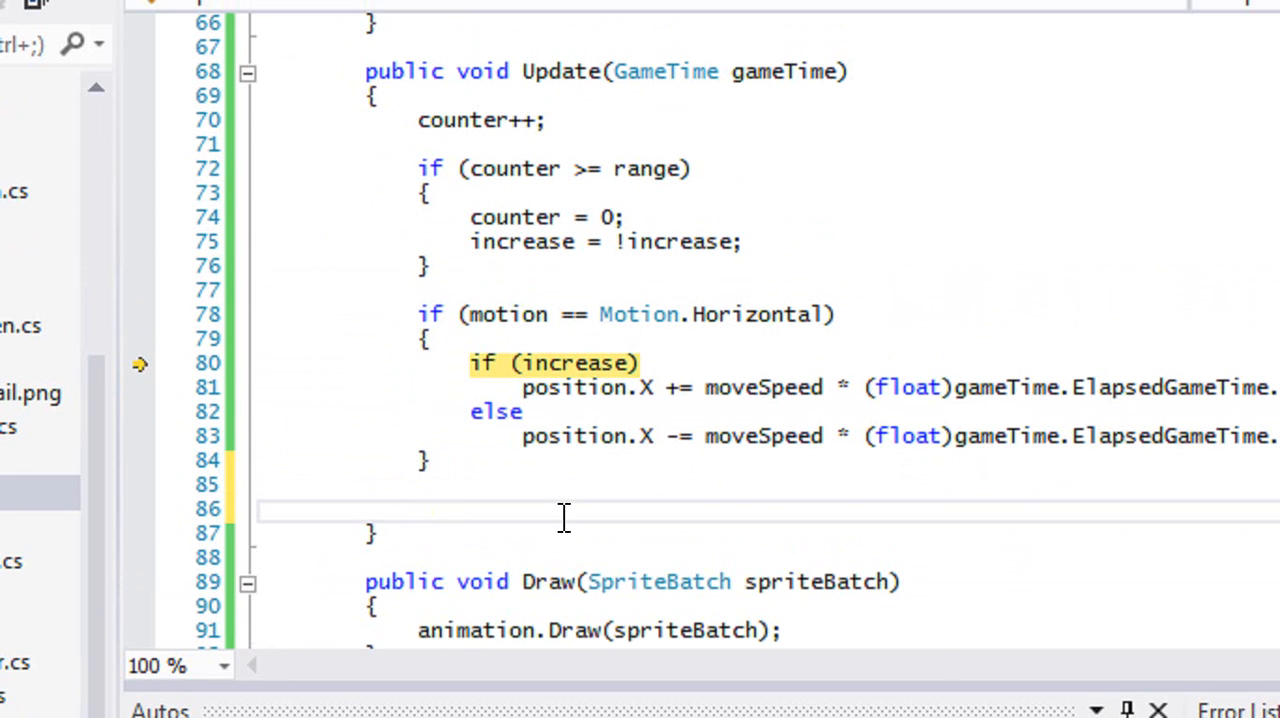
# End Tile.Update with 'animation.Position = position;', run the game, and close the xnaplatformer window.
pyautogui.write('animation.Position = p')
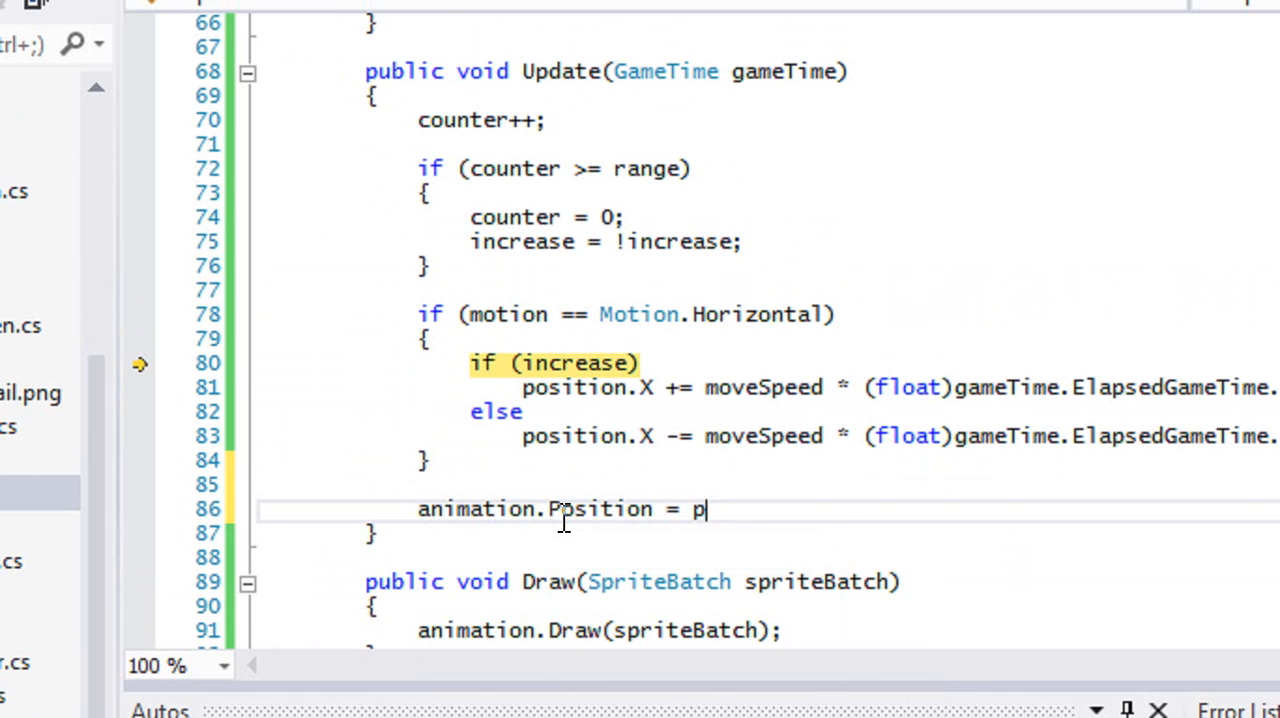
pyautogui.write('osition;')
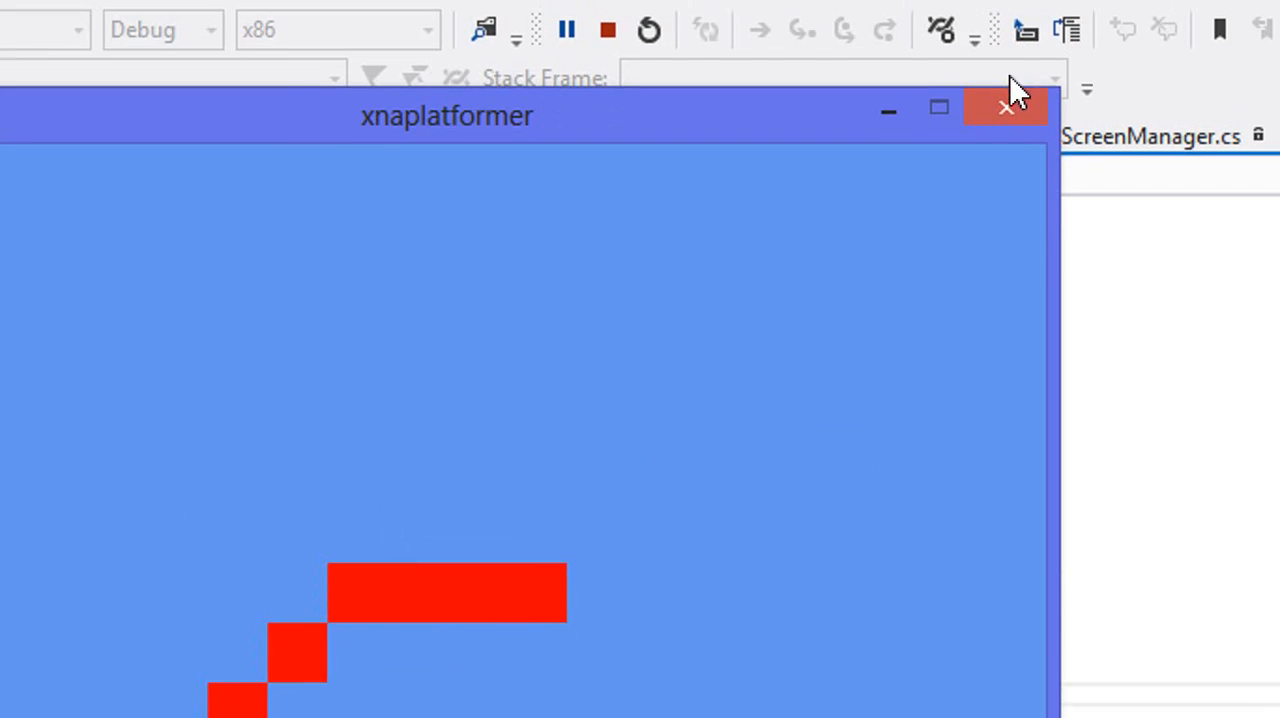
pyautogui.click(1004, 108)
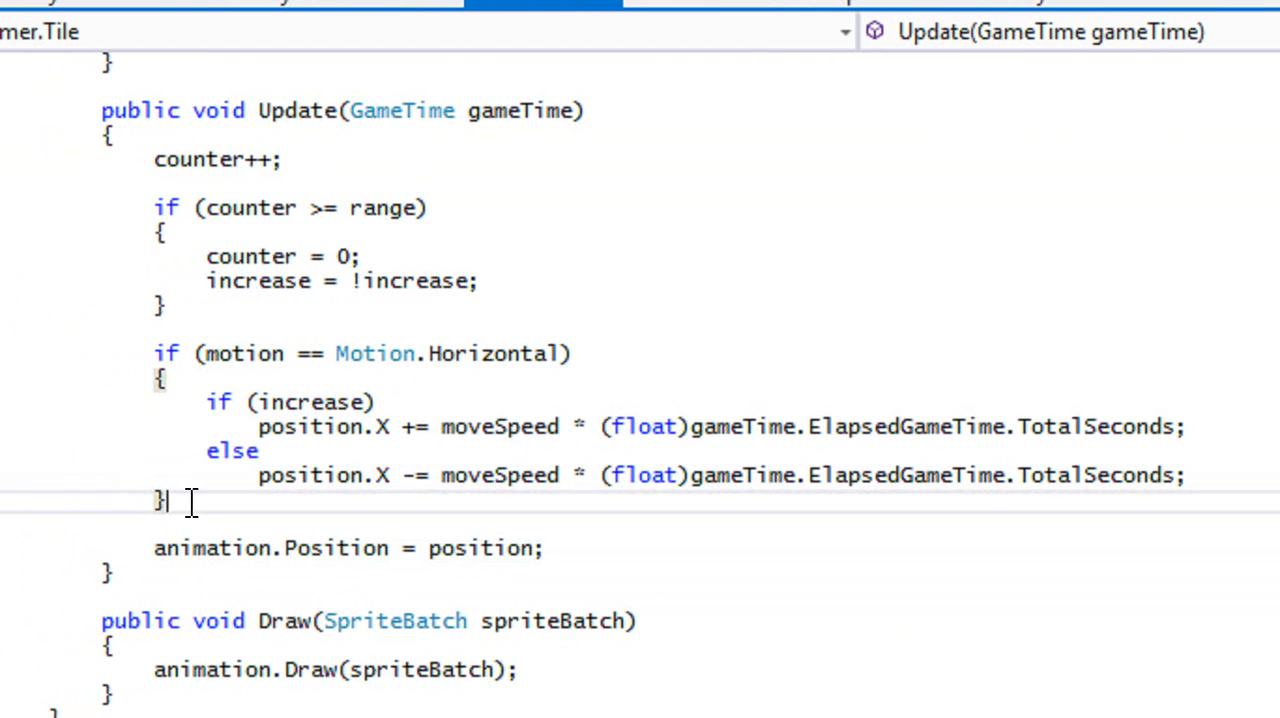
# Add 'else if (motion == Motion.Vertical)' where increase adds moveSpeed * elapsed seconds to position.Y.
pyautogui.write('else')
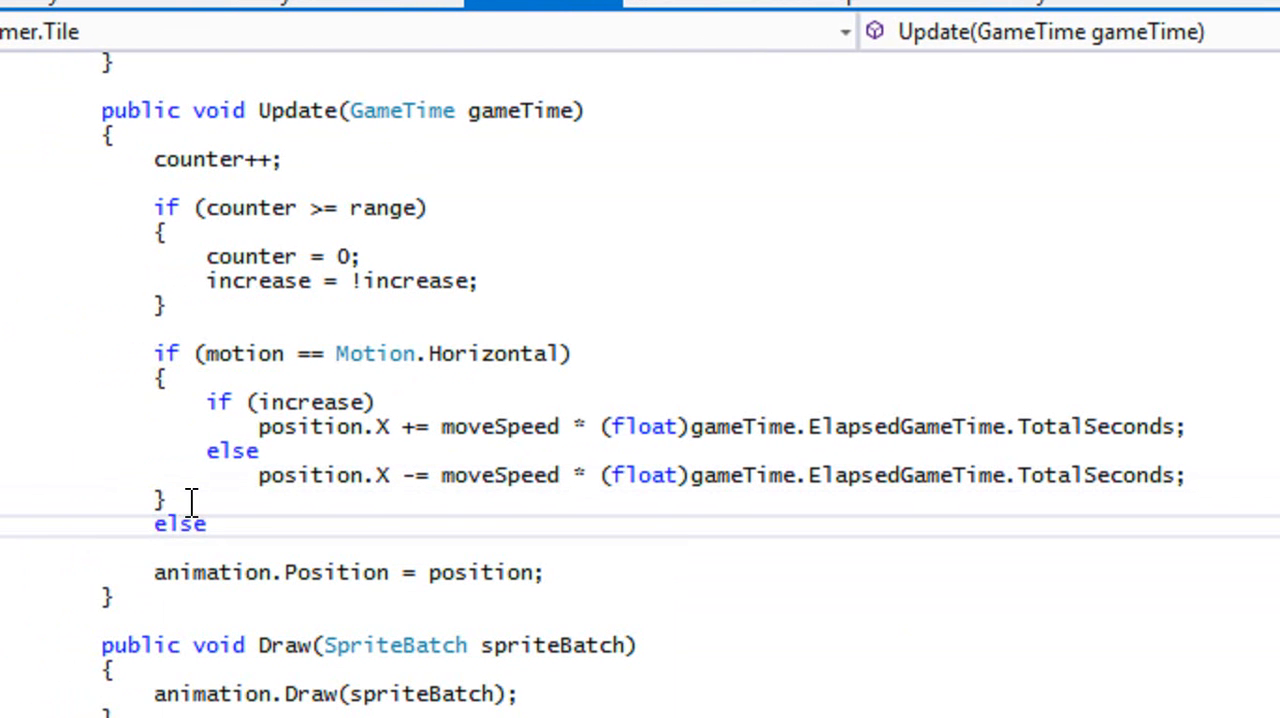
pyautogui.write('if (motion == Motion.Vertical')
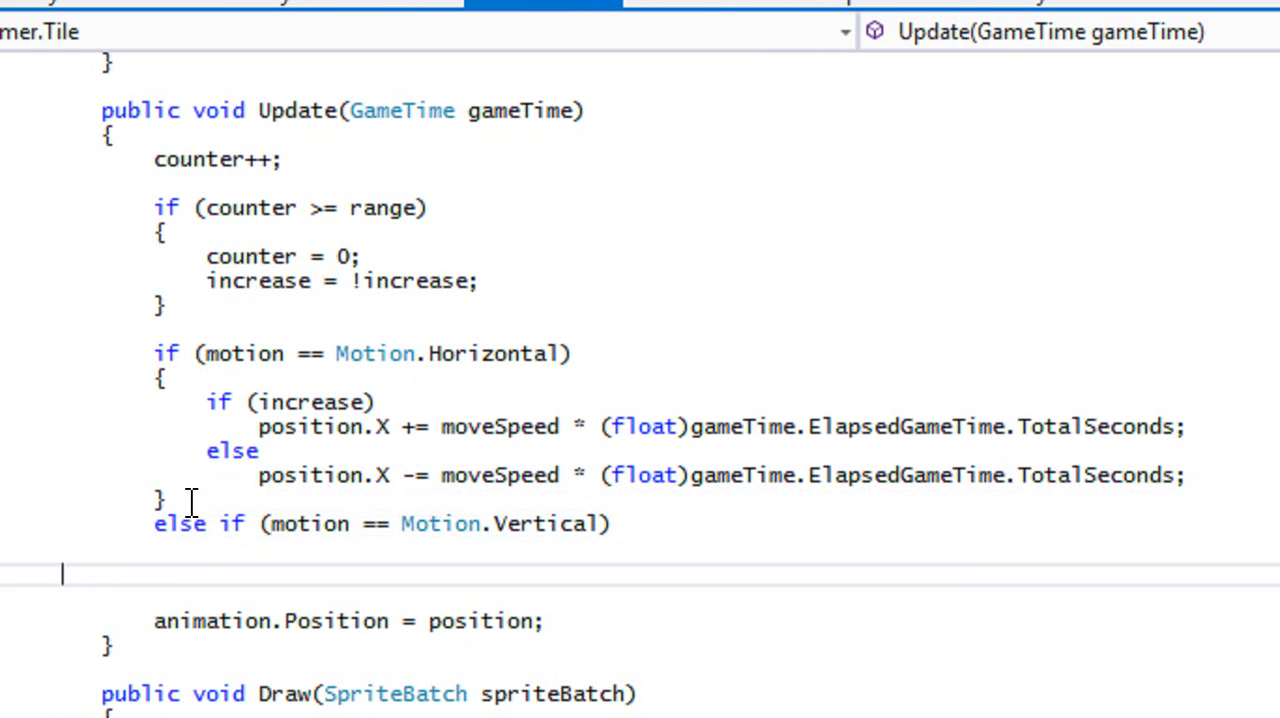
pyautogui.write('{')
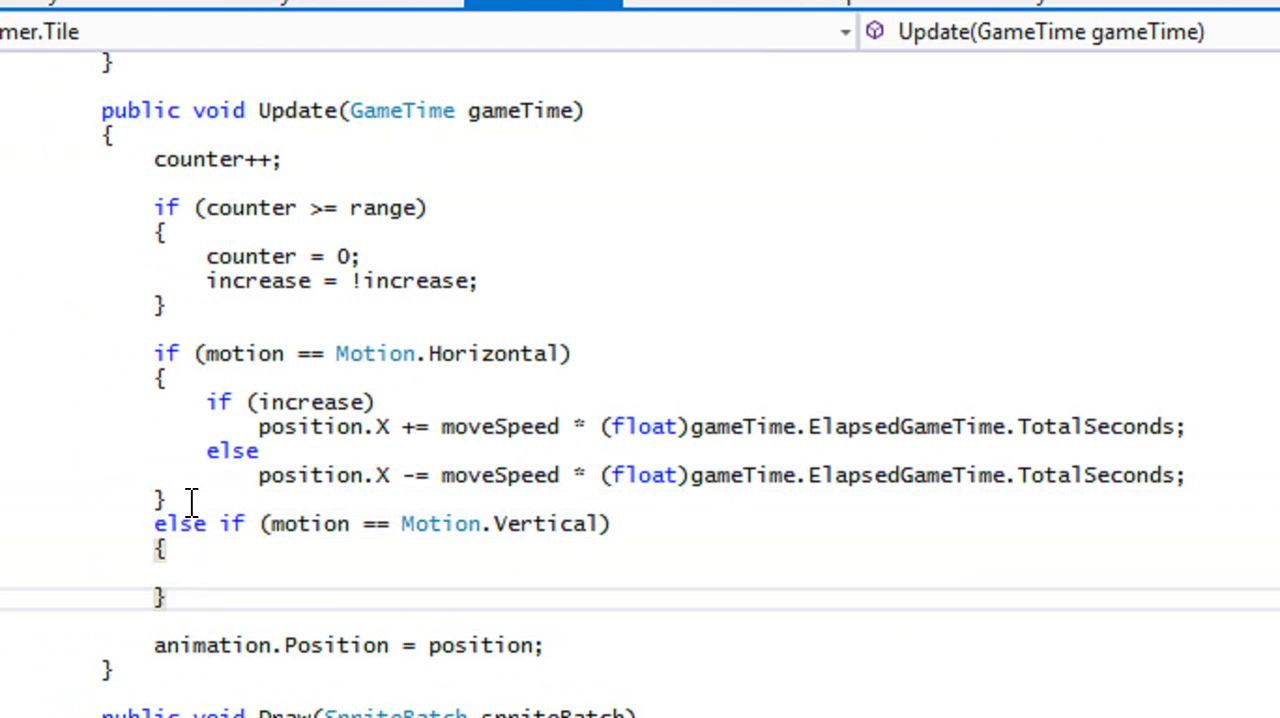
pyautogui.write('if')
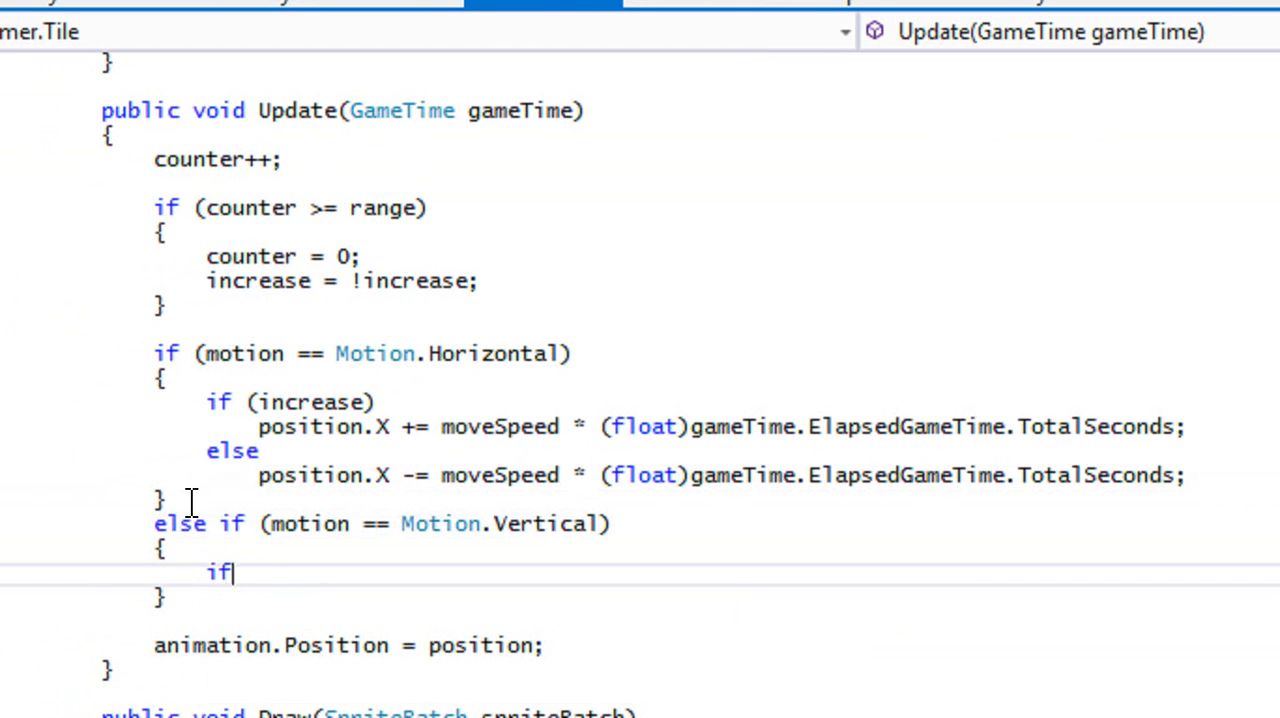
pyautogui.write('(increase')
pyautogui.write('position.Y')
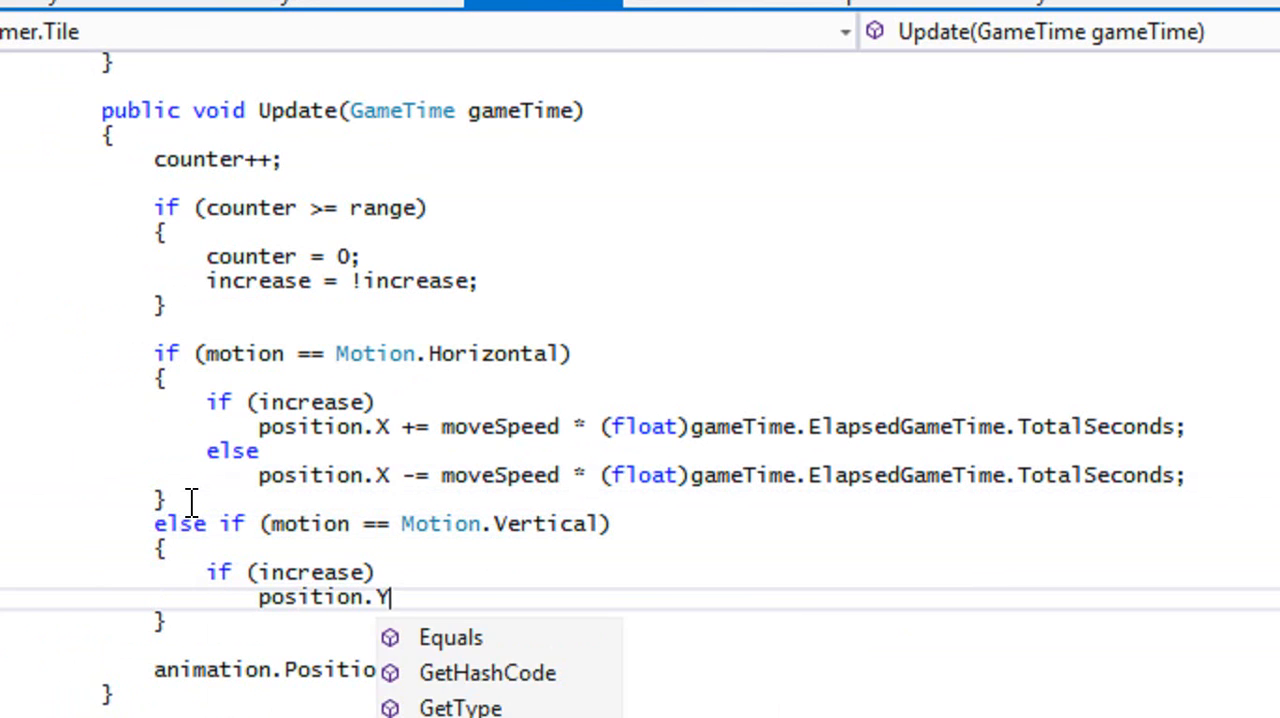
pyautogui.write('+= moveSpeed')
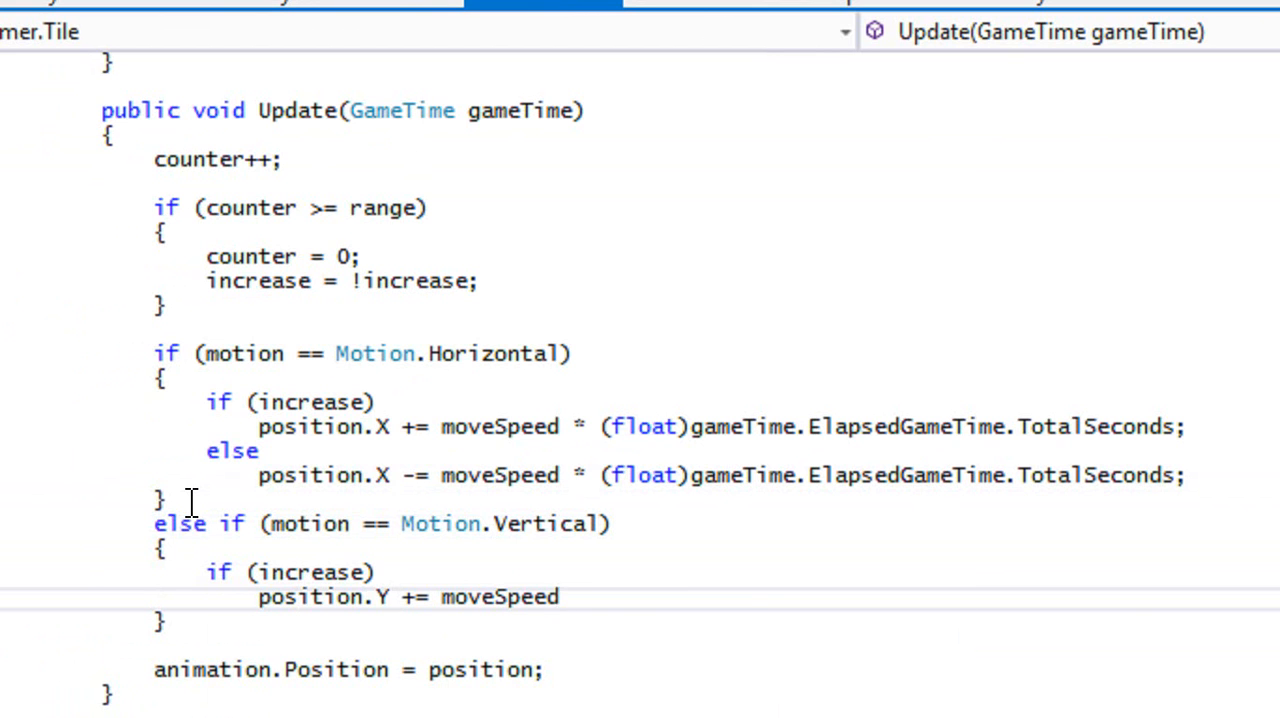
pyautogui.write('* (float)')
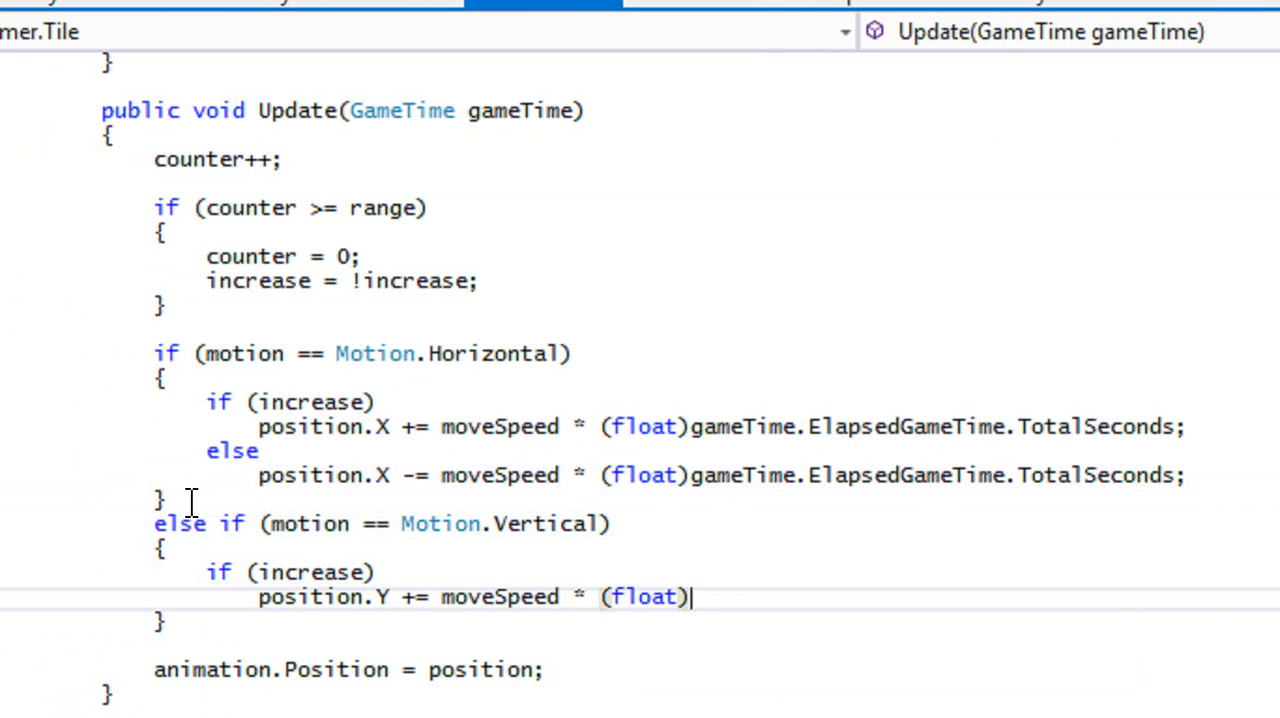
pyautogui.write('gameTime.ElapsedGameTime.TotalSeconds;')
pyautogui.write('position')
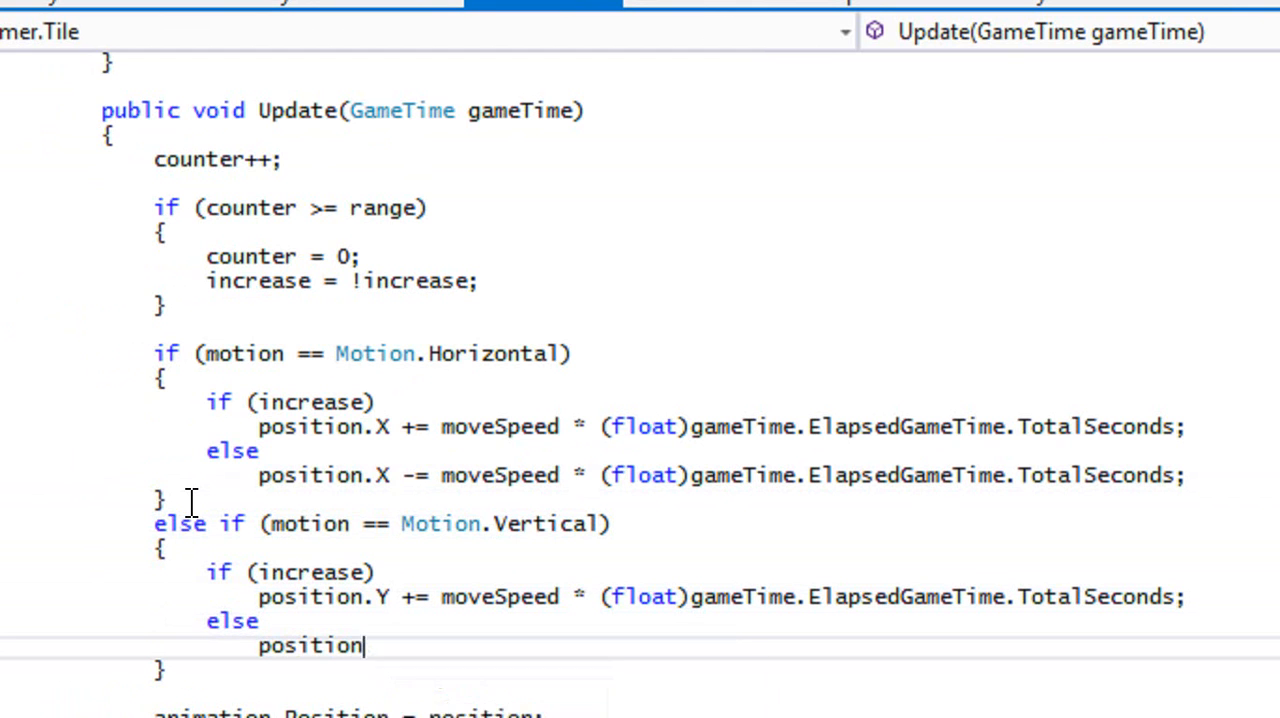
# Add the else case subtracting moveSpeed * (float) elapsed seconds from position.Y, fixing the cast typo.
pyautogui.write('.Y -= m')
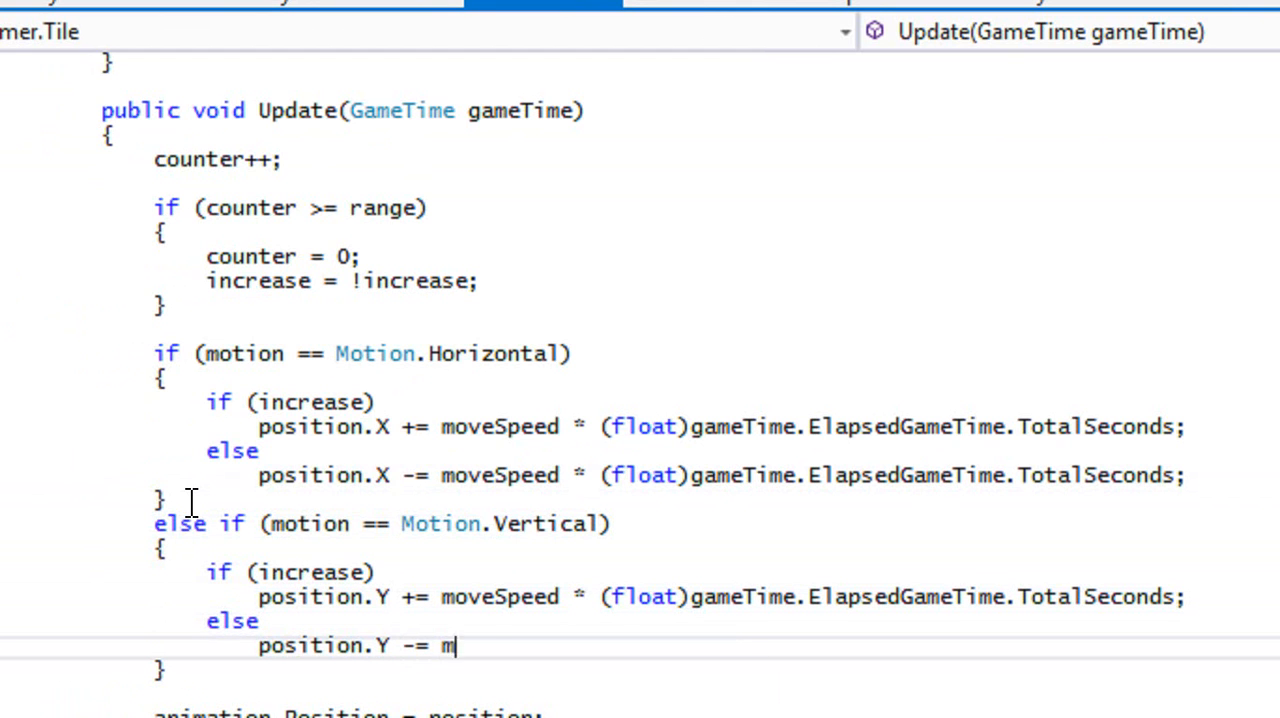
pyautogui.write('oveSpeed * float)')
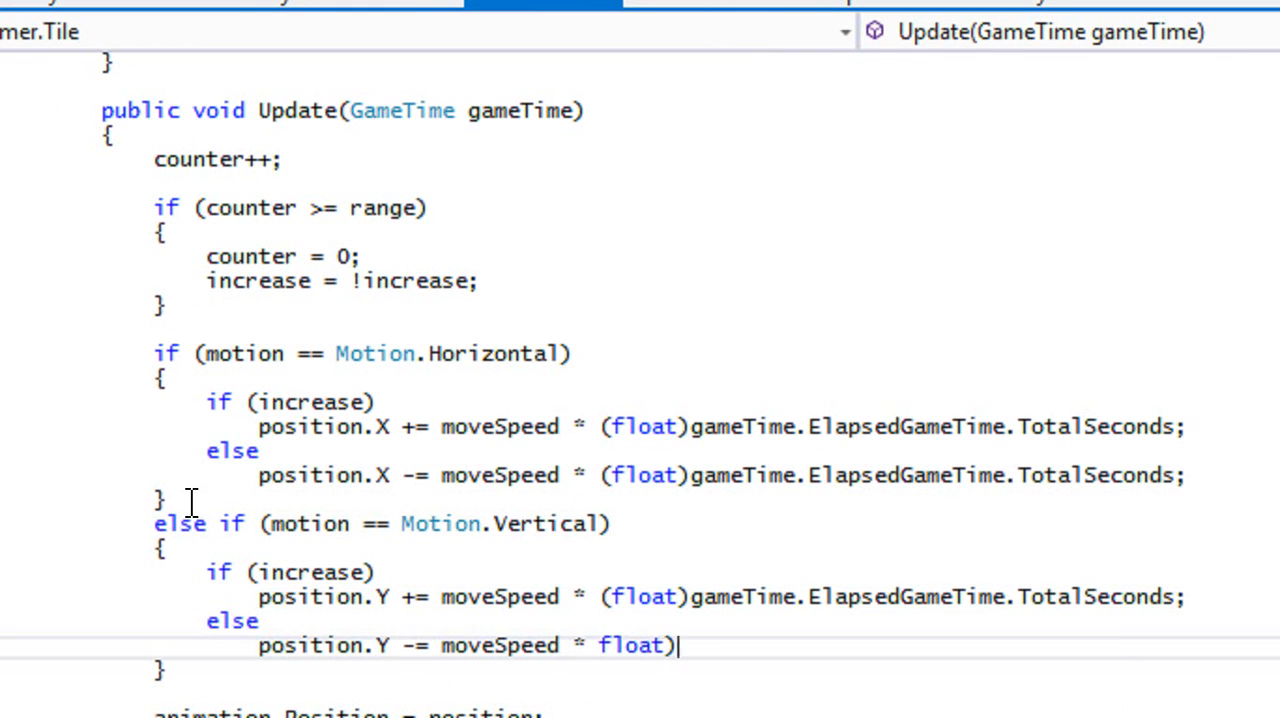
pyautogui.press('BackSpace')
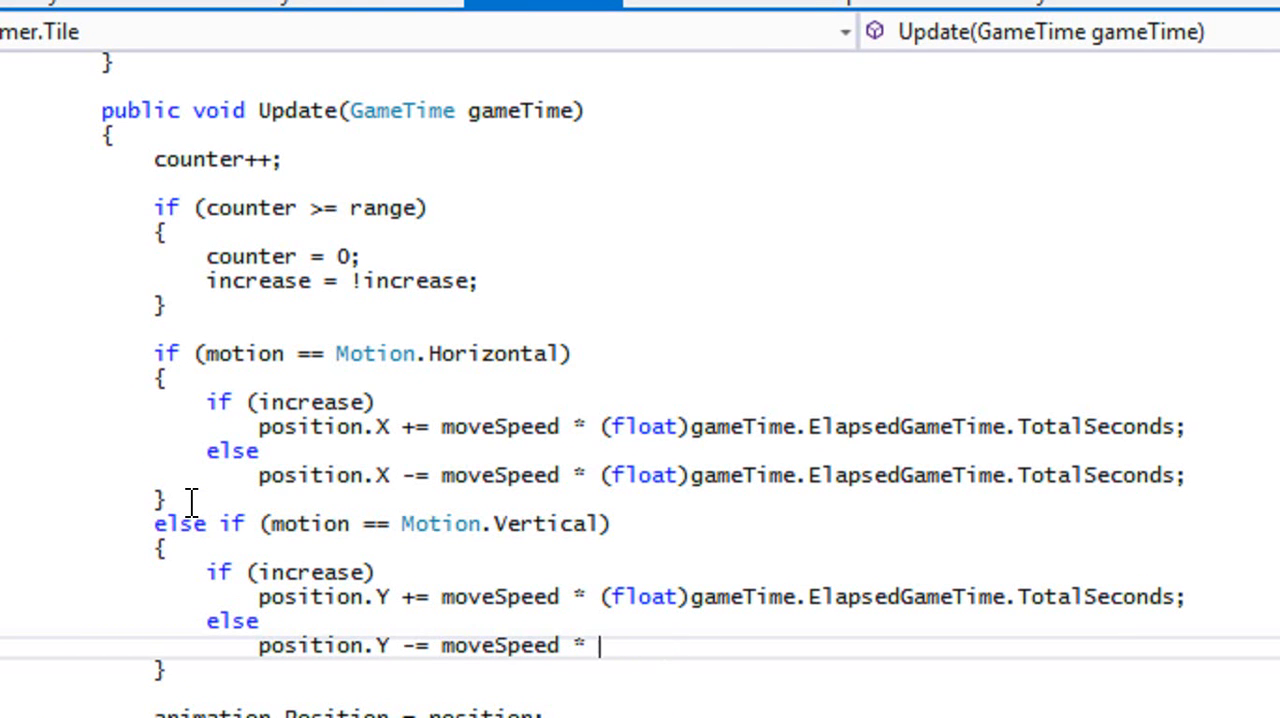
pyautogui.write('(g')
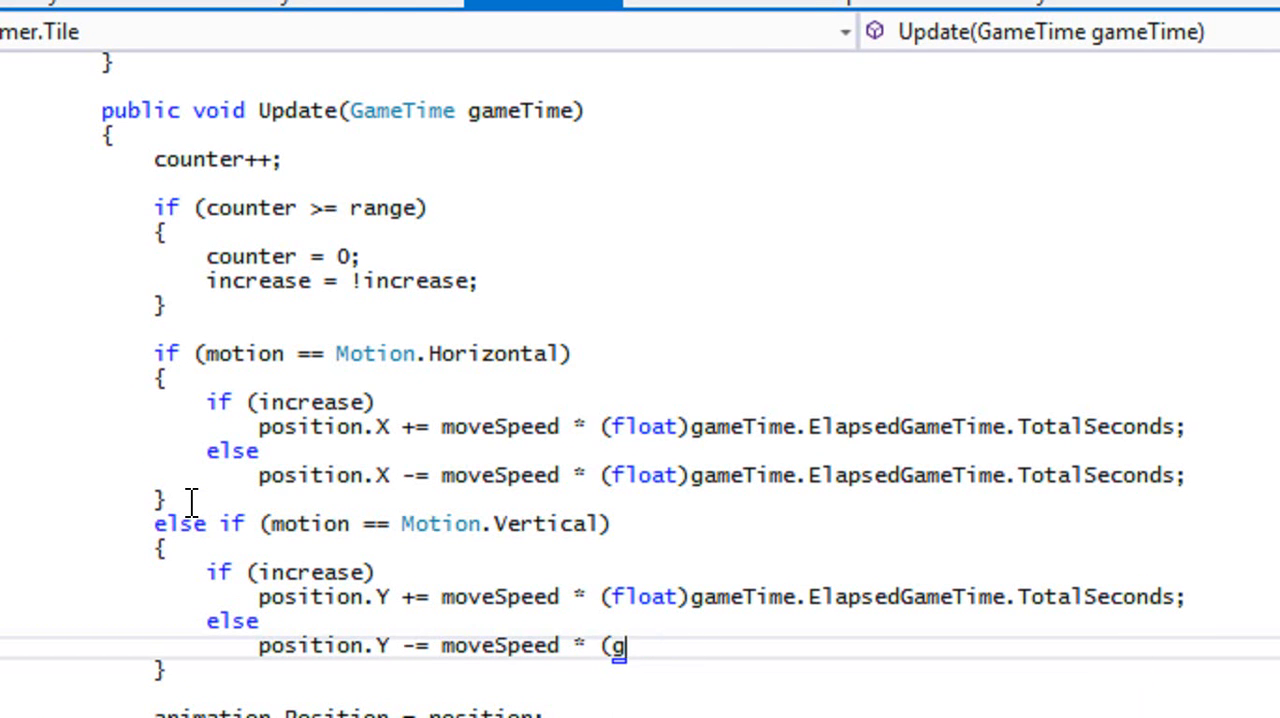
pyautogui.write('loa')
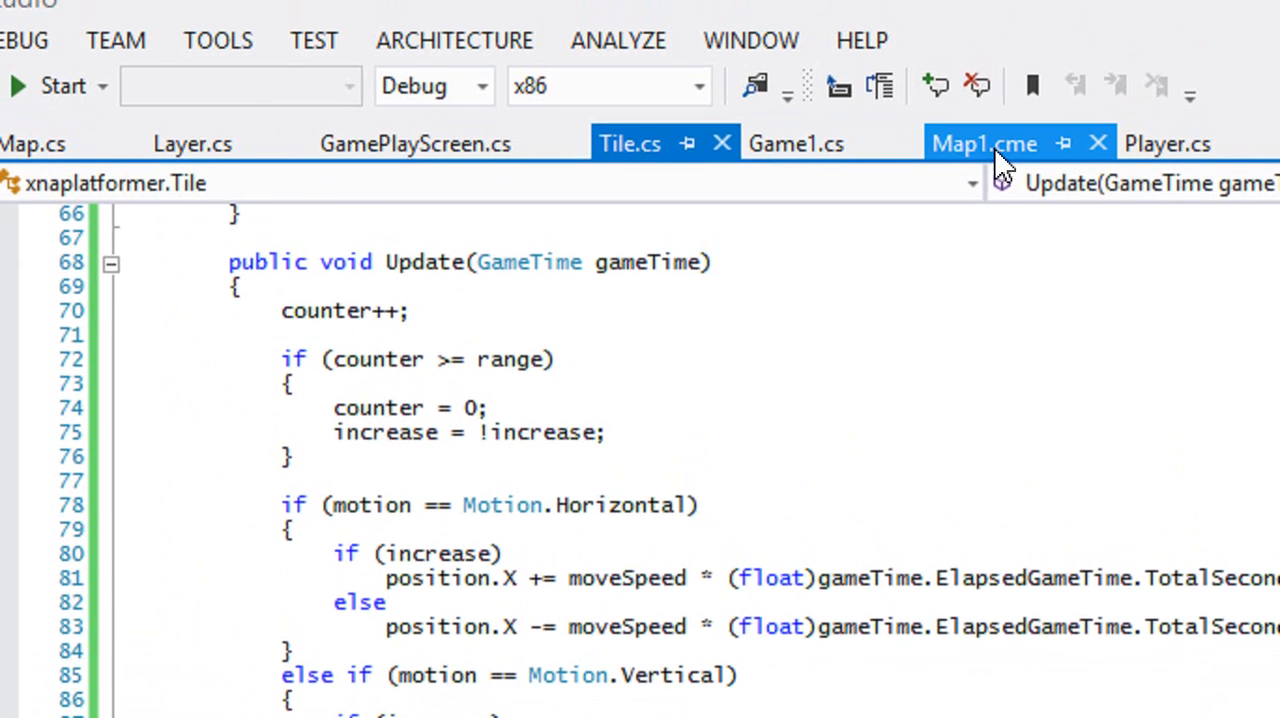
# Set tile 2,0 in Map1.cme to Vertical motion, run the game, and close its window.
pyautogui.click(984, 144)
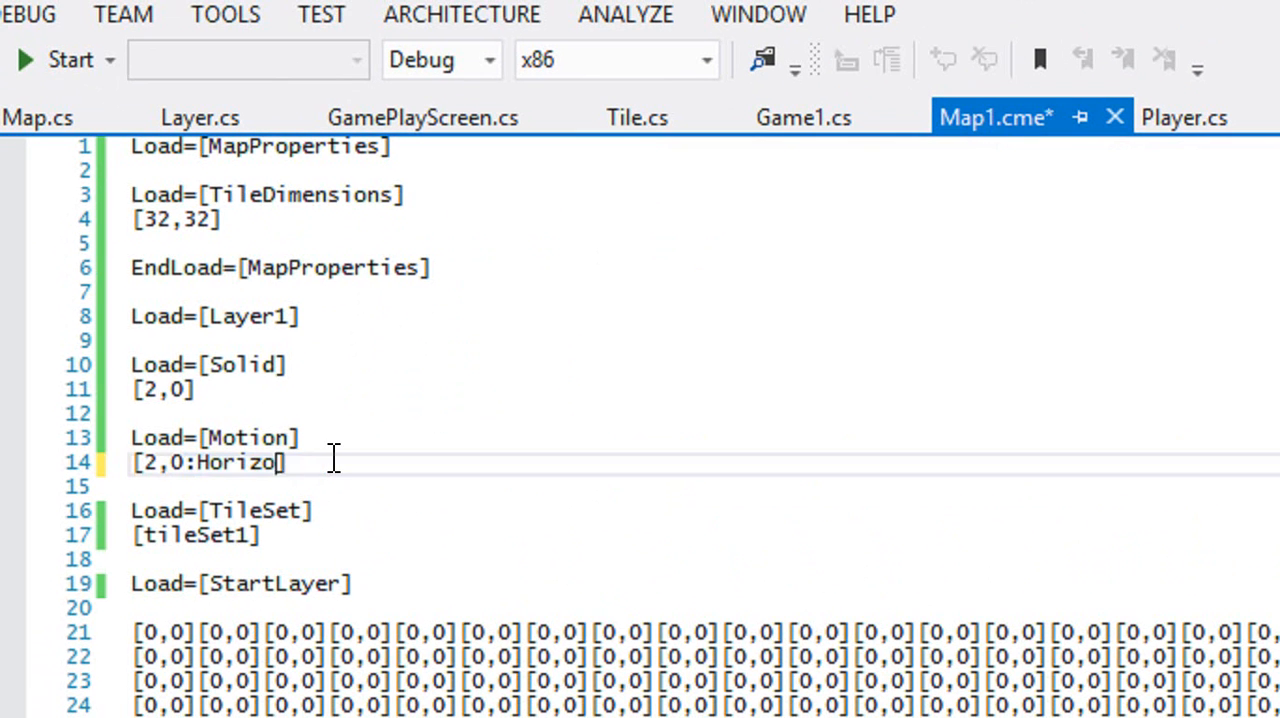
pyautogui.write('Vertical')
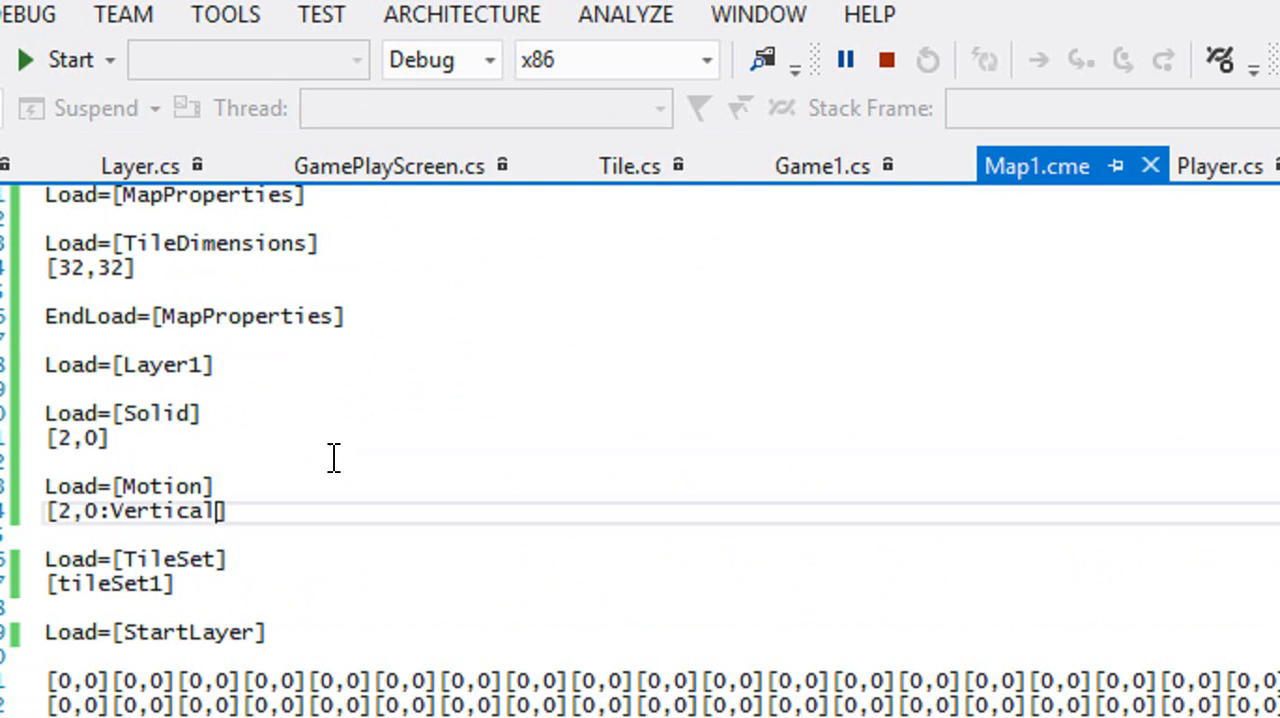
pyautogui.click(70, 58)
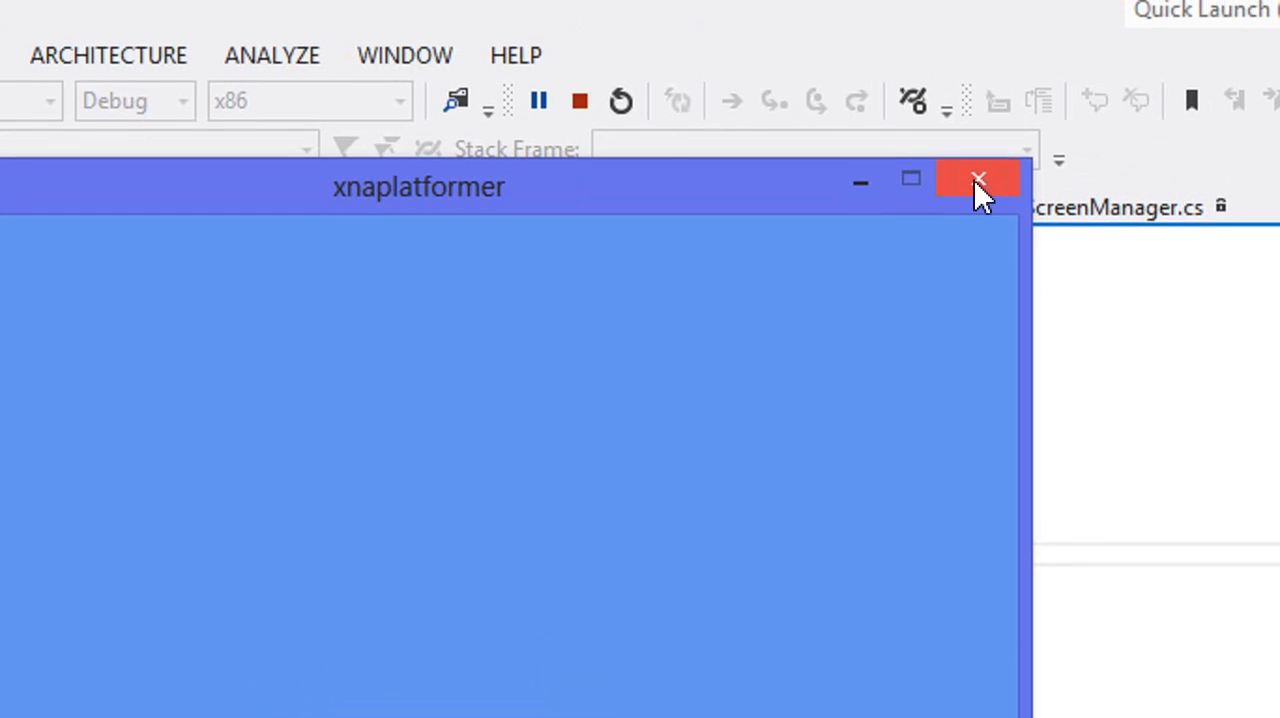
pyautogui.click(976, 182)
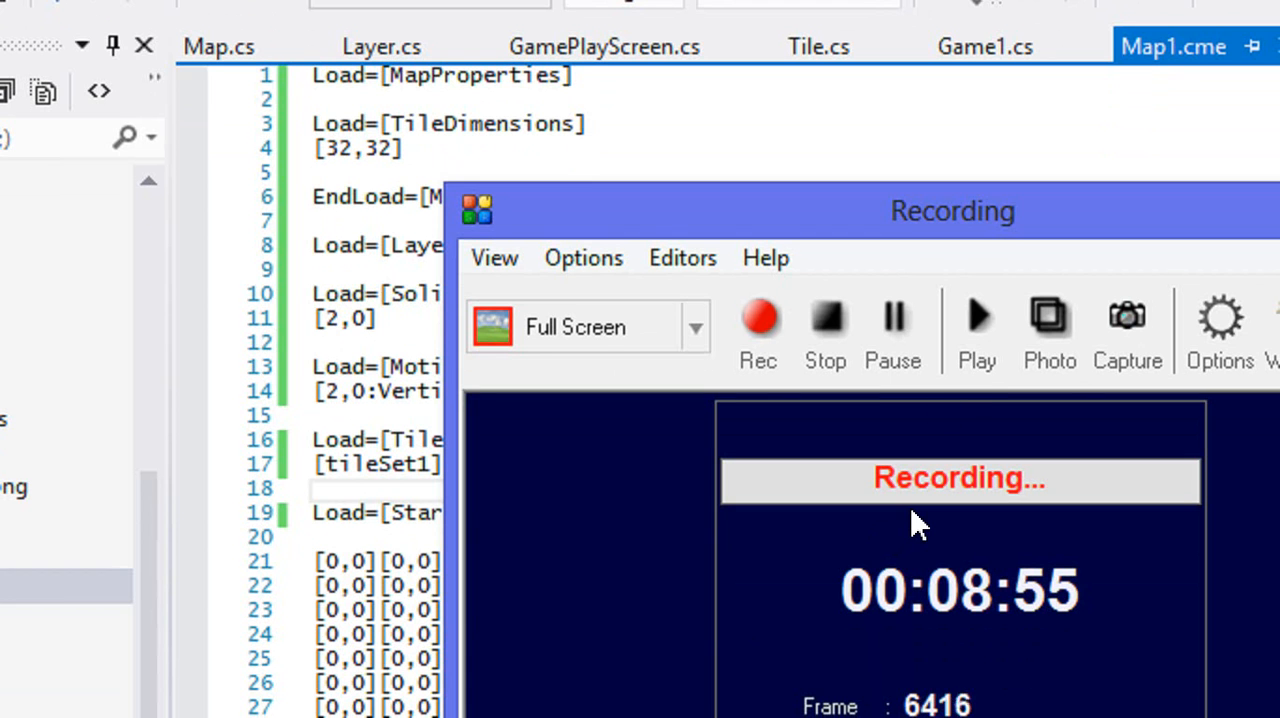
pyautogui.moveTo(826, 316)
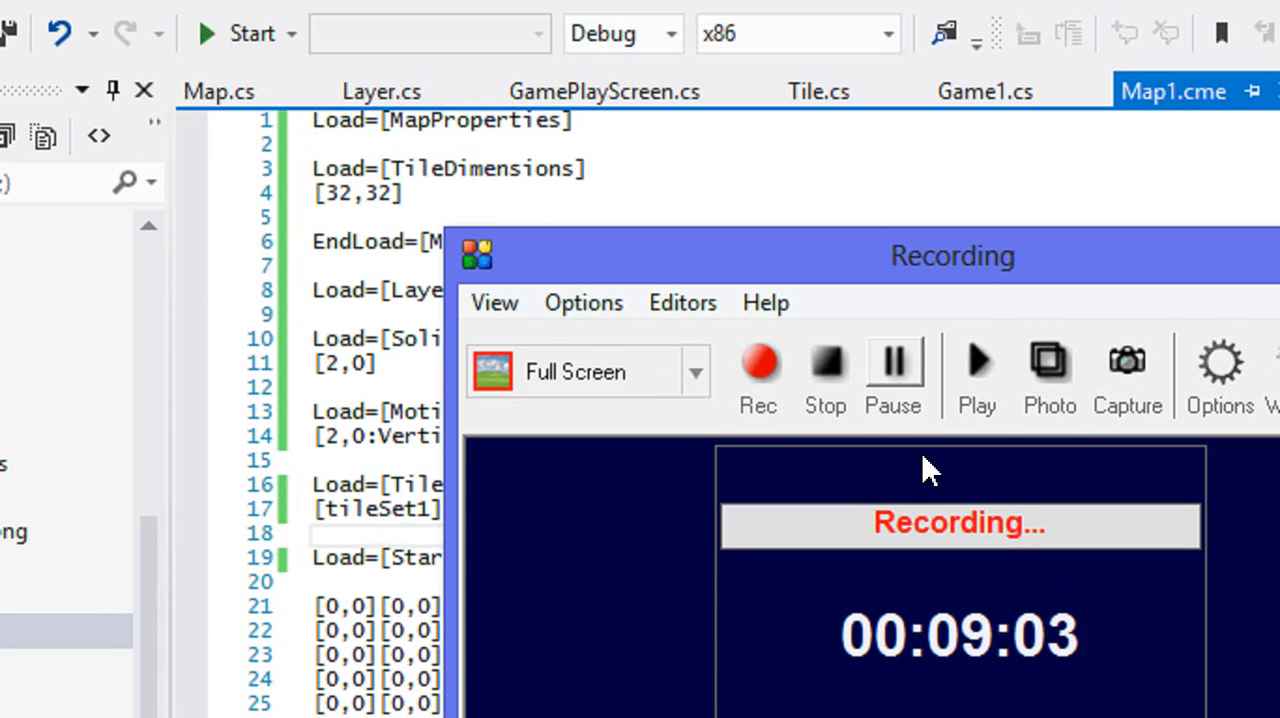
pyautogui.moveTo(896, 440)
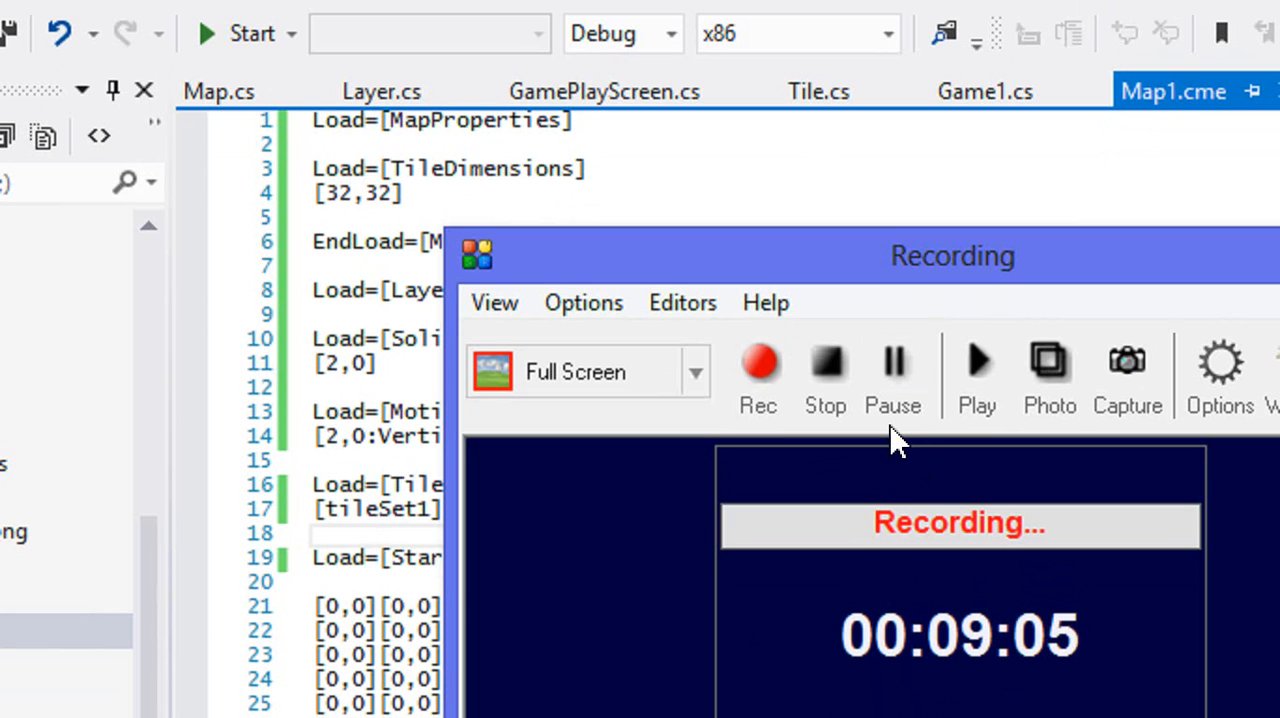